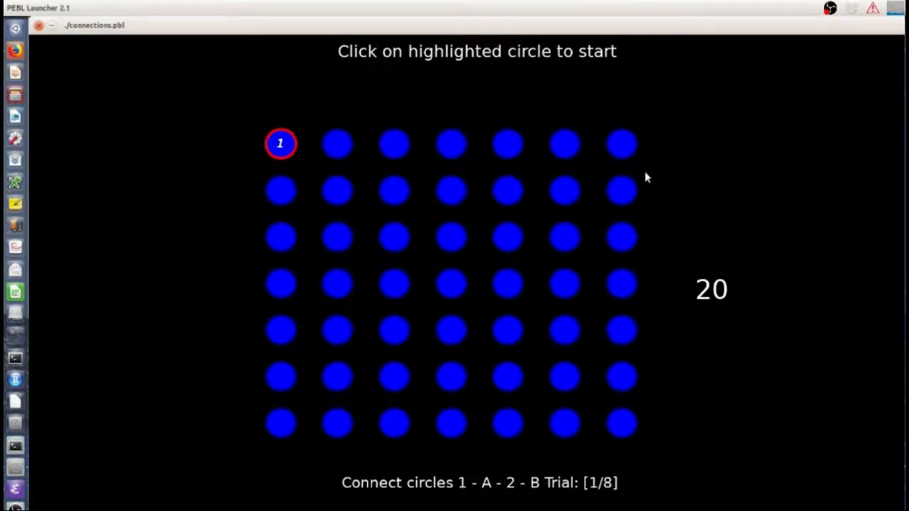
{"action": "mouse_move", "coordinate": [338, 142]}
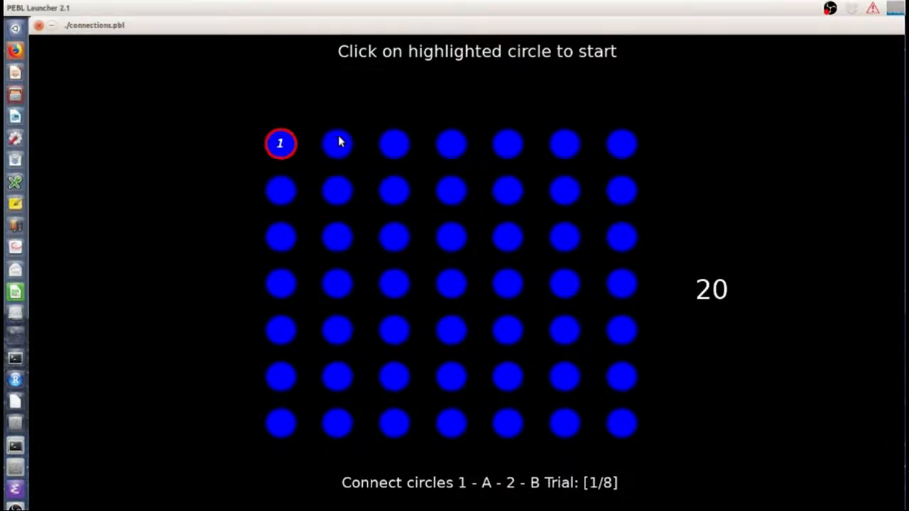
- Run trial 1 by connecting circle 1, A, 2, B in alternating order until it ends
{"action": "left_click", "coordinate": [281, 143]}
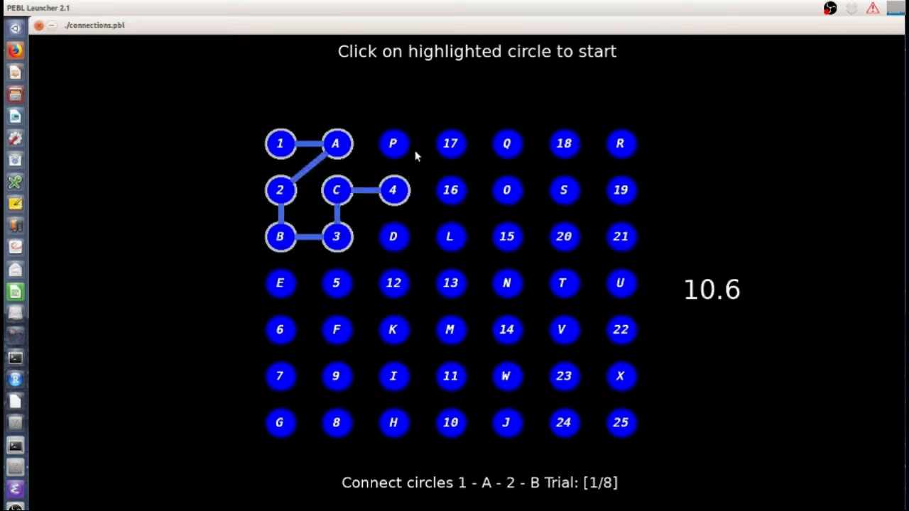
{"action": "left_click", "coordinate": [336, 284]}
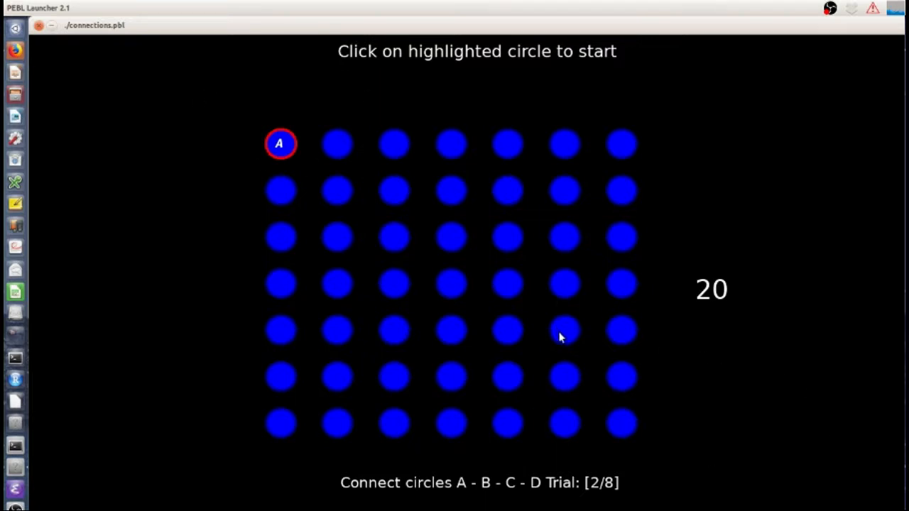
{"action": "mouse_move", "coordinate": [341, 298]}
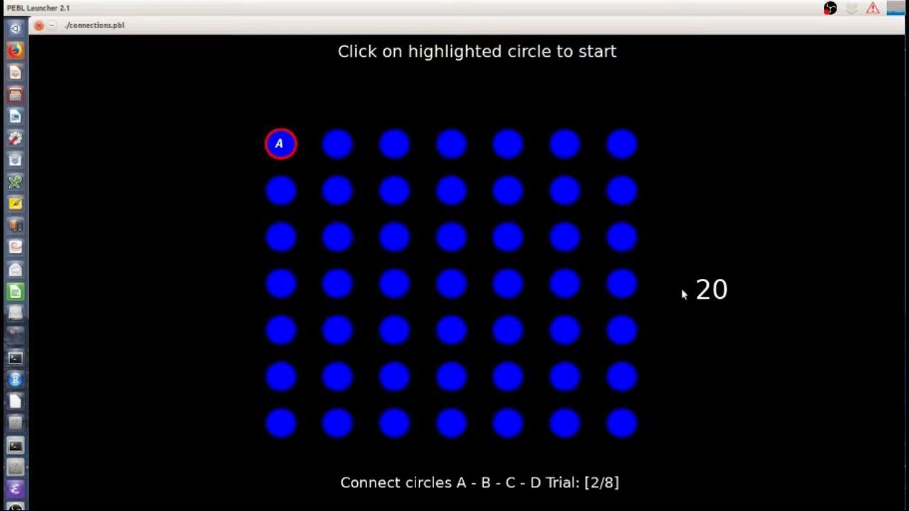
{"action": "mouse_move", "coordinate": [566, 319]}
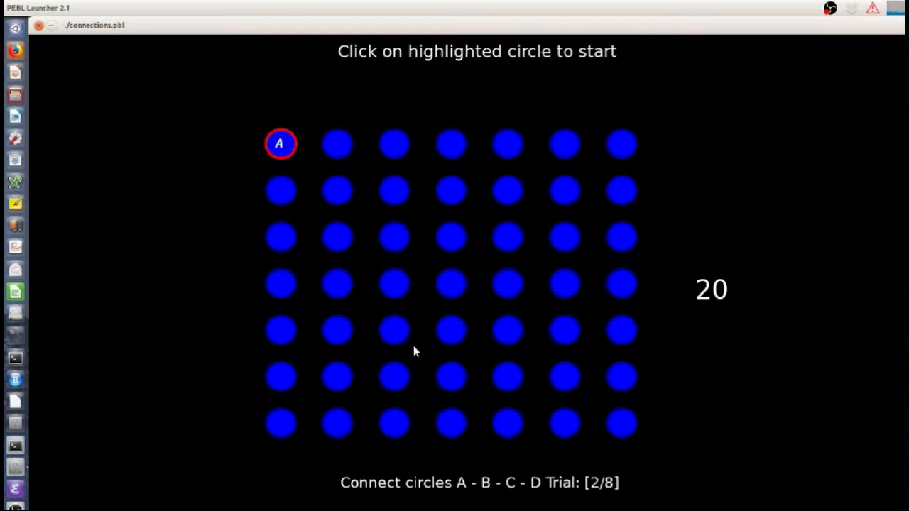
{"action": "mouse_move", "coordinate": [507, 360]}
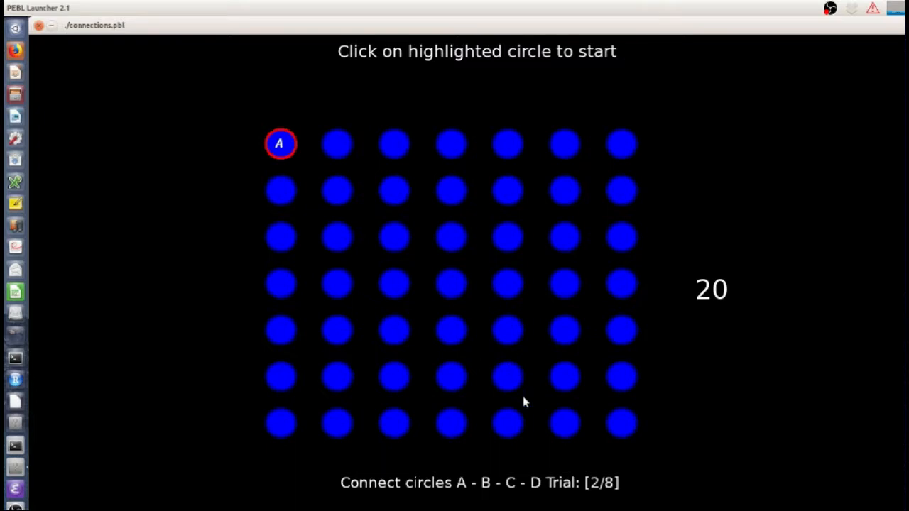
{"action": "mouse_move", "coordinate": [472, 201]}
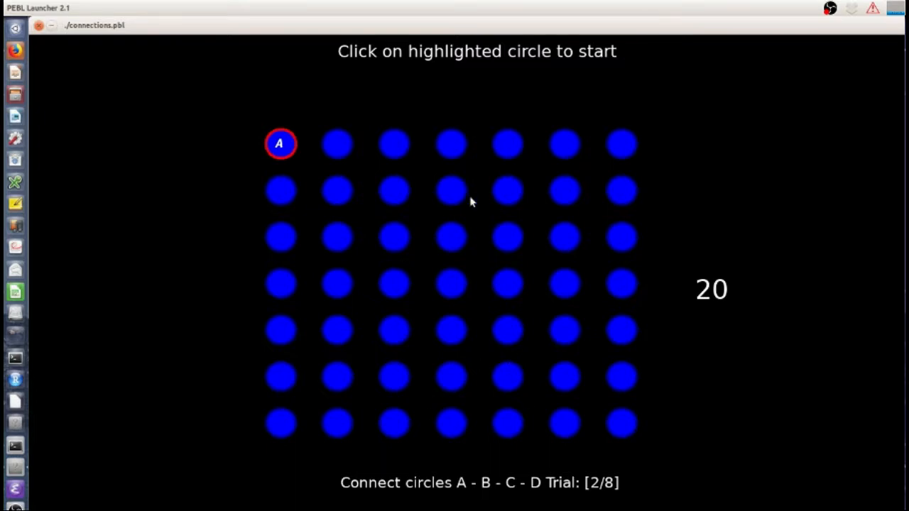
{"action": "mouse_move", "coordinate": [308, 186]}
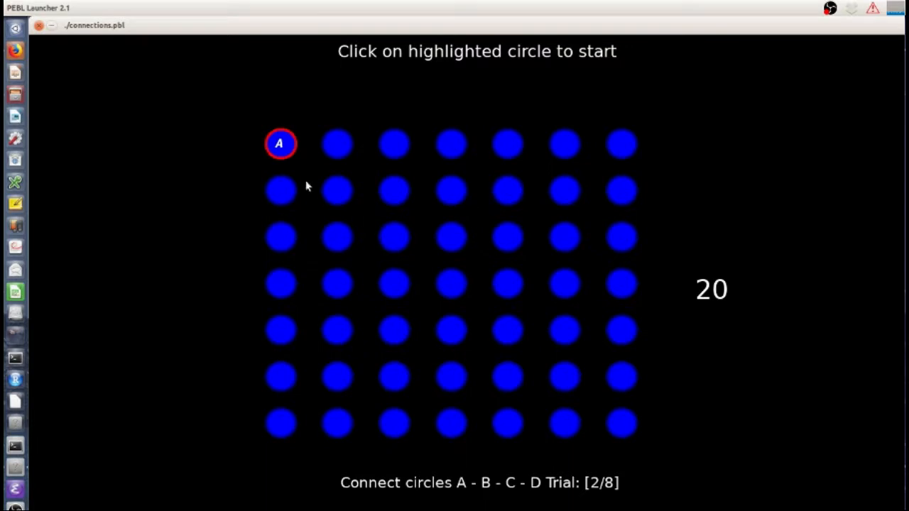
{"action": "mouse_move", "coordinate": [280, 346]}
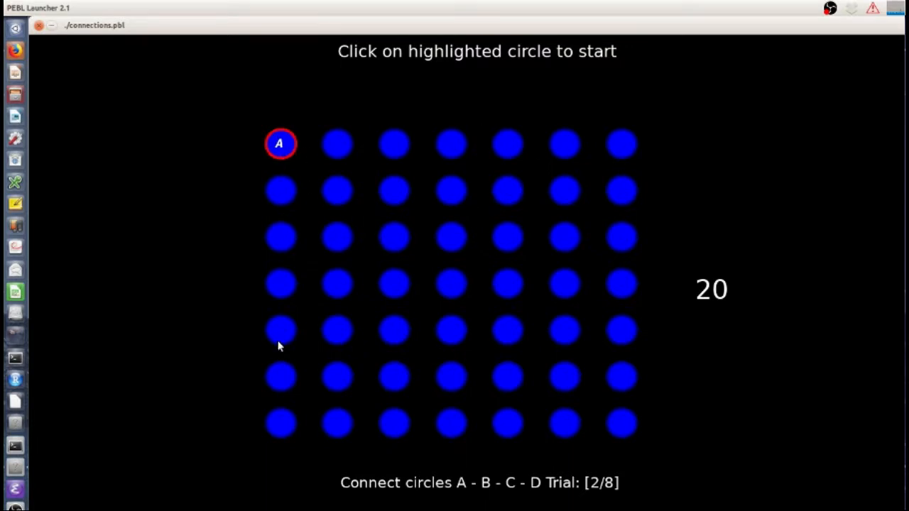
{"action": "mouse_move", "coordinate": [305, 227]}
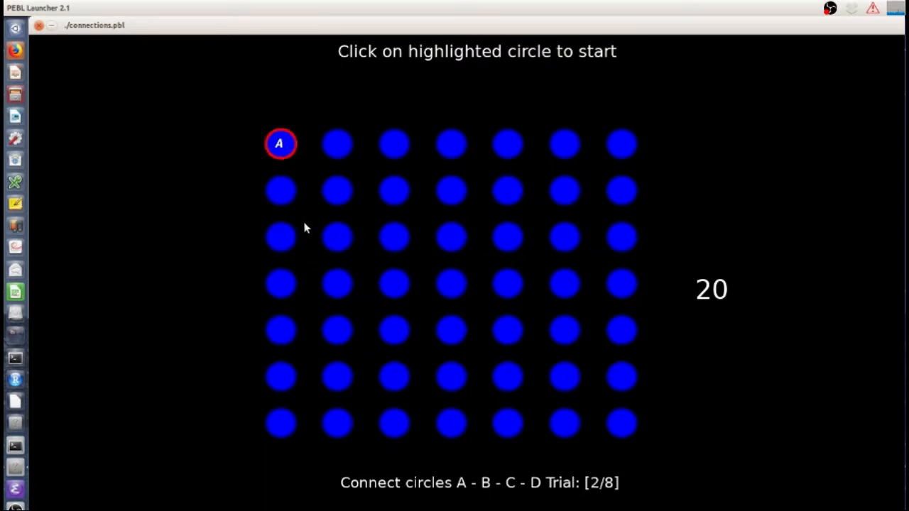
{"action": "mouse_move", "coordinate": [265, 342]}
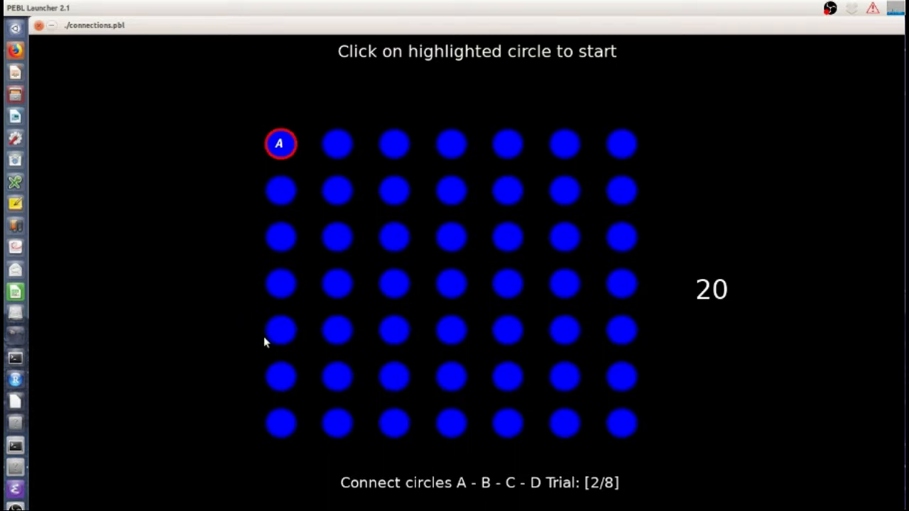
{"action": "mouse_move", "coordinate": [426, 269]}
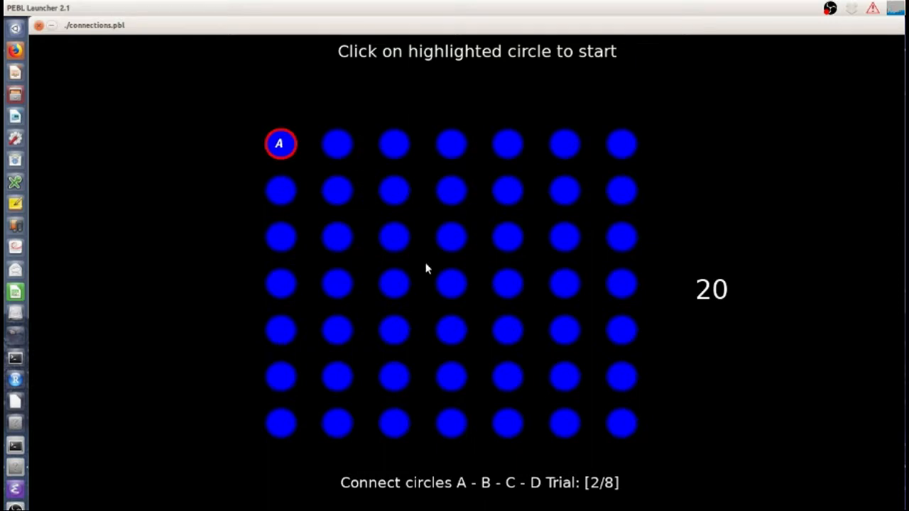
{"action": "mouse_move", "coordinate": [433, 268]}
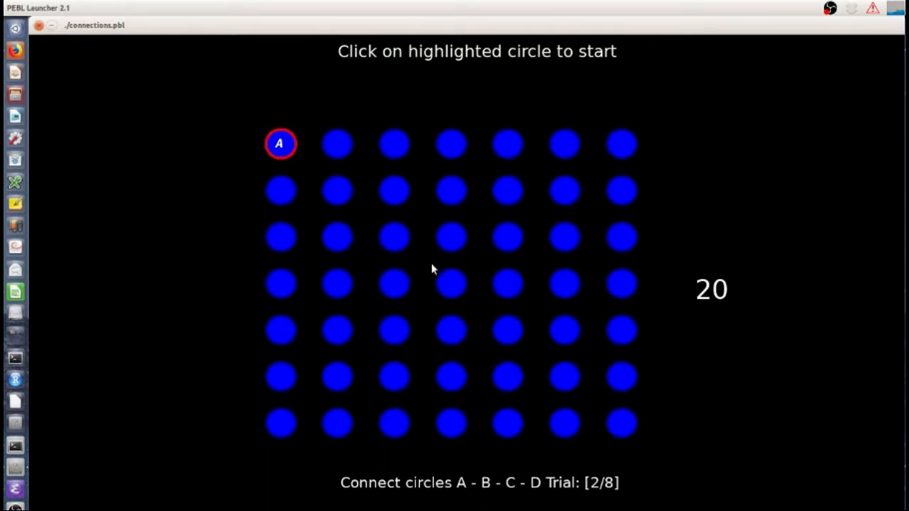
{"action": "mouse_move", "coordinate": [304, 187]}
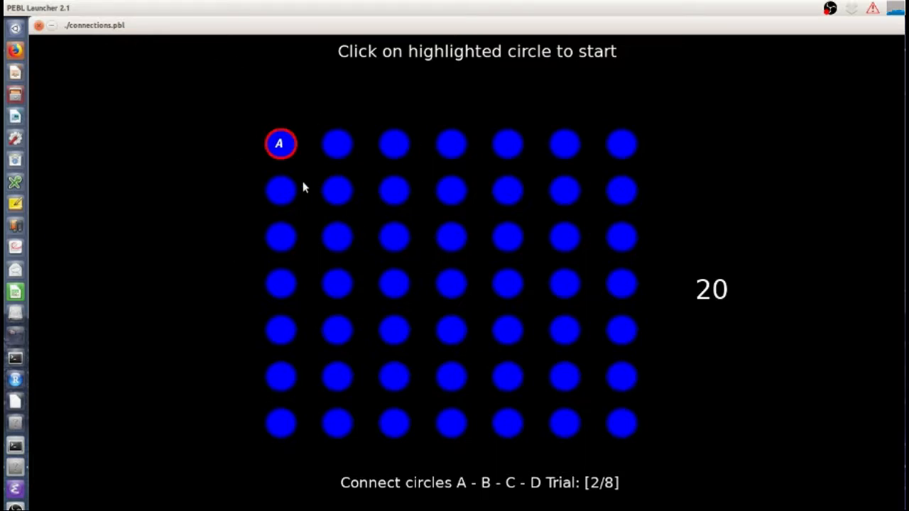
{"action": "mouse_move", "coordinate": [369, 153]}
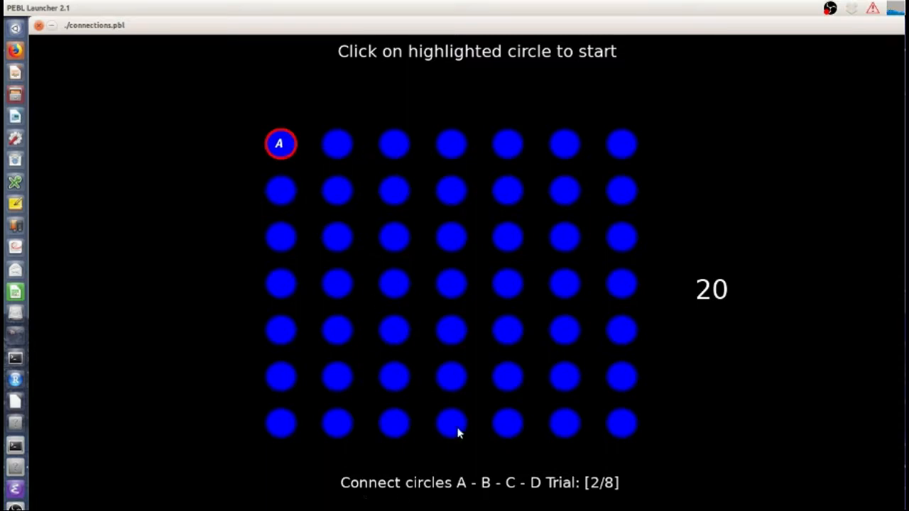
{"action": "mouse_move", "coordinate": [531, 496]}
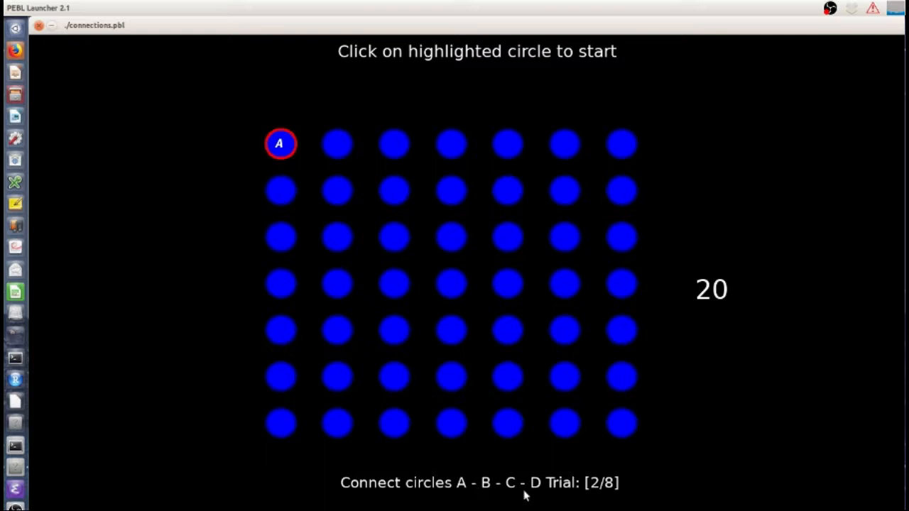
{"action": "mouse_move", "coordinate": [291, 209]}
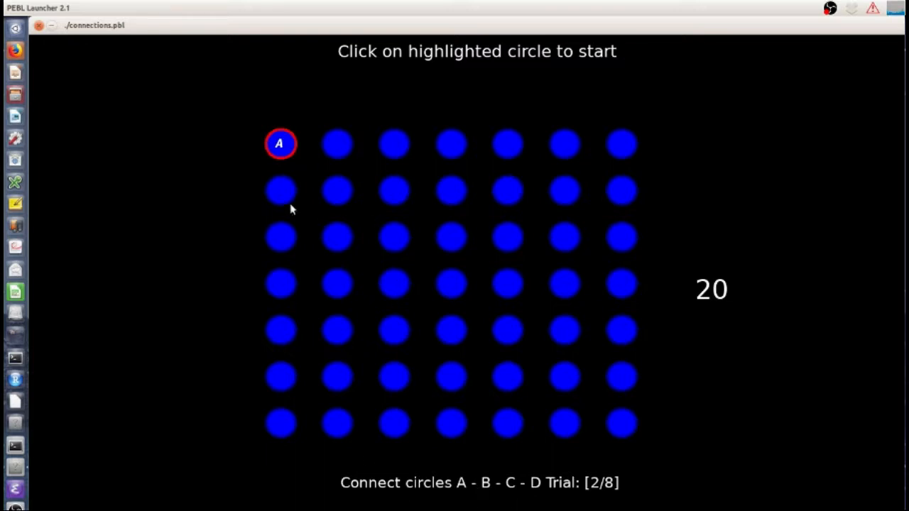
- Run trial 2's letter trail from circle A through E, J, K and L until time runs out
{"action": "left_click", "coordinate": [281, 143]}
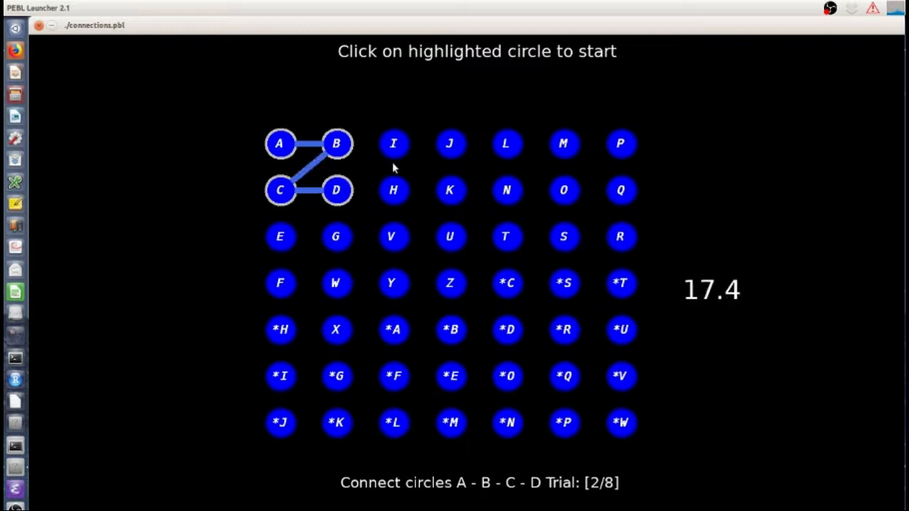
{"action": "left_click", "coordinate": [281, 236]}
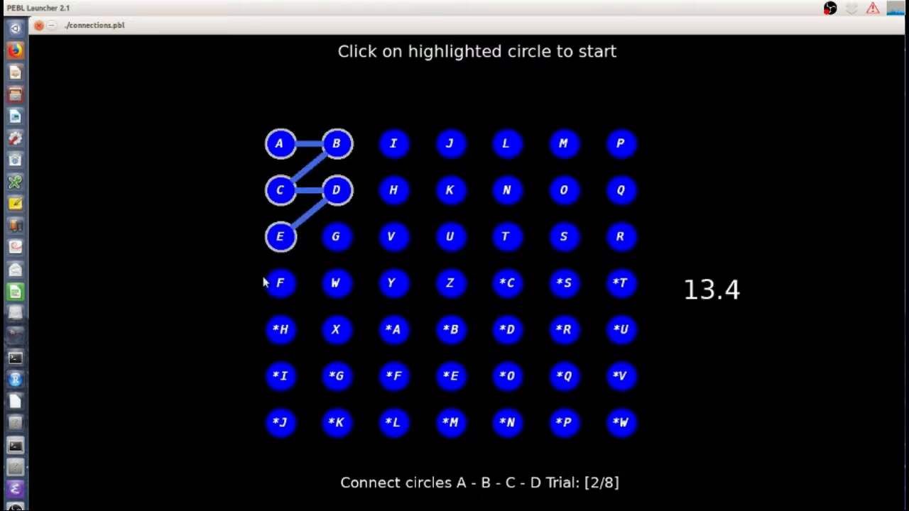
{"action": "mouse_move", "coordinate": [312, 296]}
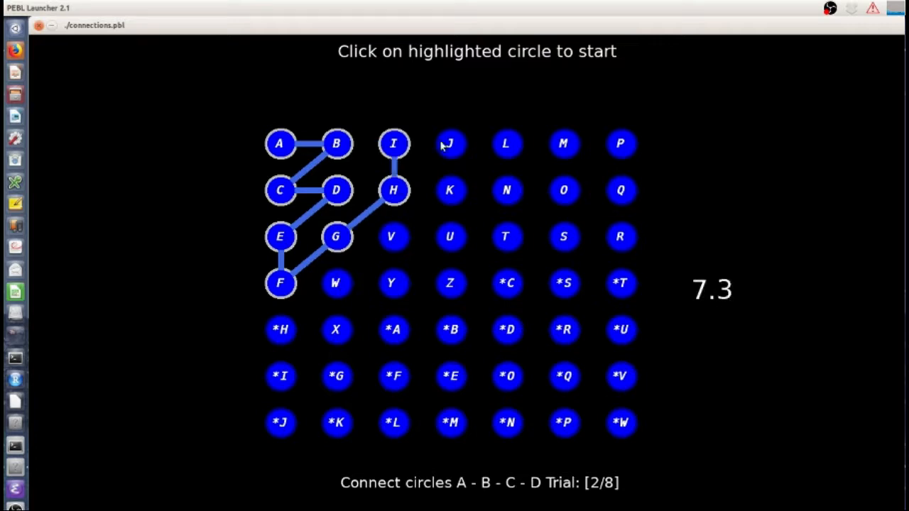
{"action": "left_click", "coordinate": [450, 143]}
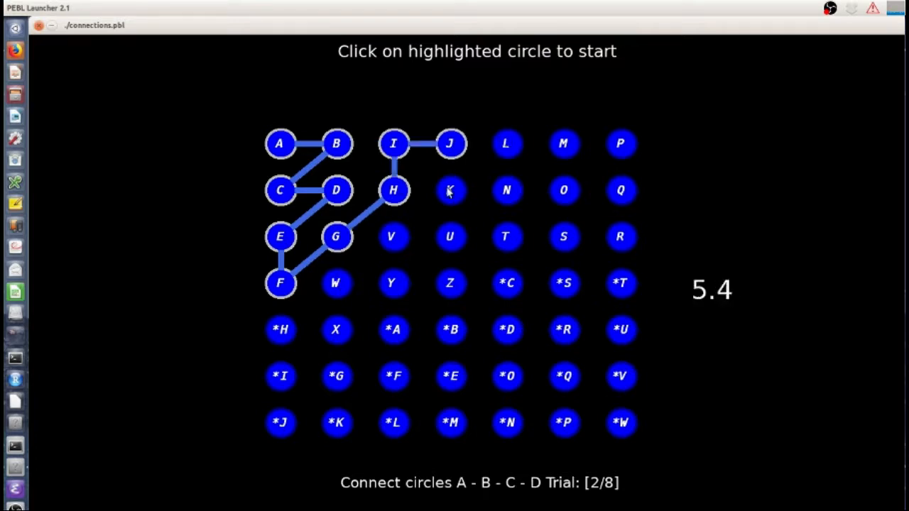
{"action": "left_click", "coordinate": [450, 190]}
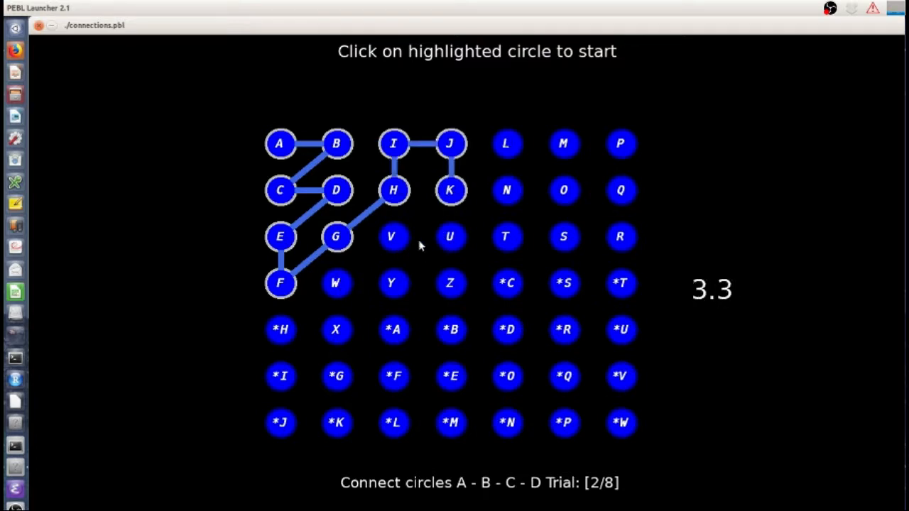
{"action": "left_click", "coordinate": [563, 143]}
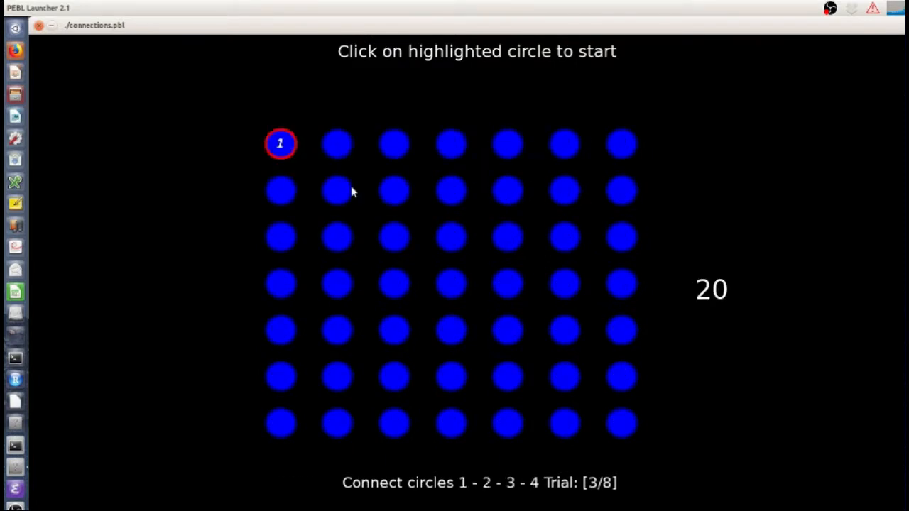
{"action": "mouse_move", "coordinate": [267, 179]}
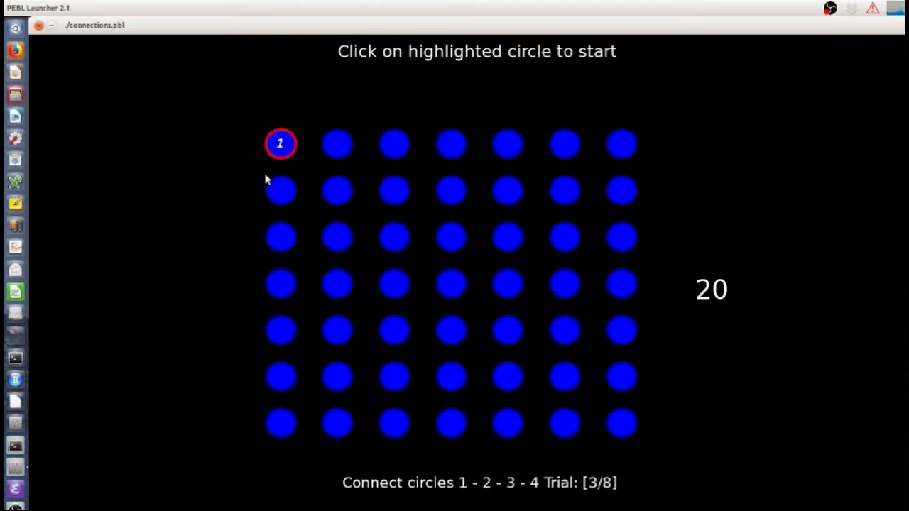
{"action": "mouse_move", "coordinate": [821, 198]}
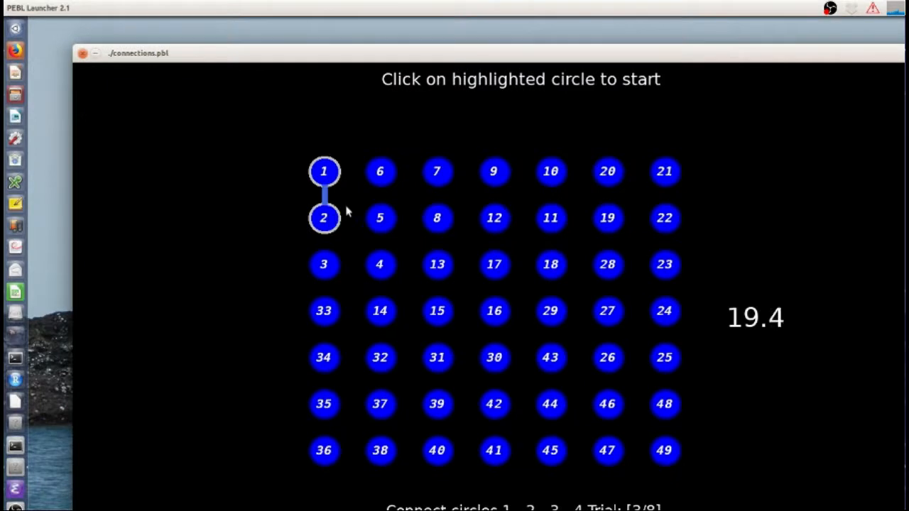
{"action": "left_click", "coordinate": [323, 264]}
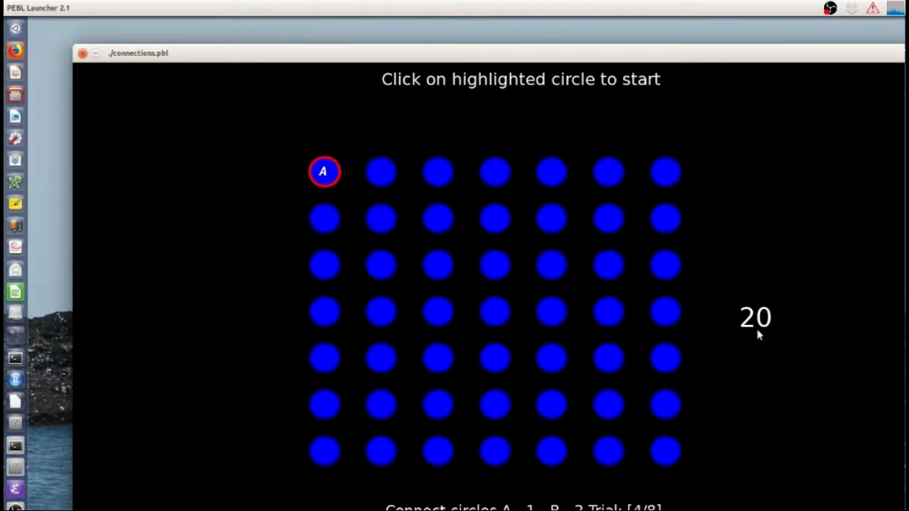
{"action": "mouse_move", "coordinate": [398, 234]}
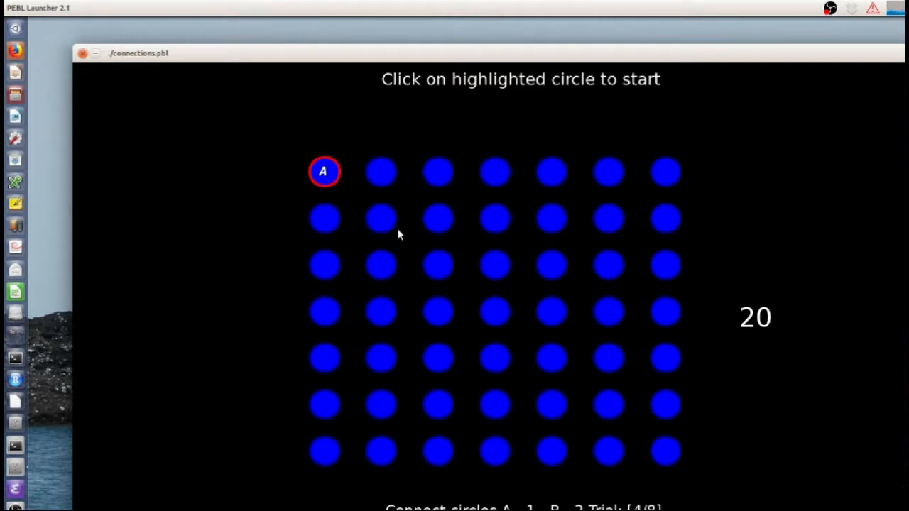
{"action": "mouse_move", "coordinate": [324, 216]}
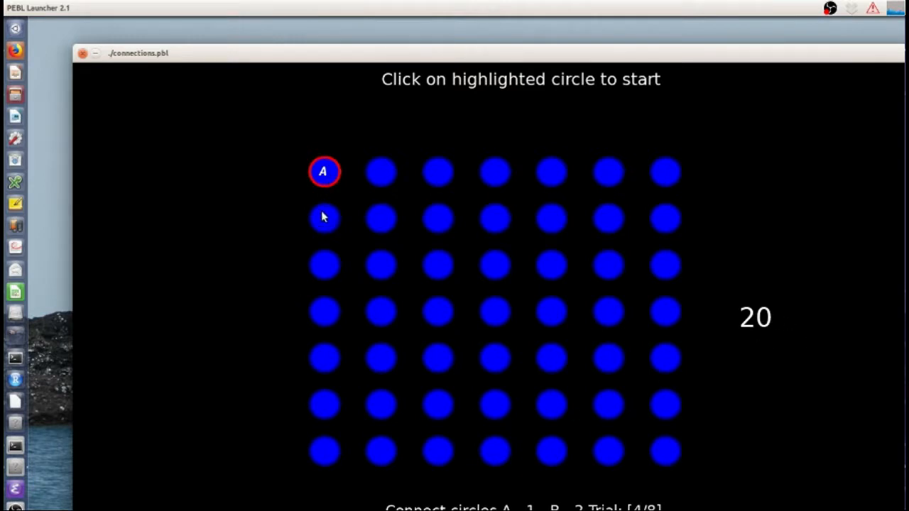
{"action": "mouse_move", "coordinate": [372, 201]}
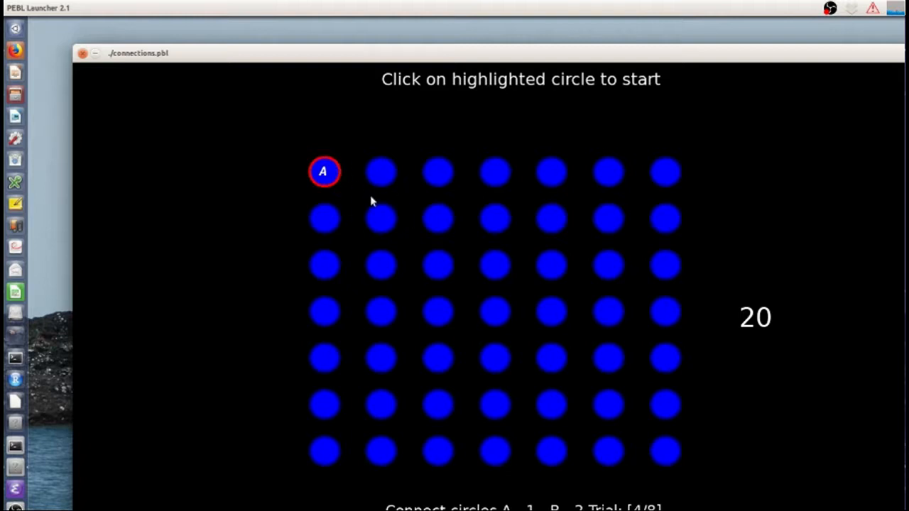
{"action": "mouse_move", "coordinate": [392, 226]}
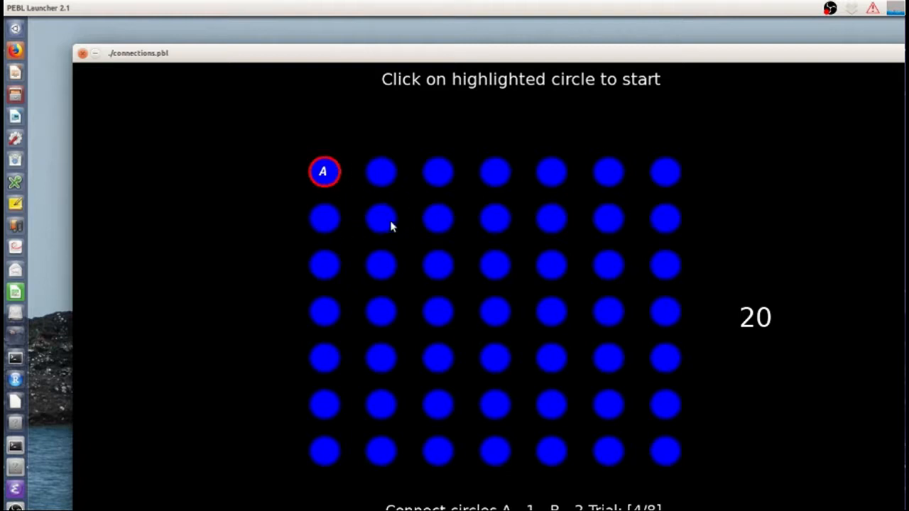
{"action": "mouse_move", "coordinate": [423, 236]}
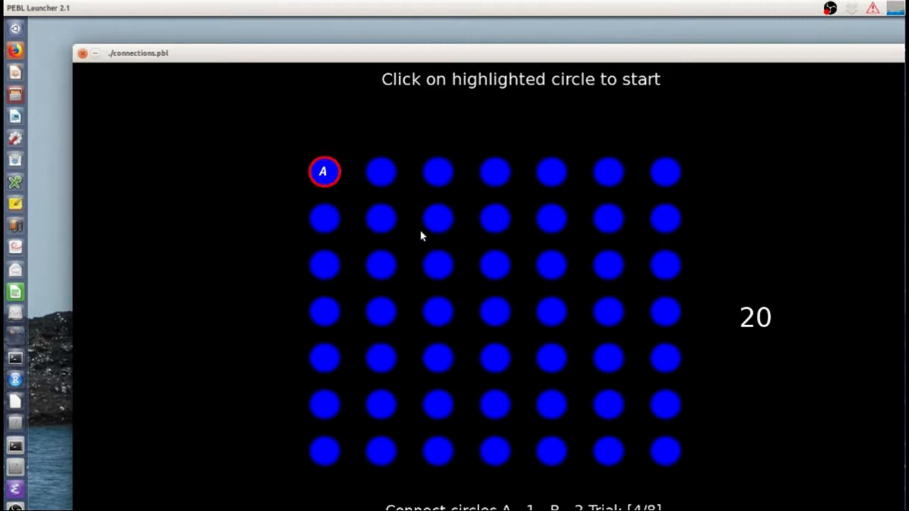
{"action": "mouse_move", "coordinate": [378, 169]}
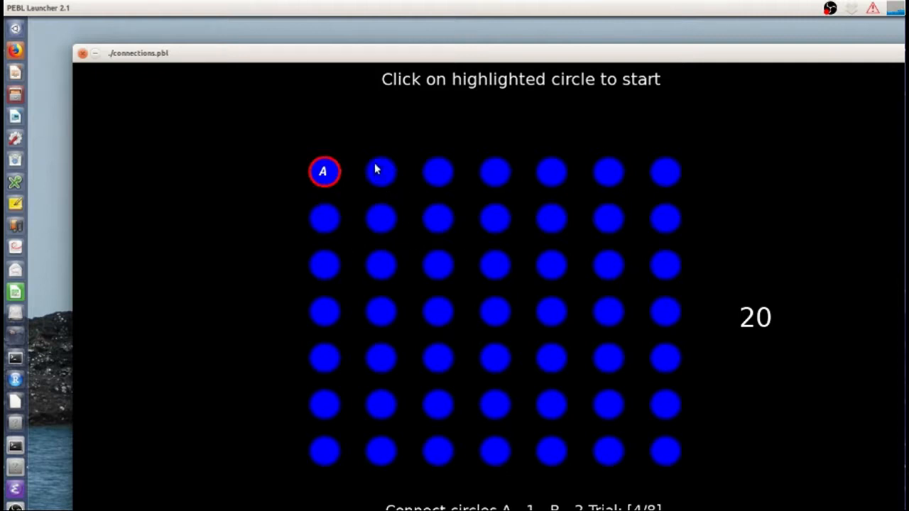
{"action": "mouse_move", "coordinate": [352, 193]}
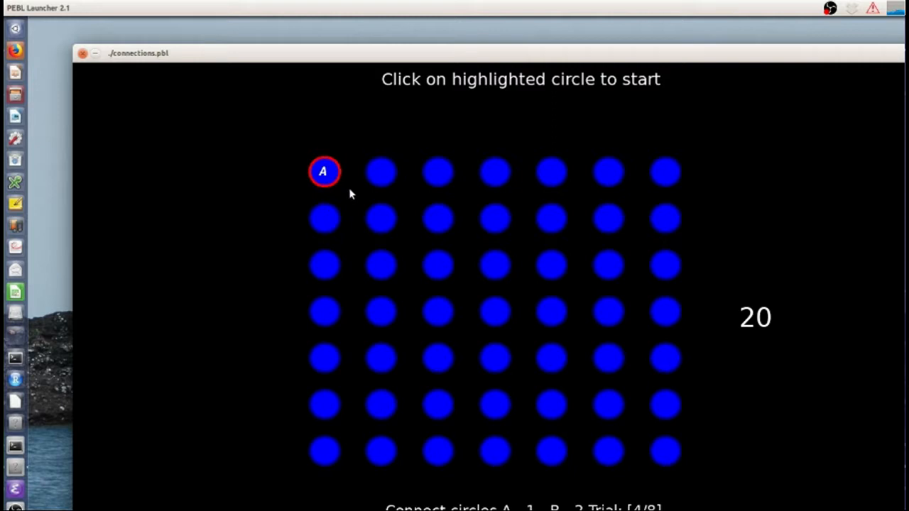
{"action": "mouse_move", "coordinate": [364, 201]}
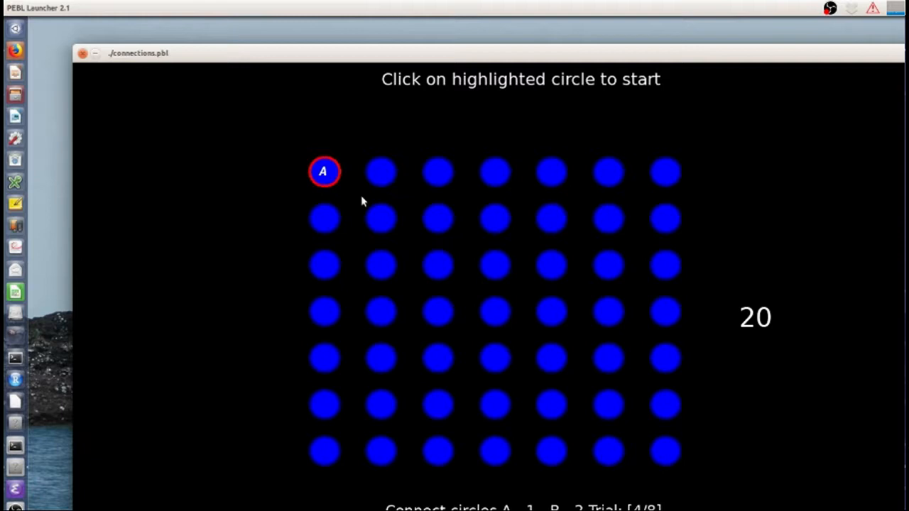
{"action": "mouse_move", "coordinate": [380, 209]}
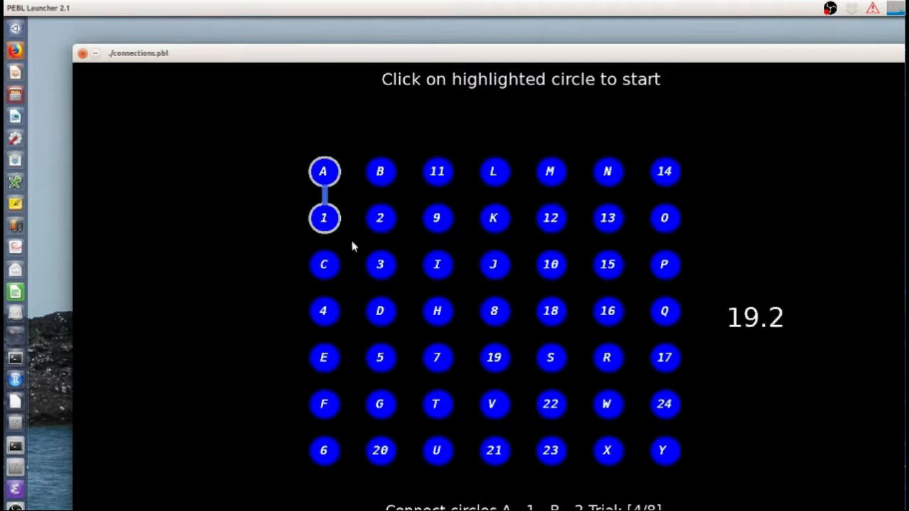
- Continue trial 4's alternating trail through circle 1, B and 2 until it times out
{"action": "left_click", "coordinate": [380, 171]}
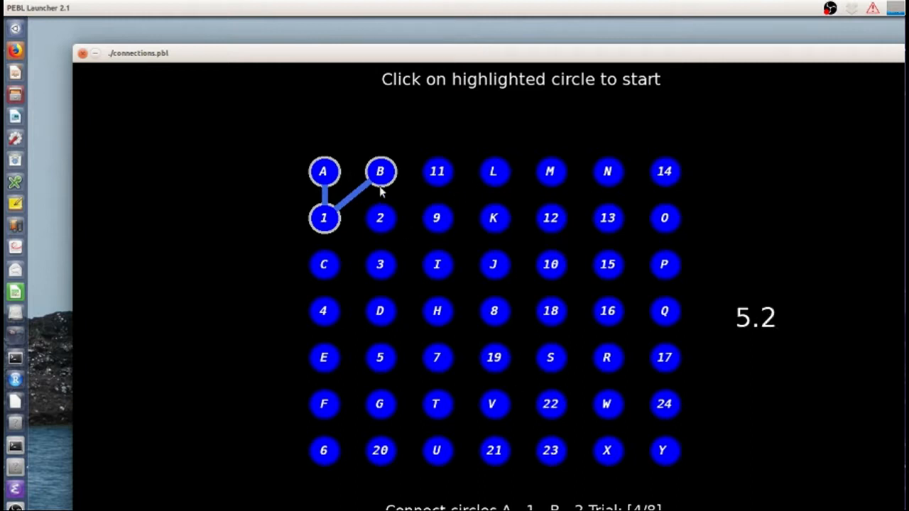
{"action": "left_click", "coordinate": [380, 219]}
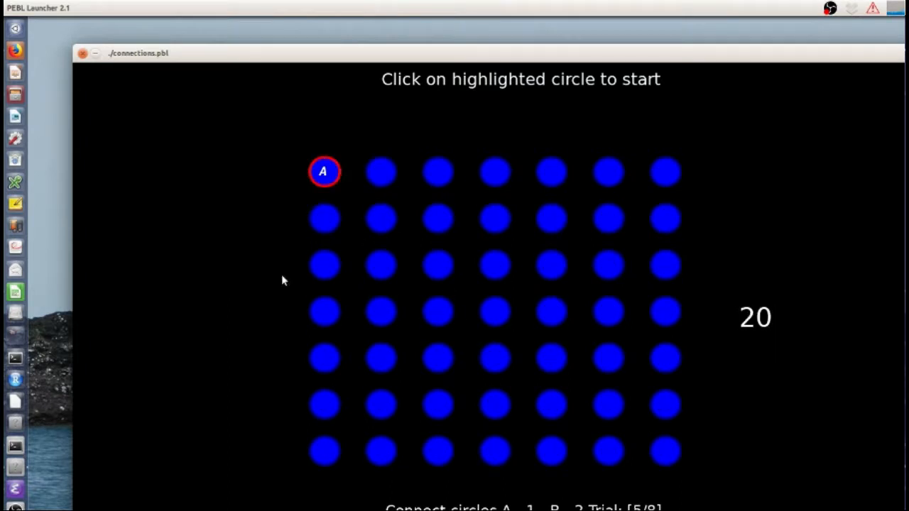
{"action": "mouse_move", "coordinate": [484, 250]}
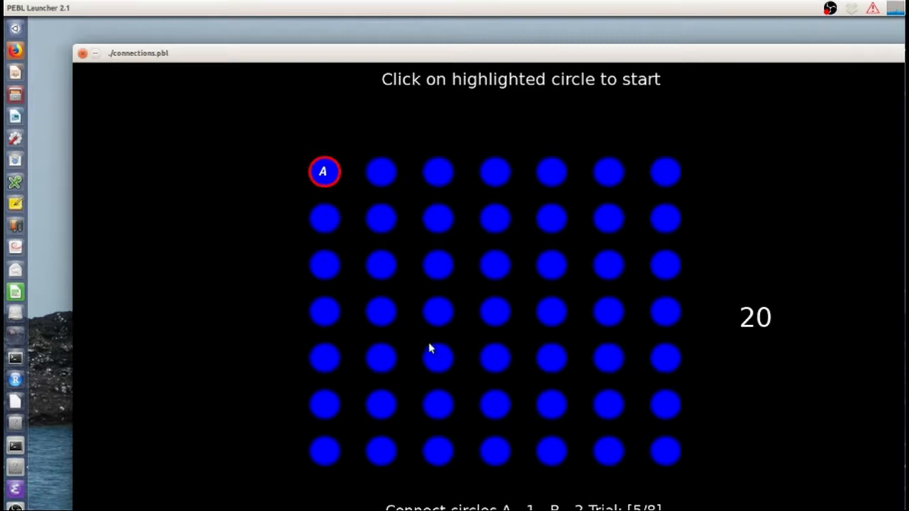
{"action": "mouse_move", "coordinate": [409, 321]}
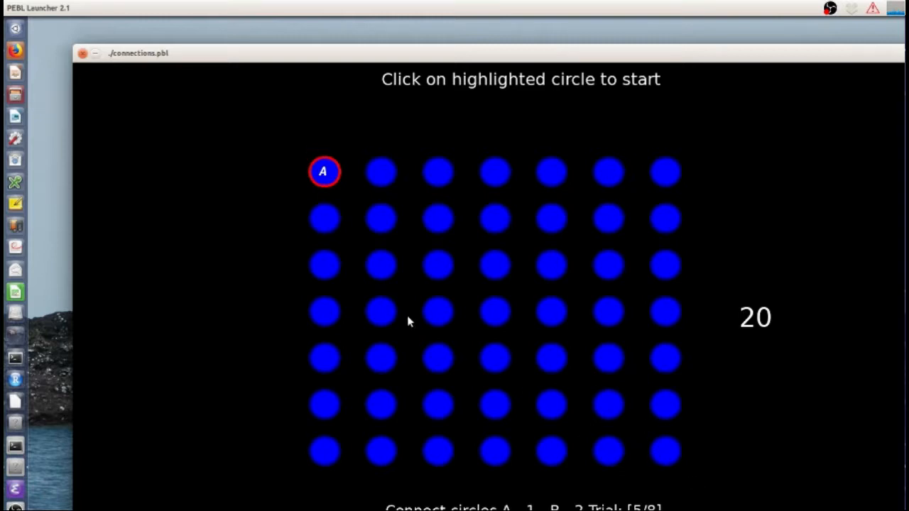
{"action": "mouse_move", "coordinate": [349, 452]}
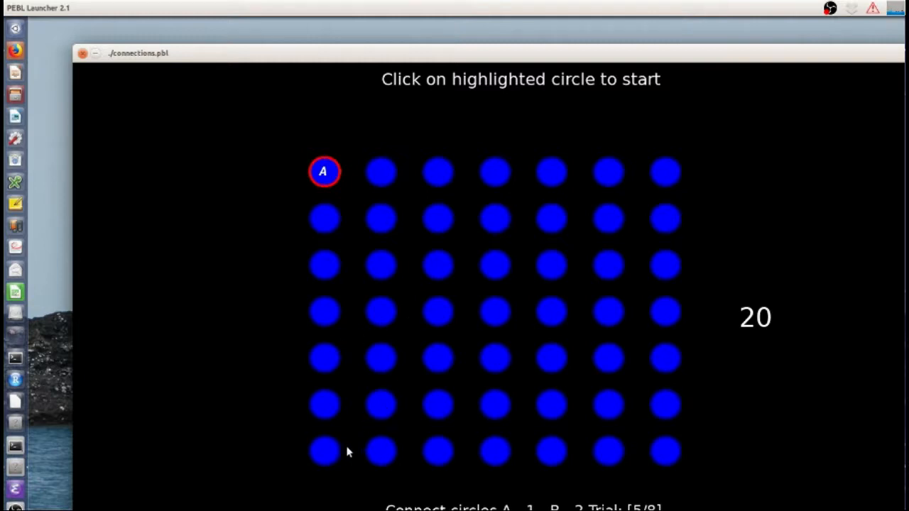
{"action": "mouse_move", "coordinate": [561, 241]}
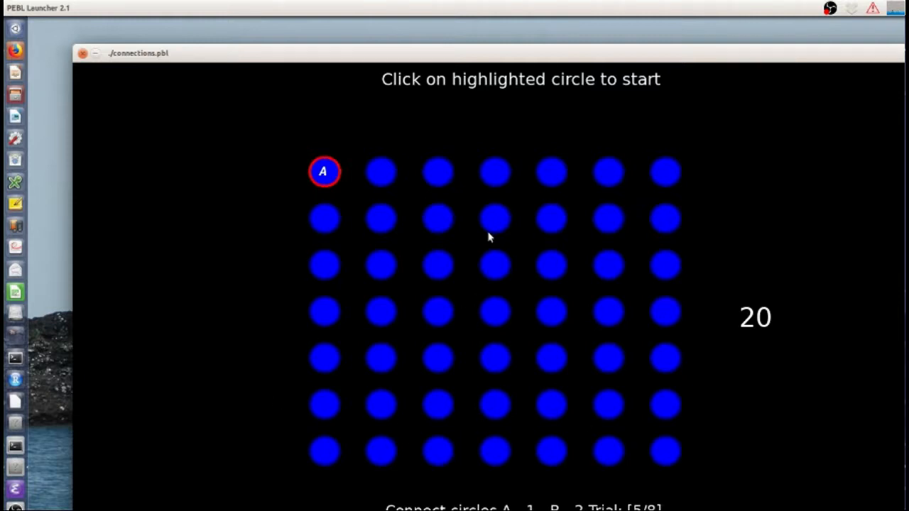
{"action": "mouse_move", "coordinate": [431, 238]}
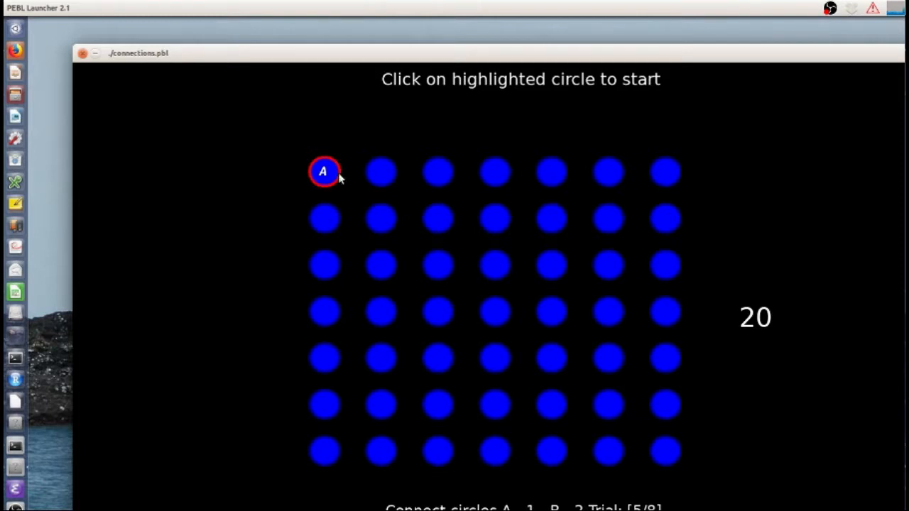
{"action": "mouse_move", "coordinate": [334, 304]}
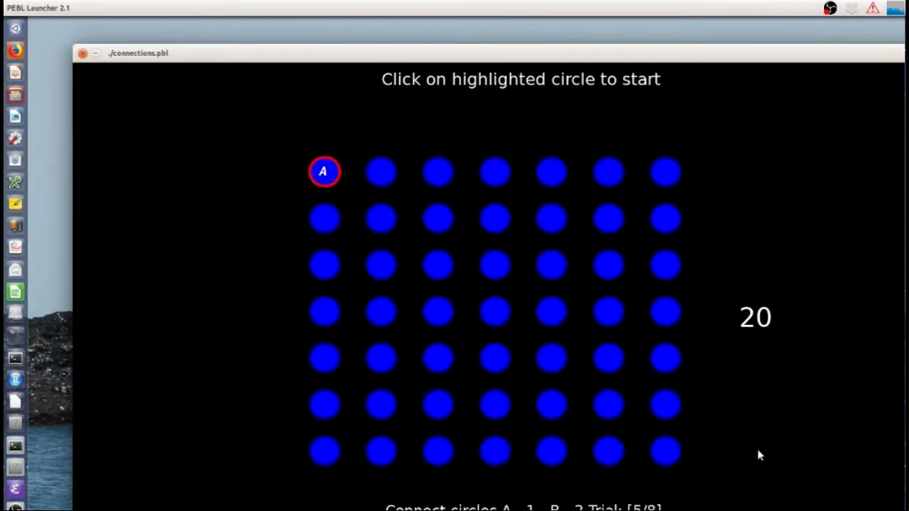
{"action": "mouse_move", "coordinate": [763, 329]}
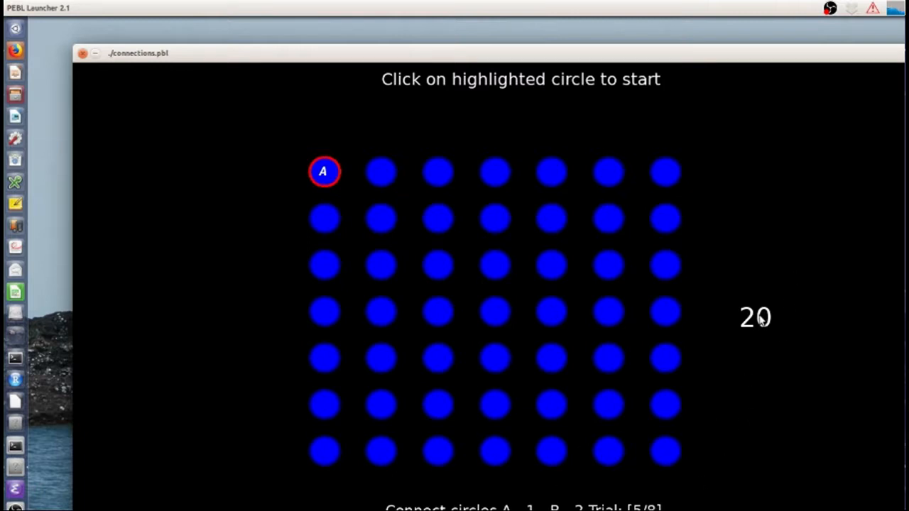
{"action": "mouse_move", "coordinate": [778, 450]}
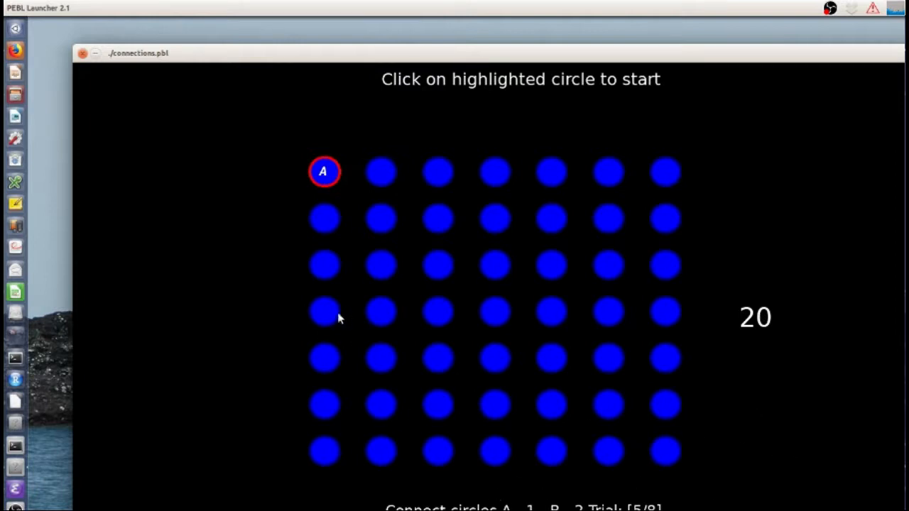
{"action": "mouse_move", "coordinate": [749, 270]}
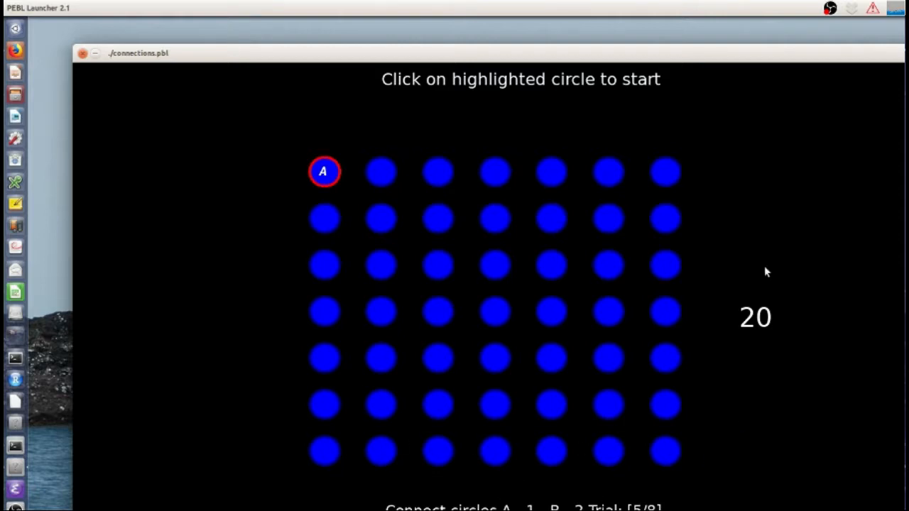
{"action": "mouse_move", "coordinate": [743, 234]}
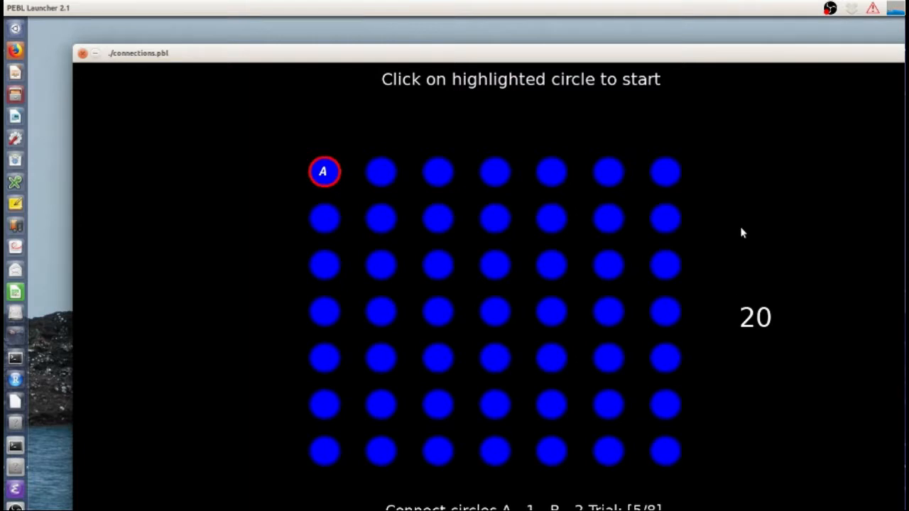
{"action": "mouse_move", "coordinate": [343, 186]}
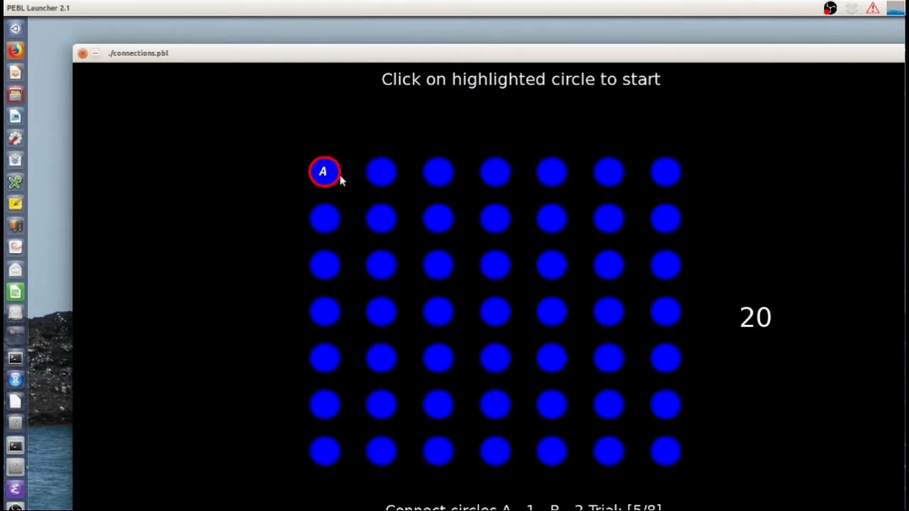
{"action": "mouse_move", "coordinate": [369, 256]}
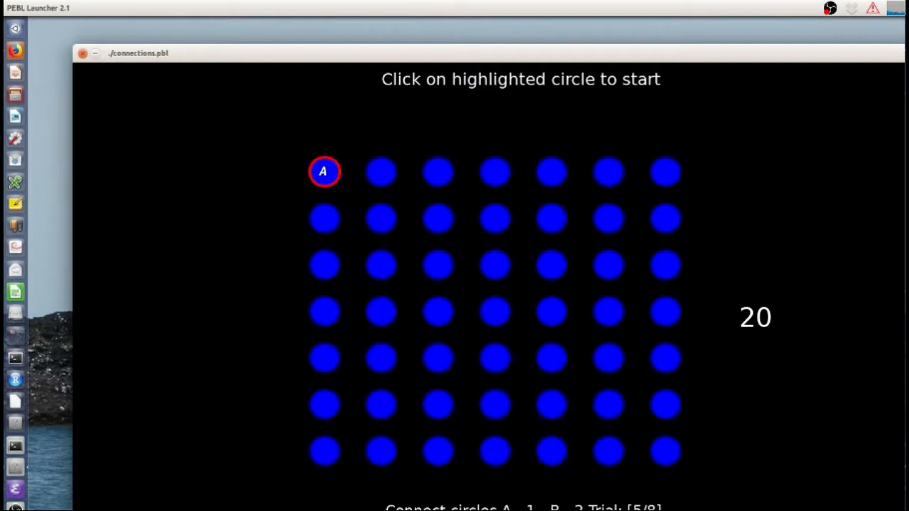
{"action": "mouse_move", "coordinate": [337, 202]}
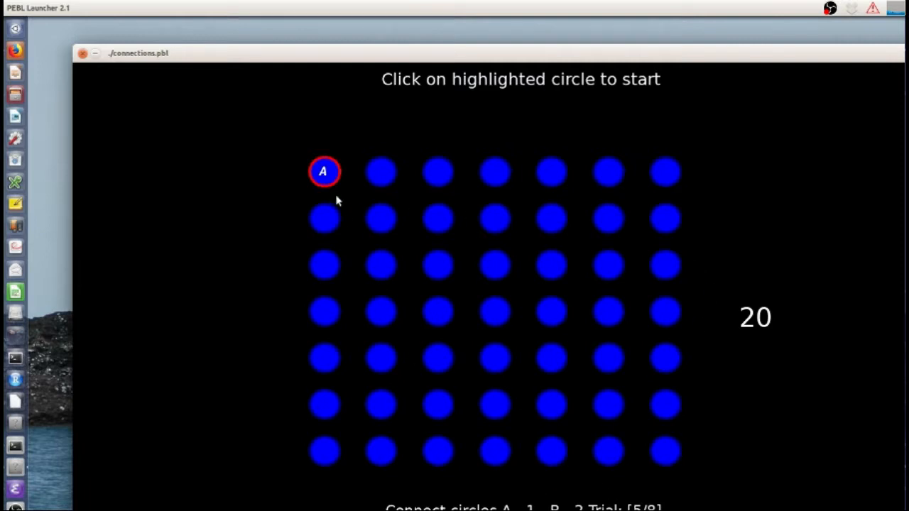
- Run trial 5 from circle A along the alternating letter-number trail until it ends
{"action": "left_click", "coordinate": [323, 171]}
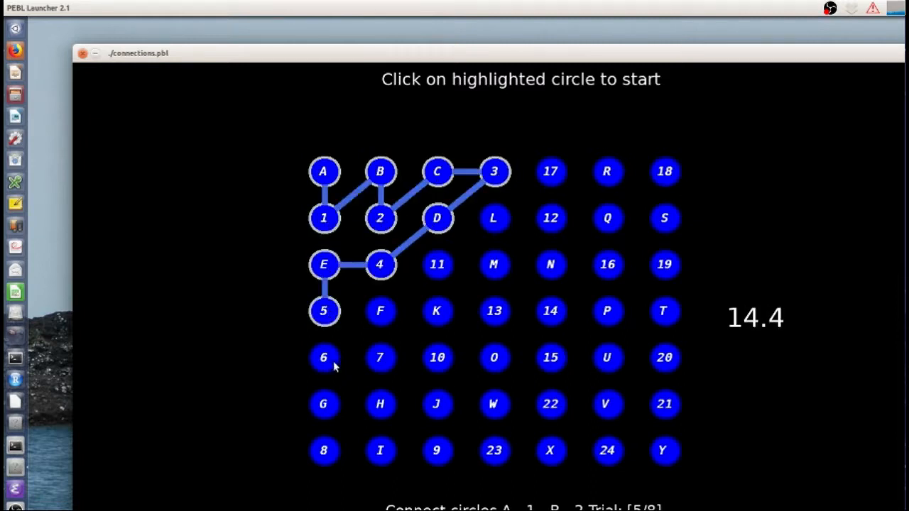
{"action": "left_click", "coordinate": [323, 357]}
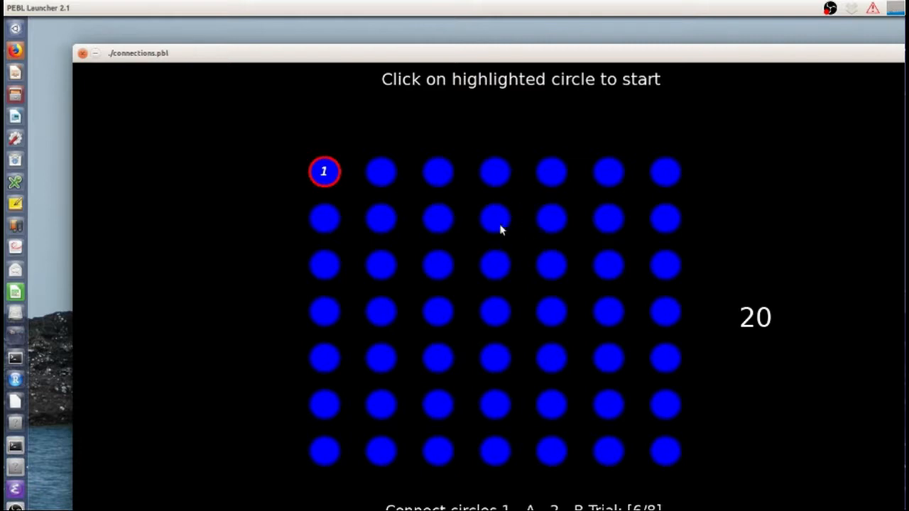
{"action": "mouse_move", "coordinate": [396, 250]}
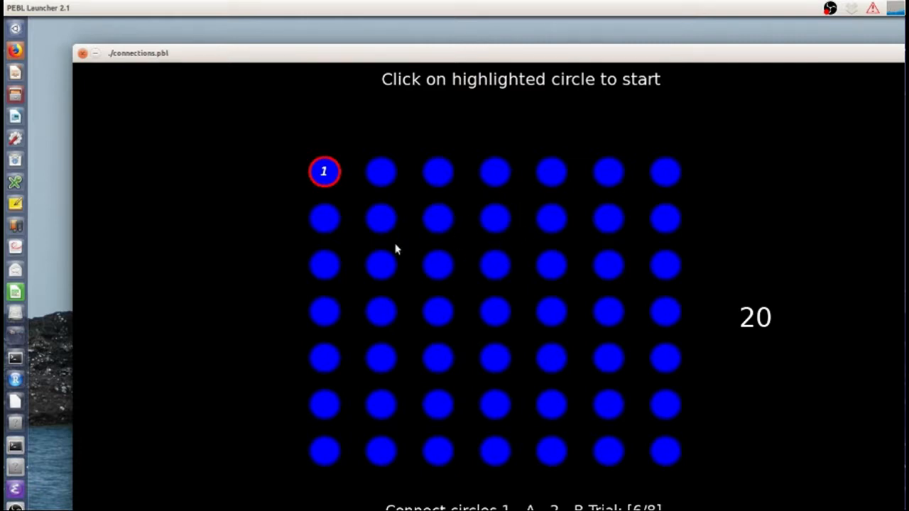
{"action": "mouse_move", "coordinate": [327, 267]}
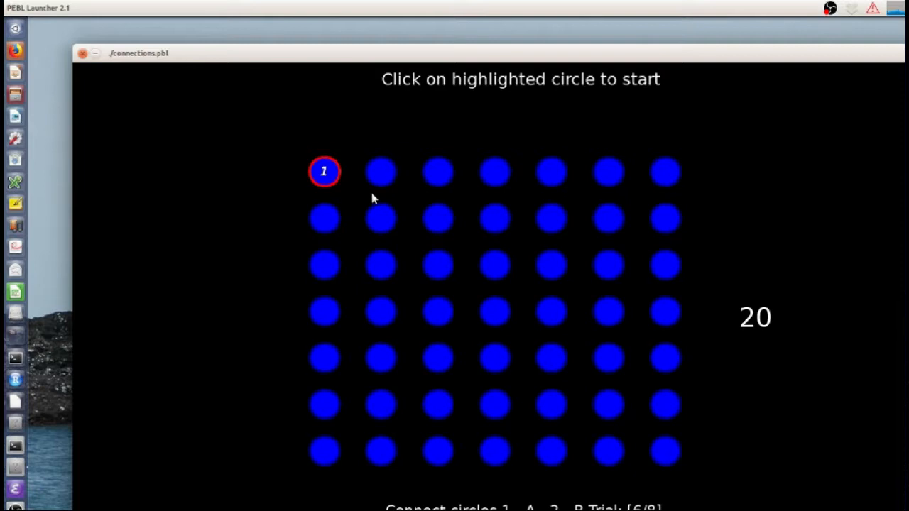
{"action": "mouse_move", "coordinate": [342, 190]}
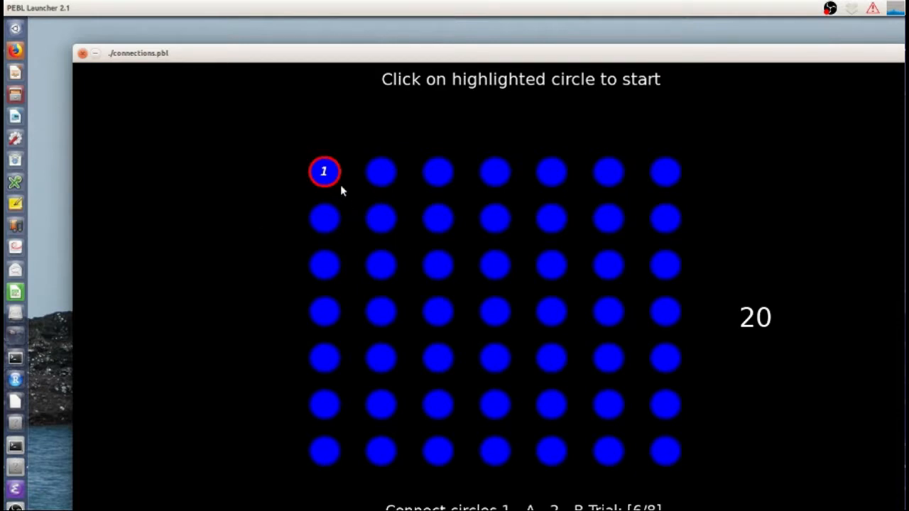
{"action": "mouse_move", "coordinate": [320, 187]}
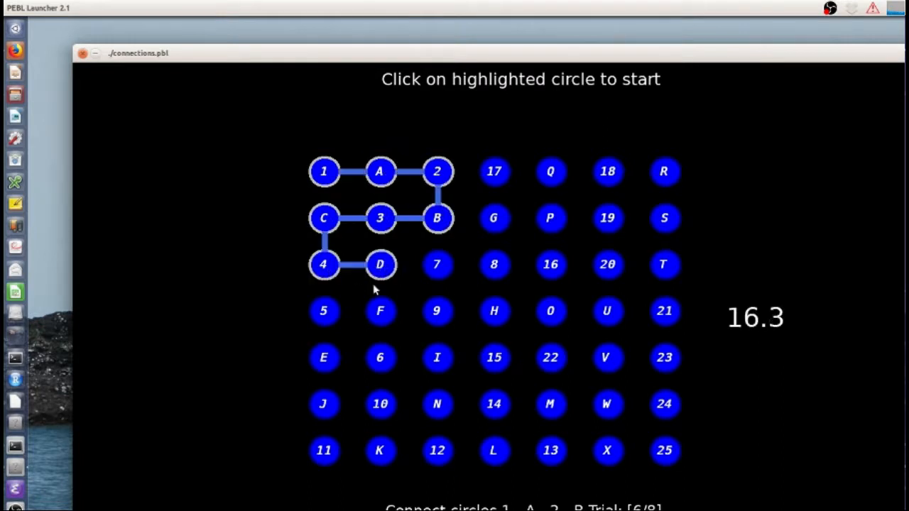
- Extend trial 6's alternating trail from D to 5 and from G to 8
{"action": "left_click", "coordinate": [324, 311]}
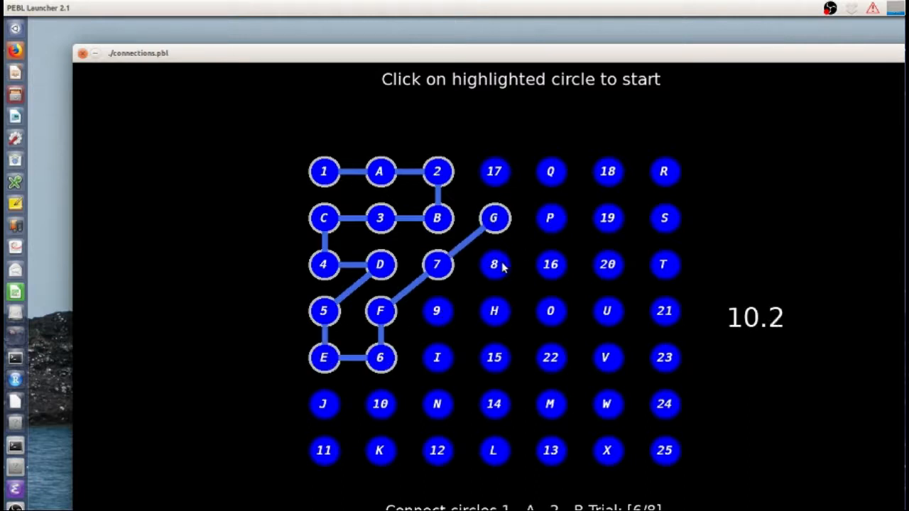
{"action": "left_click", "coordinate": [437, 358]}
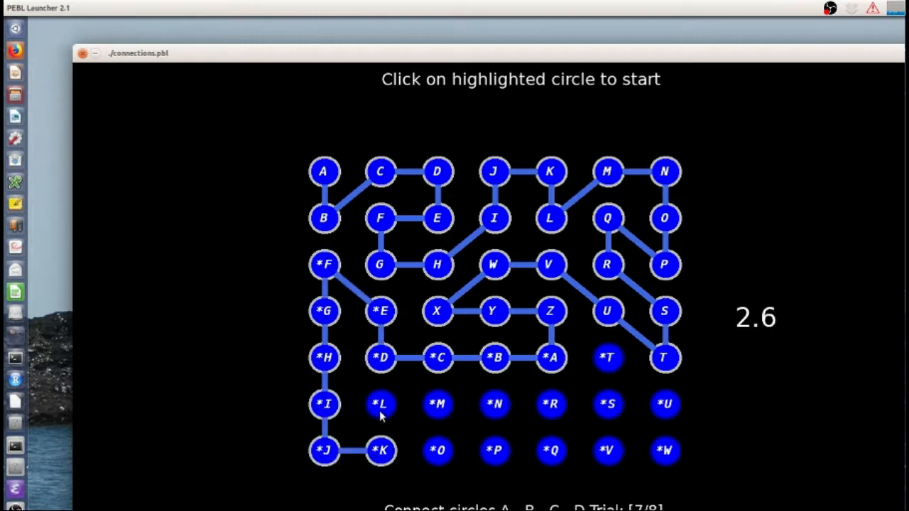
- Extend trial 7's letter trail to the next circle until it times out
{"action": "left_click", "coordinate": [494, 449]}
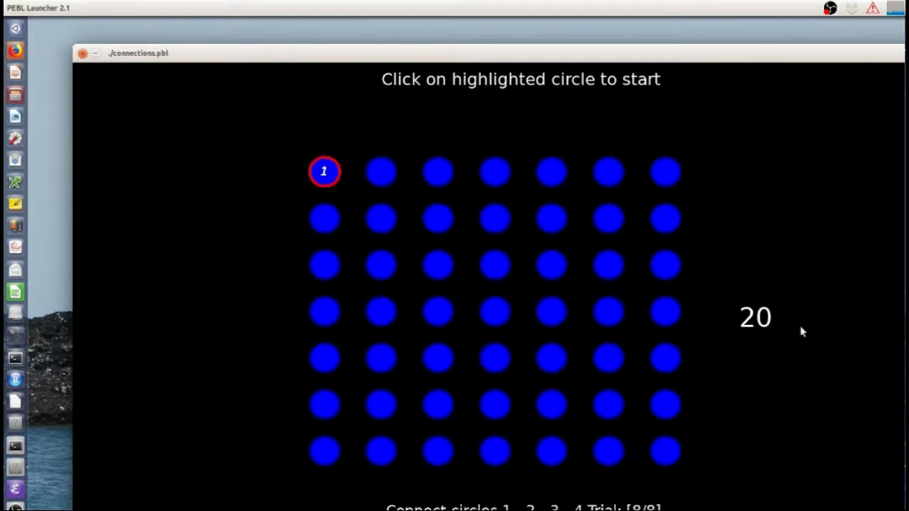
{"action": "mouse_move", "coordinate": [575, 256]}
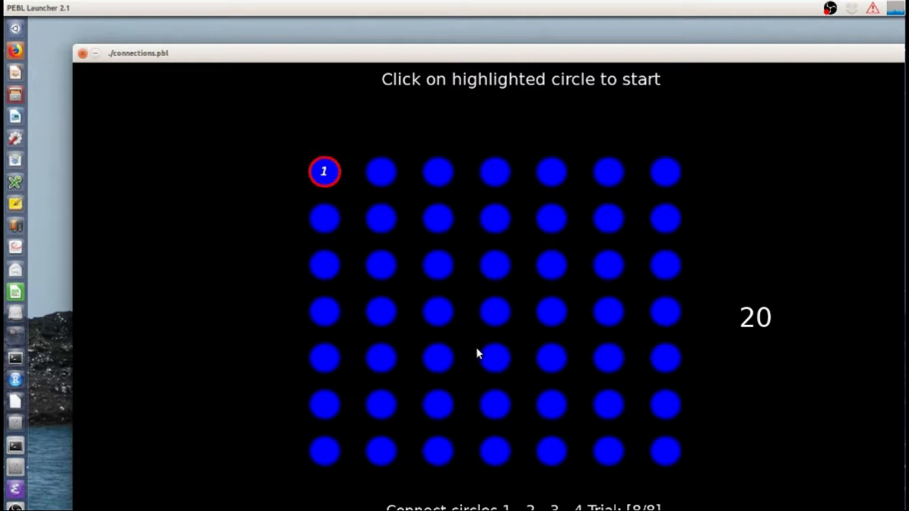
{"action": "mouse_move", "coordinate": [645, 275]}
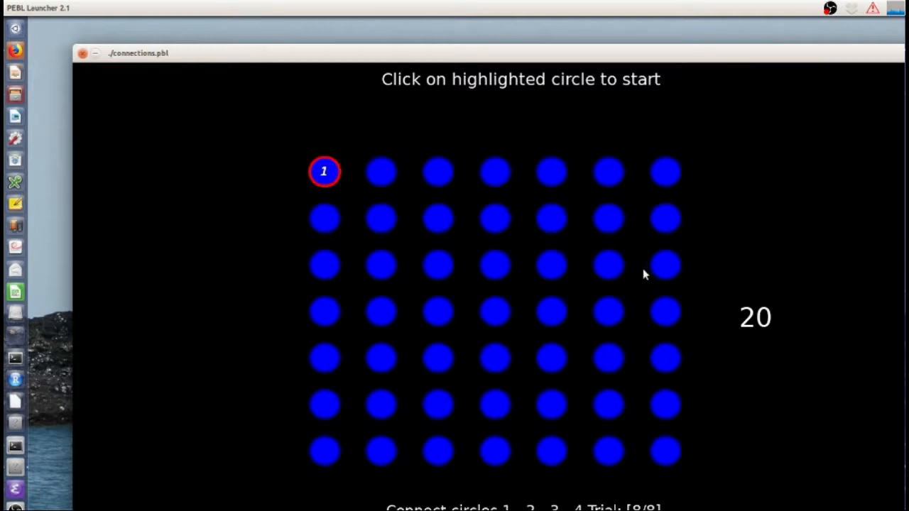
{"action": "mouse_move", "coordinate": [470, 244]}
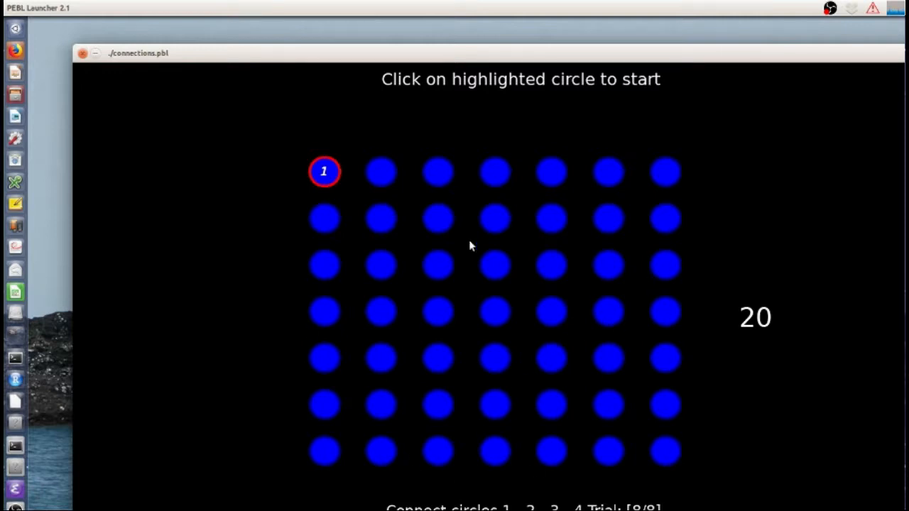
{"action": "mouse_move", "coordinate": [264, 307]}
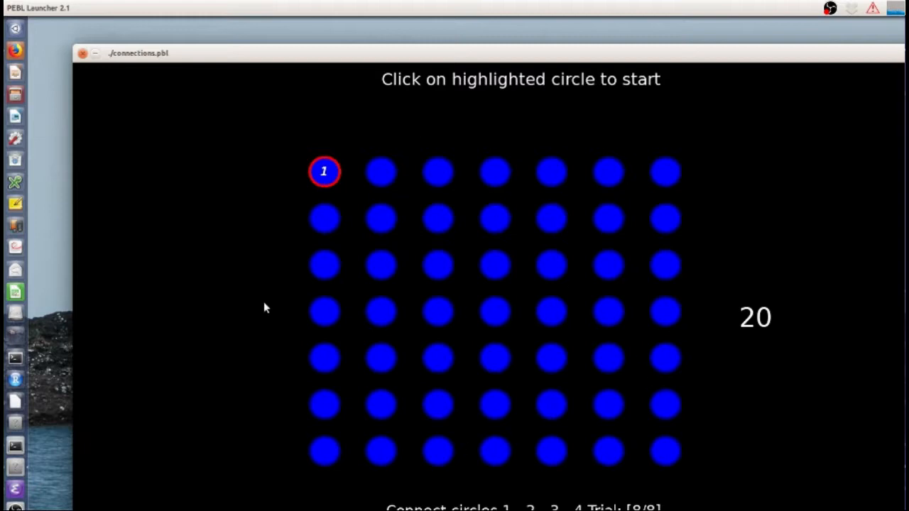
{"action": "mouse_move", "coordinate": [296, 145]}
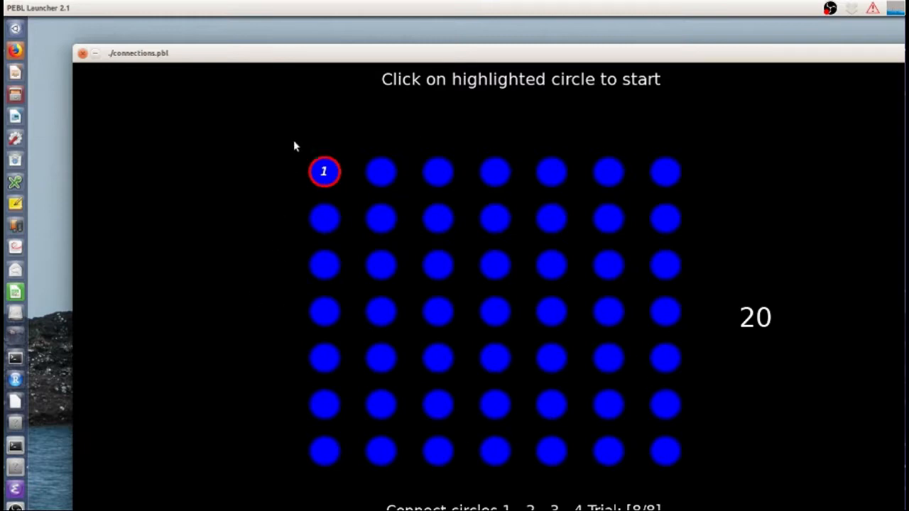
{"action": "mouse_move", "coordinate": [404, 258]}
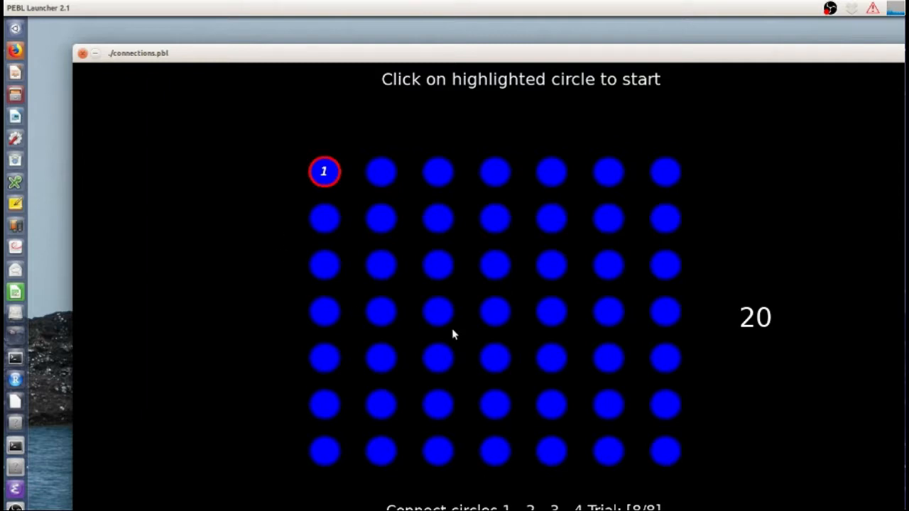
{"action": "mouse_move", "coordinate": [420, 228]}
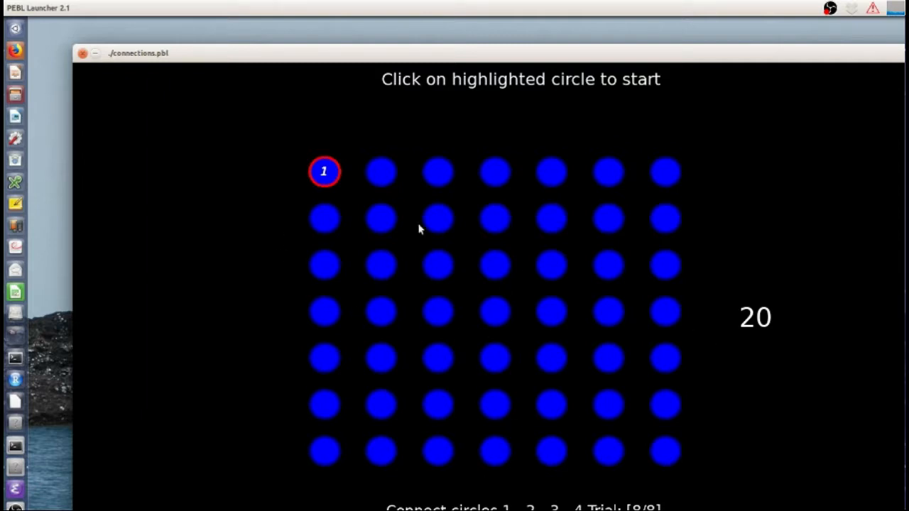
{"action": "mouse_move", "coordinate": [211, 452]}
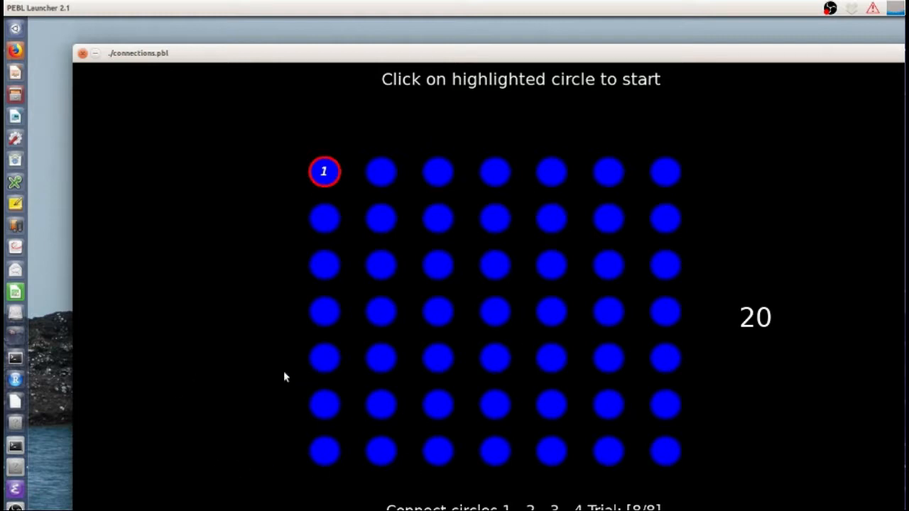
{"action": "mouse_move", "coordinate": [667, 251]}
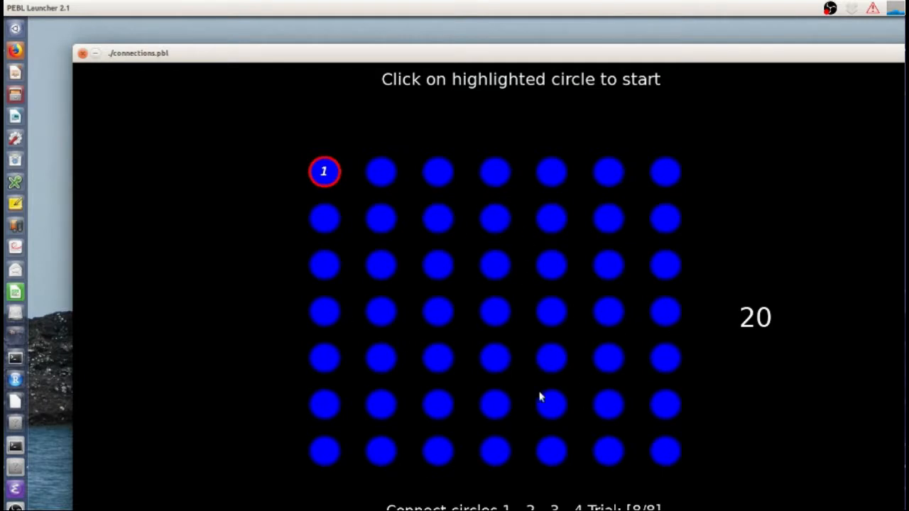
{"action": "mouse_move", "coordinate": [456, 296]}
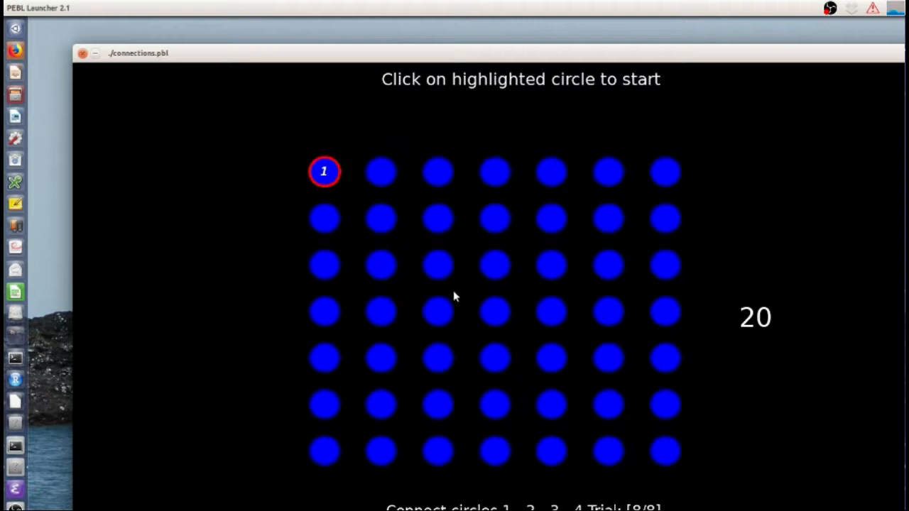
{"action": "mouse_move", "coordinate": [315, 192]}
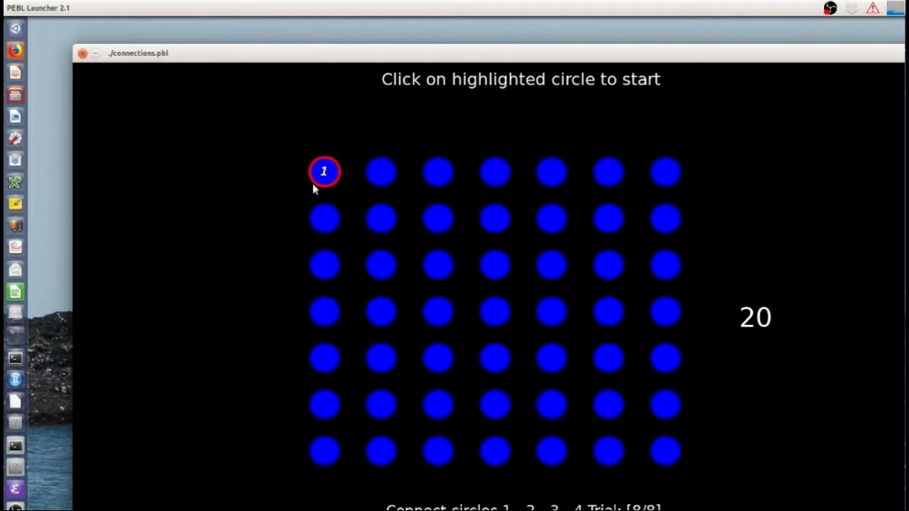
{"action": "mouse_move", "coordinate": [542, 469]}
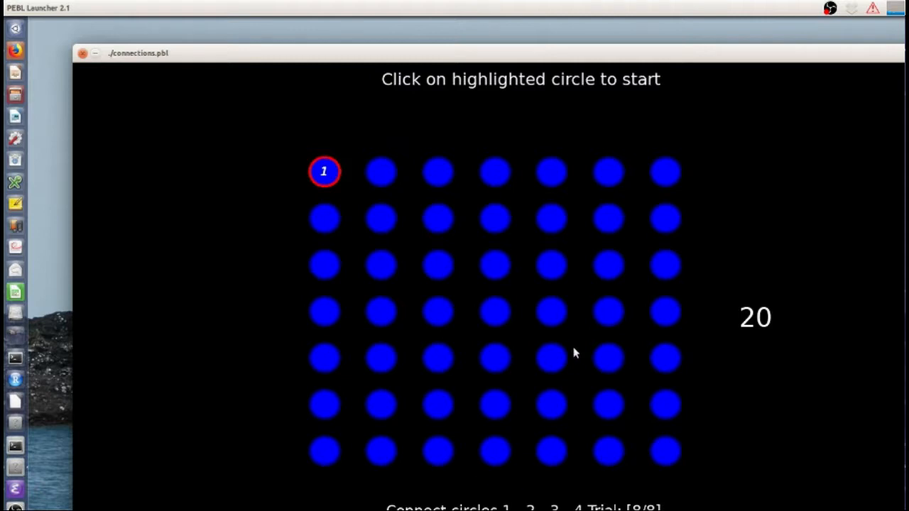
{"action": "mouse_move", "coordinate": [330, 182]}
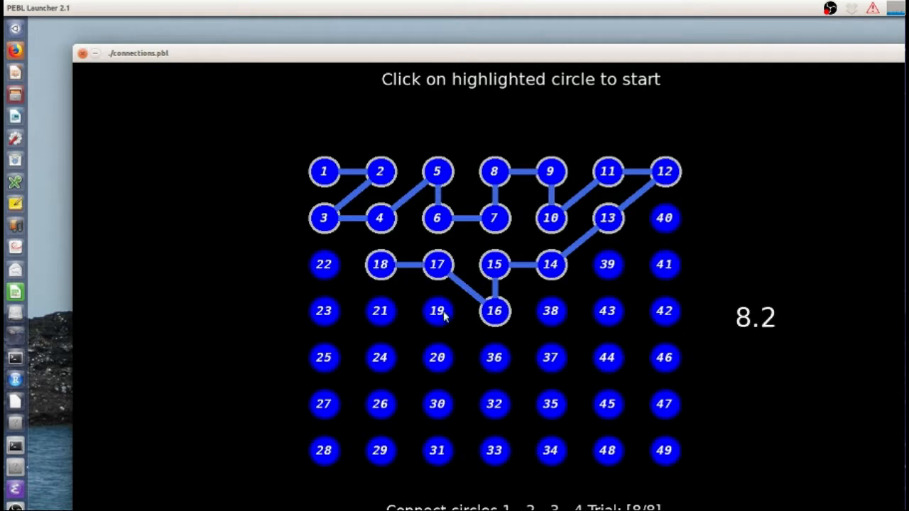
- Connect the remaining numbered circles of trial 8 in sequence before the timer expires
{"action": "left_click", "coordinate": [437, 358]}
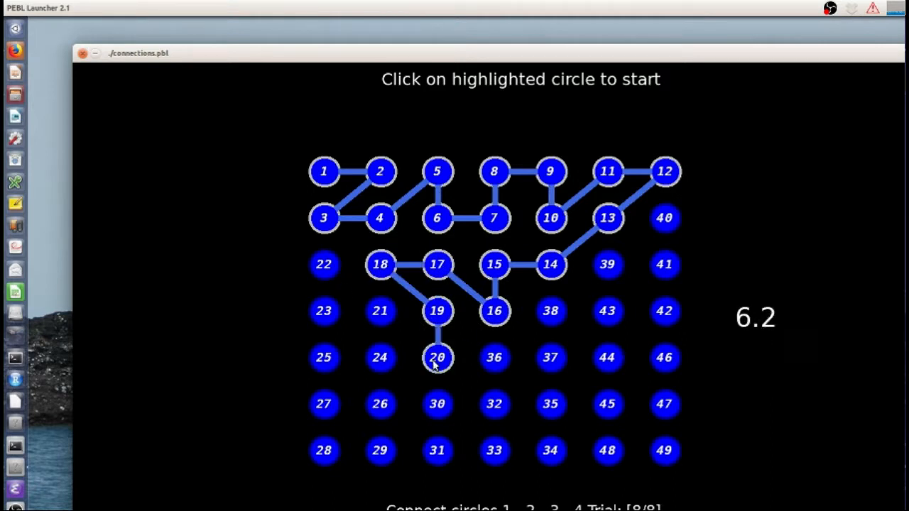
{"action": "left_click", "coordinate": [380, 357]}
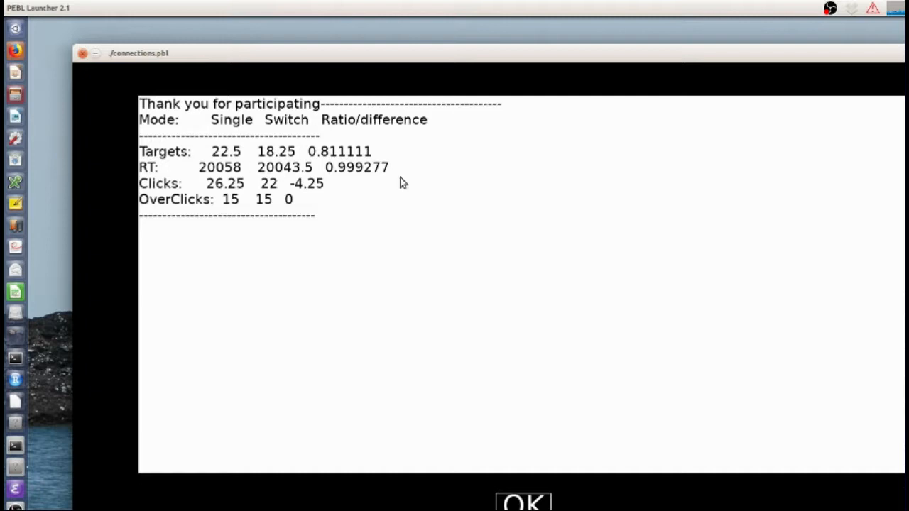
{"action": "mouse_move", "coordinate": [352, 179]}
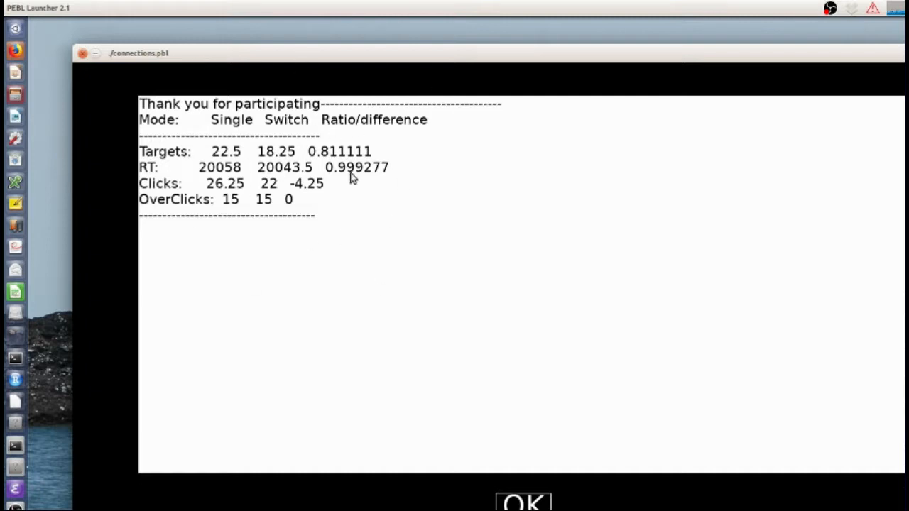
{"action": "mouse_move", "coordinate": [228, 120]}
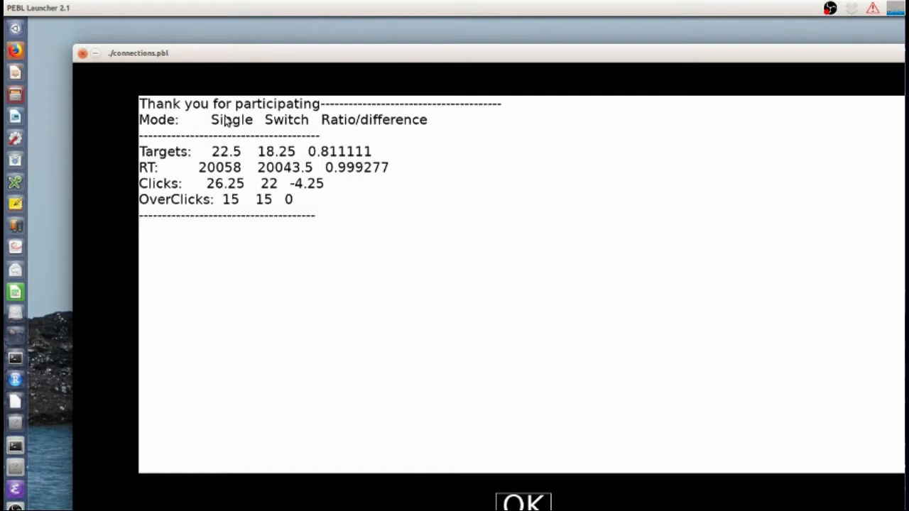
{"action": "mouse_move", "coordinate": [240, 146]}
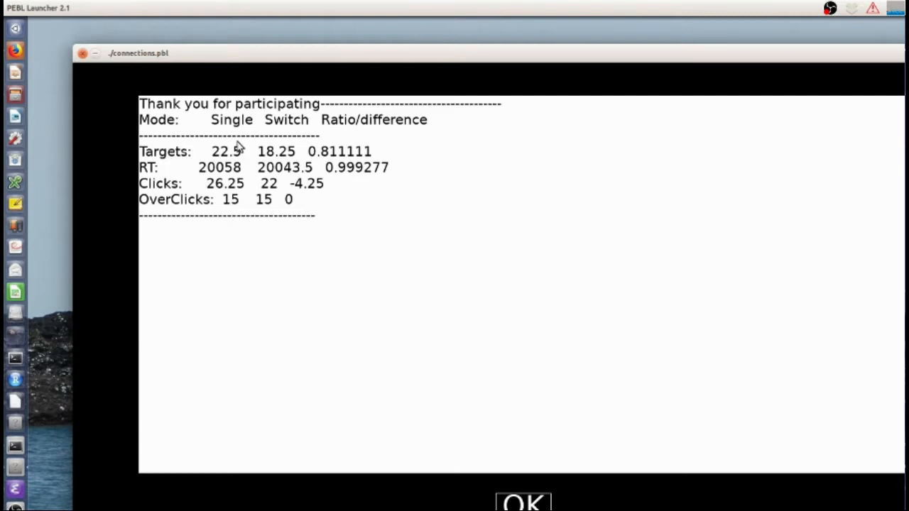
{"action": "mouse_move", "coordinate": [235, 204]}
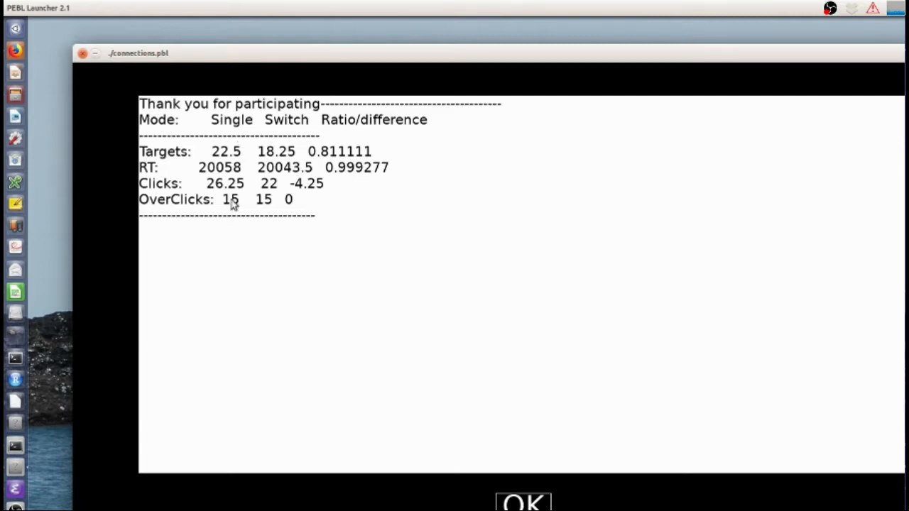
{"action": "mouse_move", "coordinate": [287, 125]}
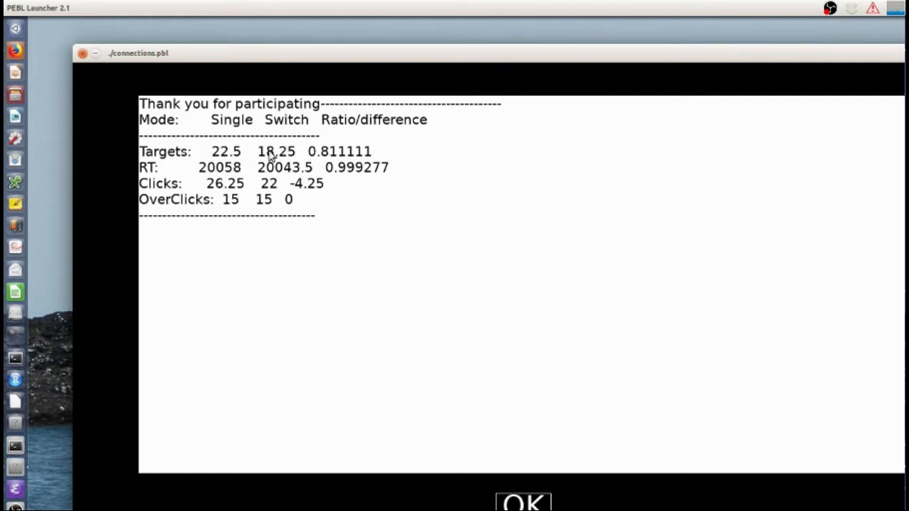
{"action": "mouse_move", "coordinate": [245, 155]}
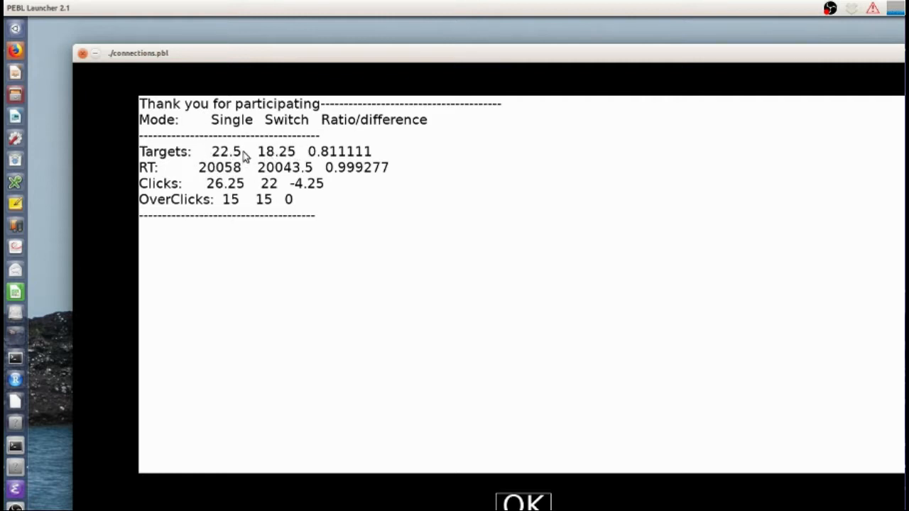
{"action": "mouse_move", "coordinate": [203, 167]}
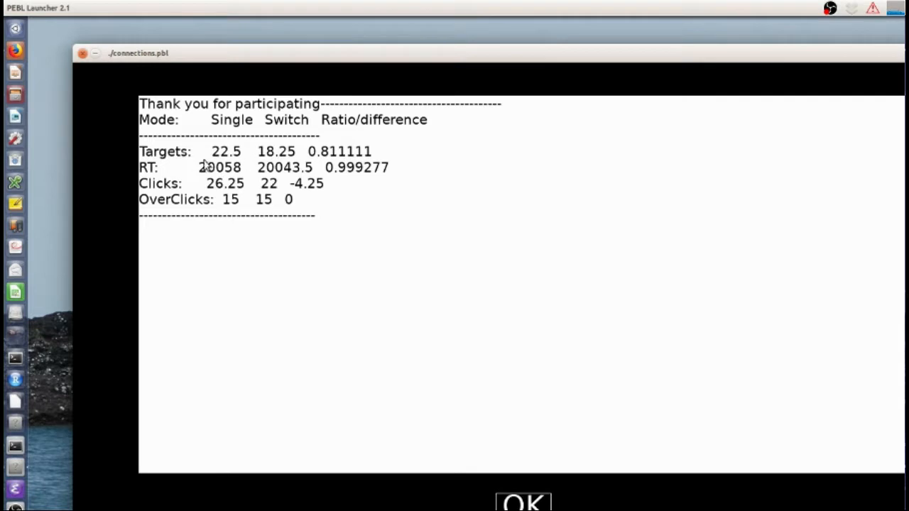
{"action": "mouse_move", "coordinate": [228, 156]}
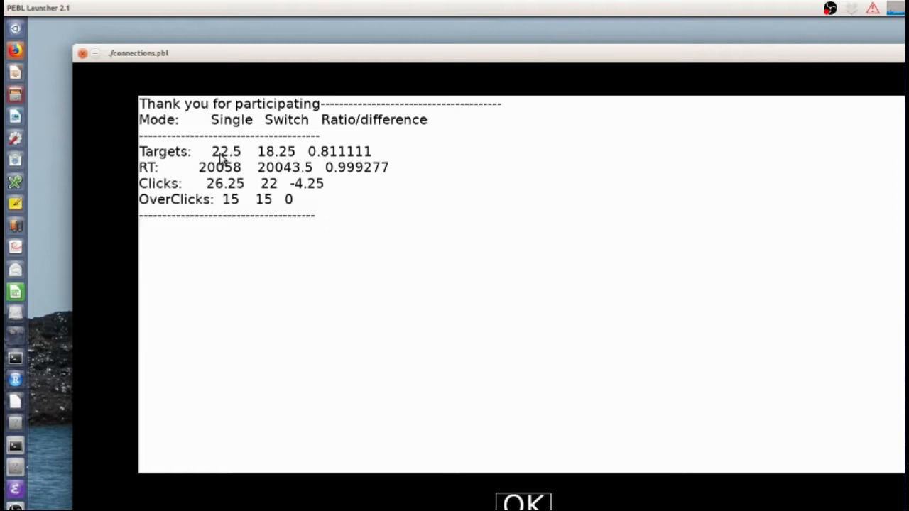
{"action": "mouse_move", "coordinate": [281, 163]}
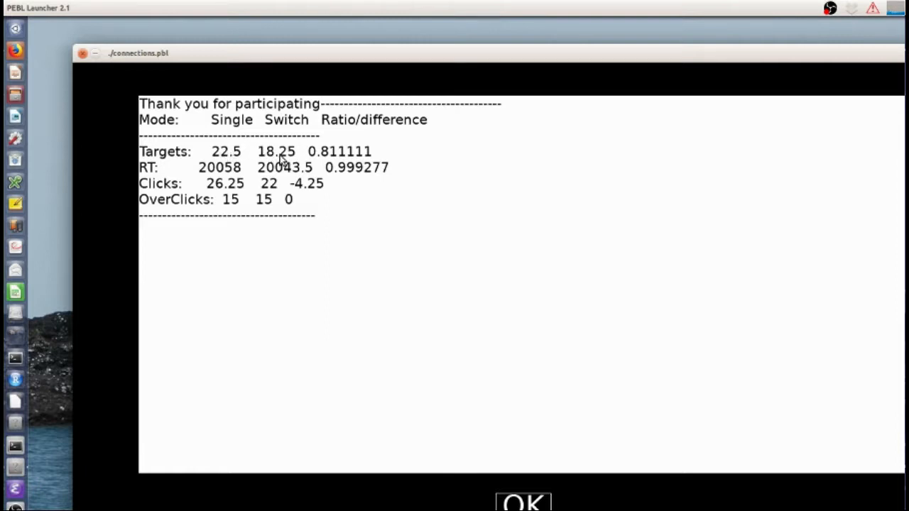
{"action": "mouse_move", "coordinate": [220, 167]}
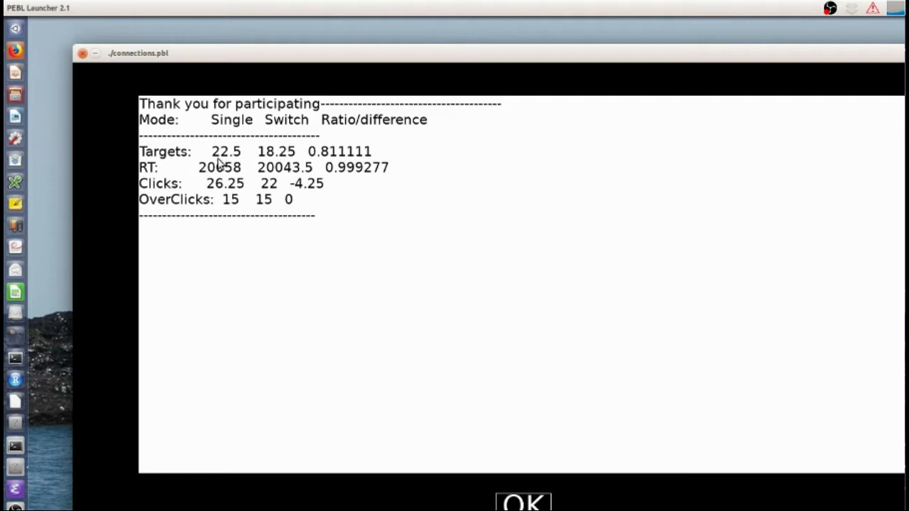
{"action": "mouse_move", "coordinate": [212, 168]}
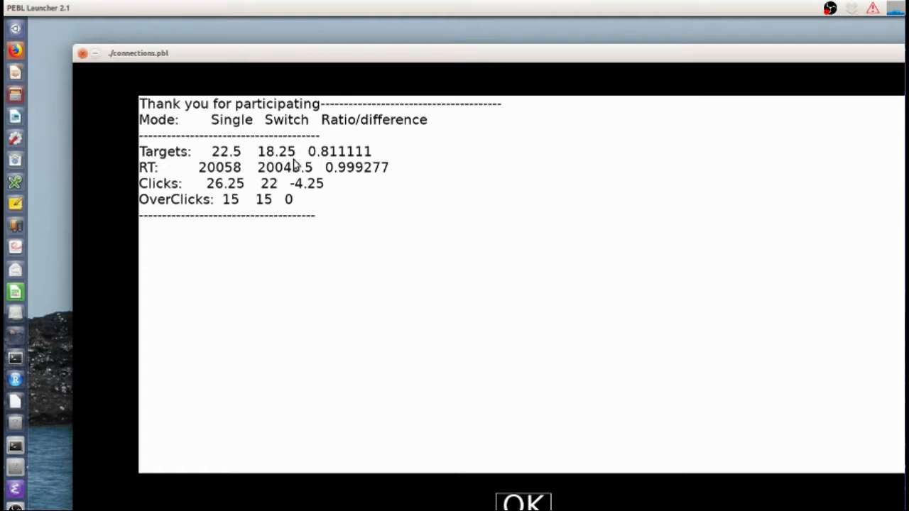
{"action": "mouse_move", "coordinate": [174, 186]}
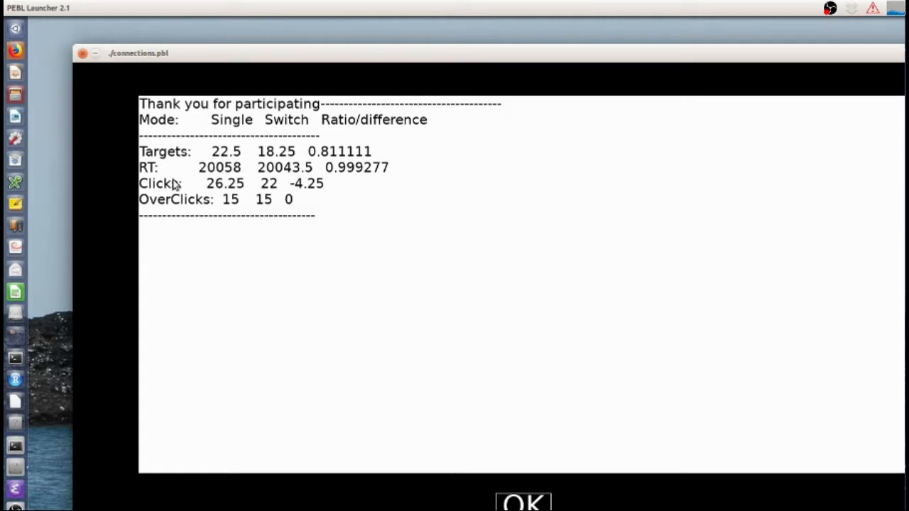
{"action": "mouse_move", "coordinate": [415, 165]}
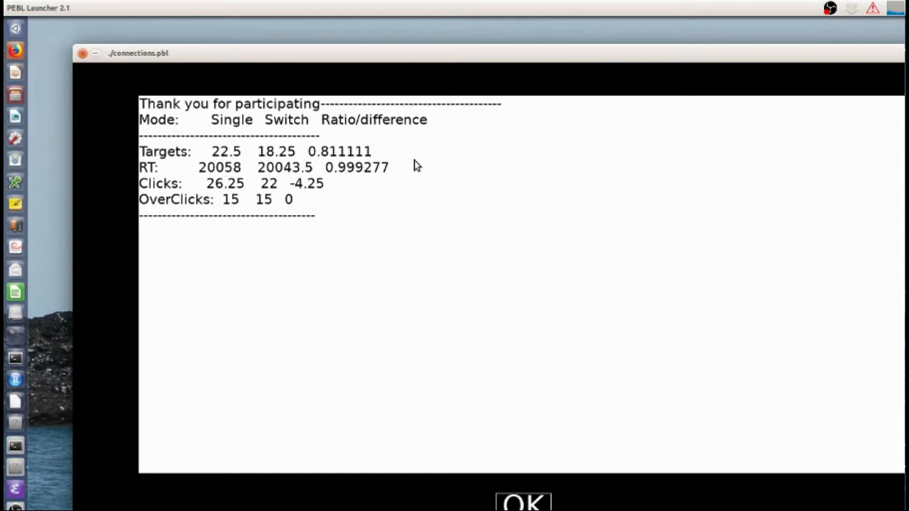
{"action": "mouse_move", "coordinate": [206, 179]}
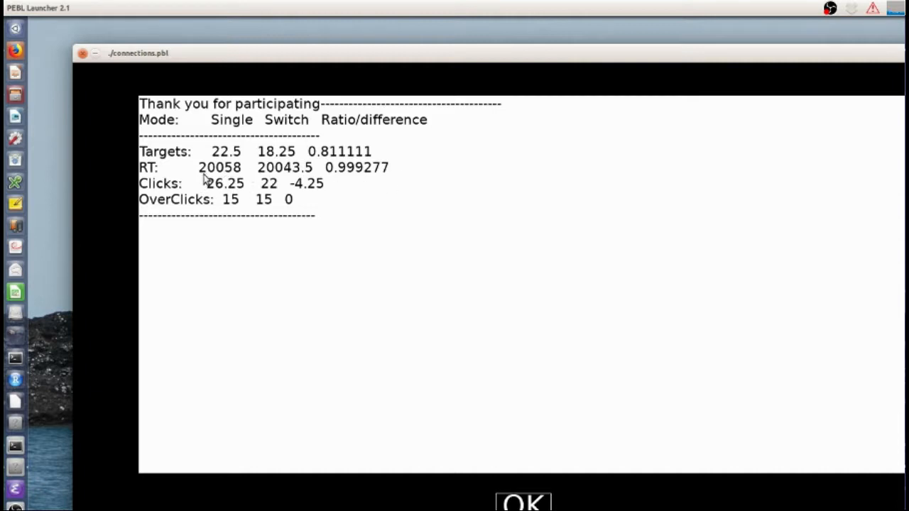
{"action": "mouse_move", "coordinate": [329, 170]}
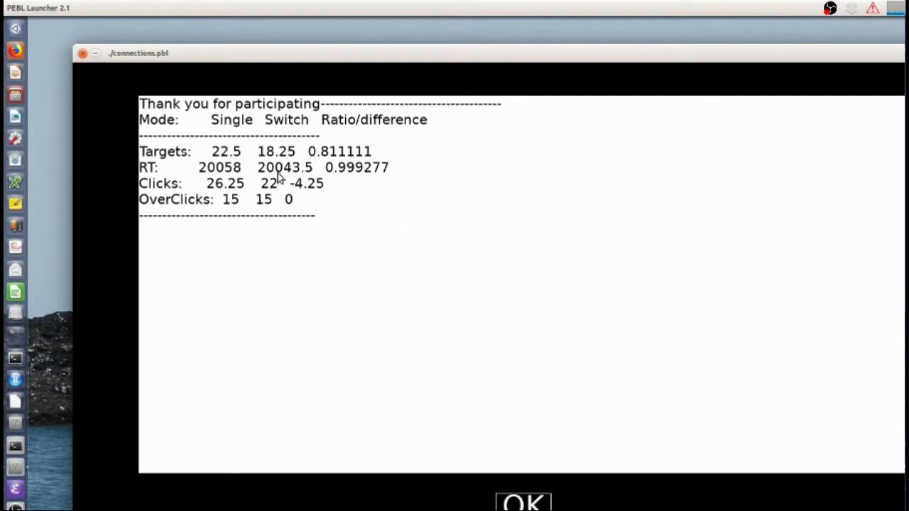
{"action": "mouse_move", "coordinate": [192, 174]}
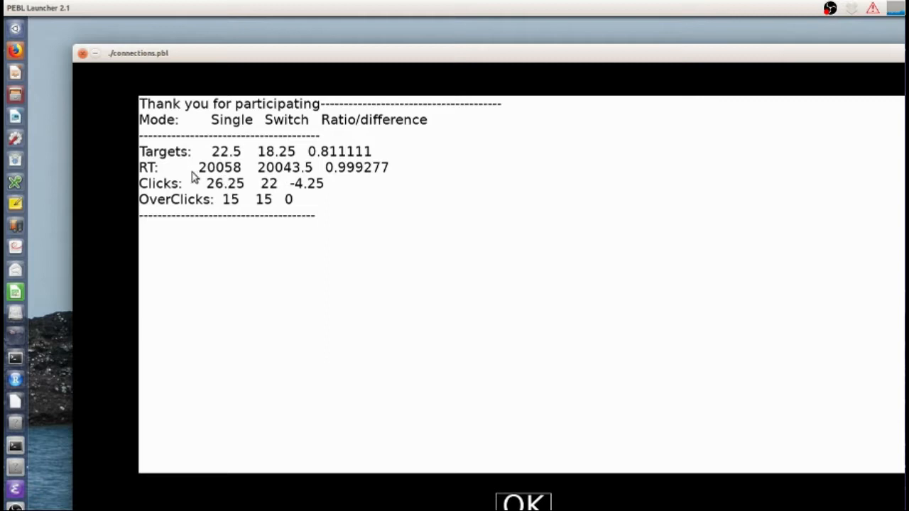
{"action": "mouse_move", "coordinate": [188, 179]}
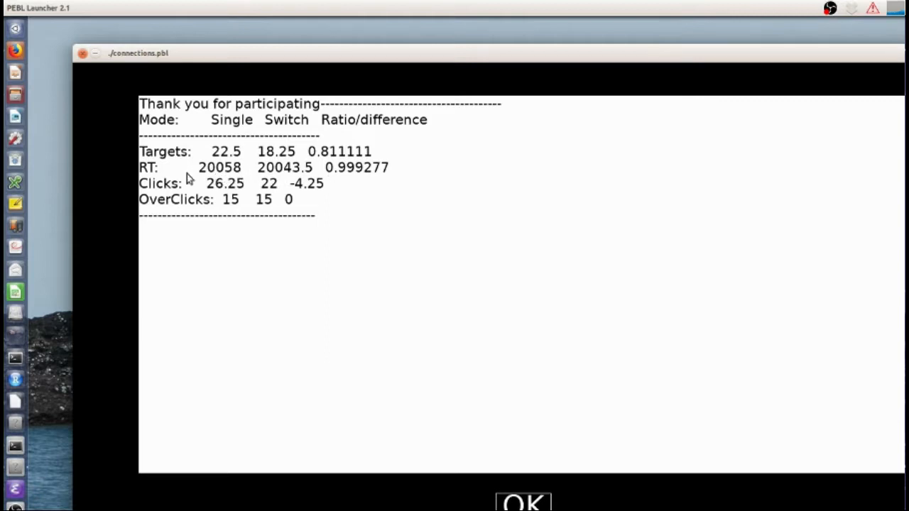
{"action": "mouse_move", "coordinate": [240, 124]}
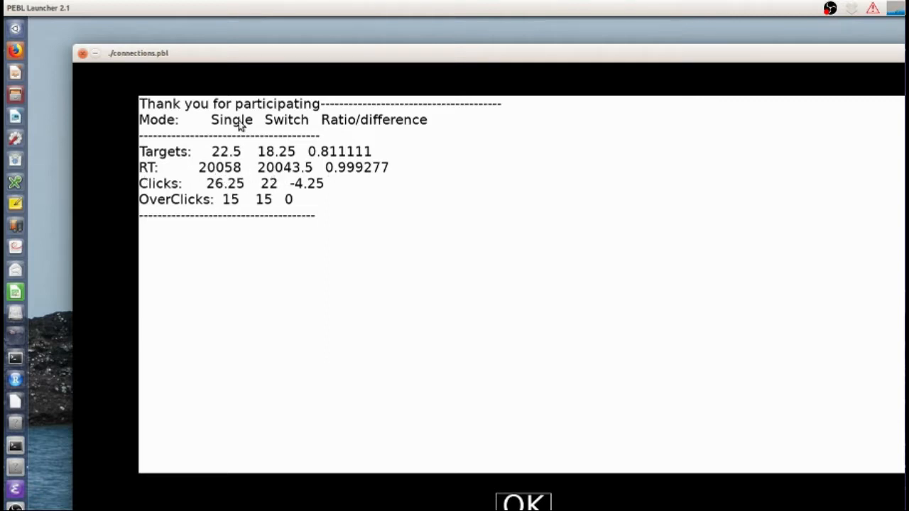
{"action": "mouse_move", "coordinate": [221, 171]}
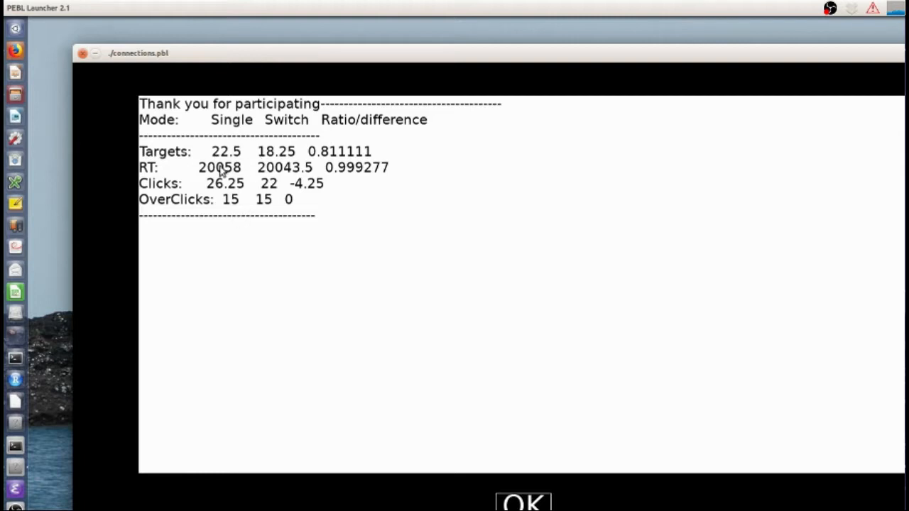
{"action": "mouse_move", "coordinate": [372, 129]}
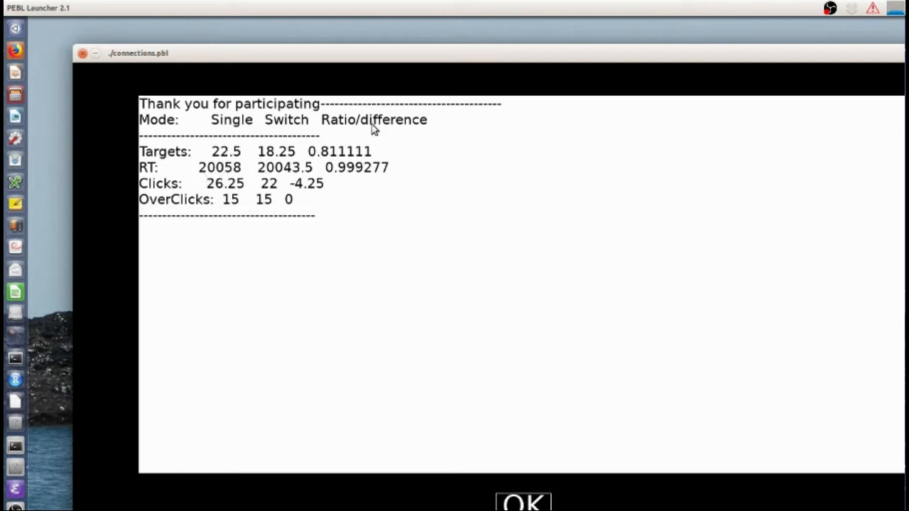
{"action": "mouse_move", "coordinate": [216, 167]}
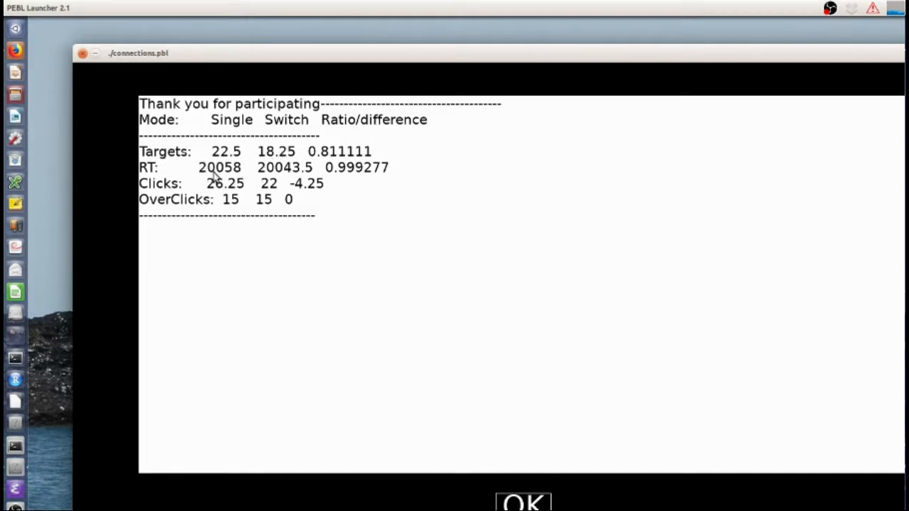
{"action": "mouse_move", "coordinate": [207, 173]}
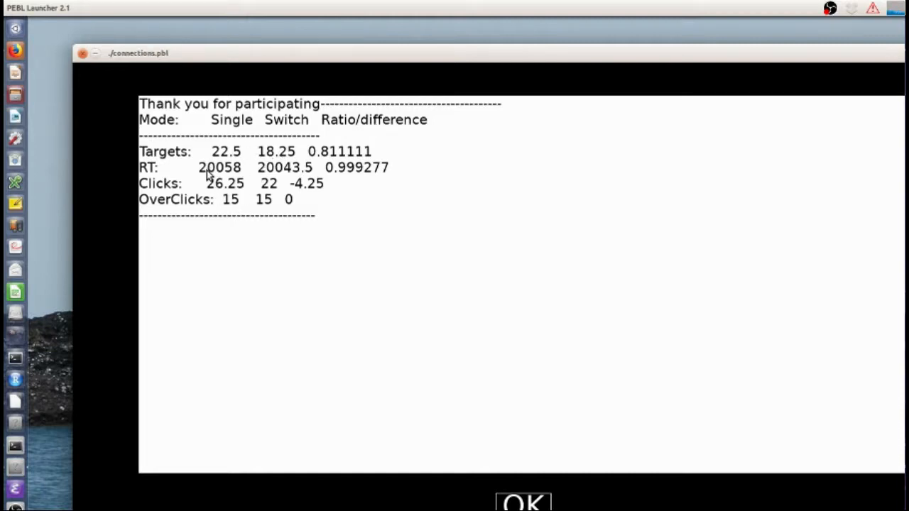
{"action": "mouse_move", "coordinate": [357, 173]}
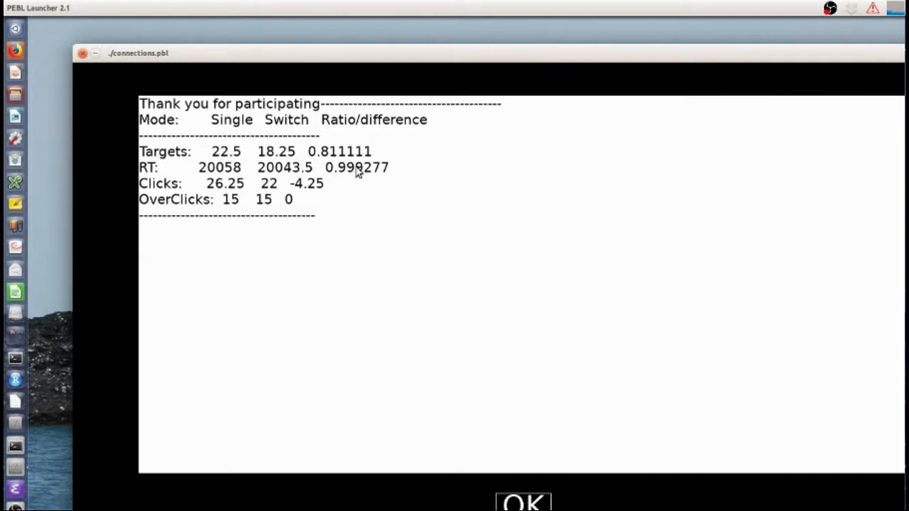
{"action": "mouse_move", "coordinate": [236, 204]}
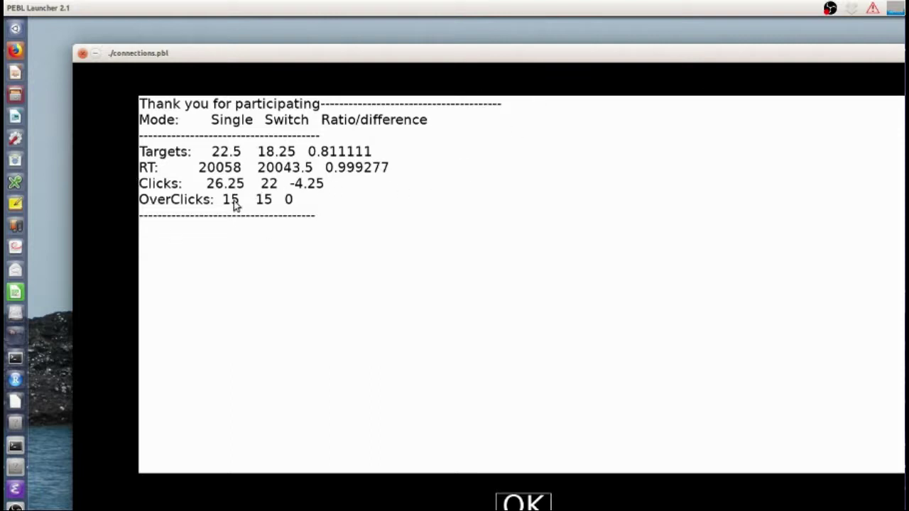
{"action": "mouse_move", "coordinate": [300, 172]}
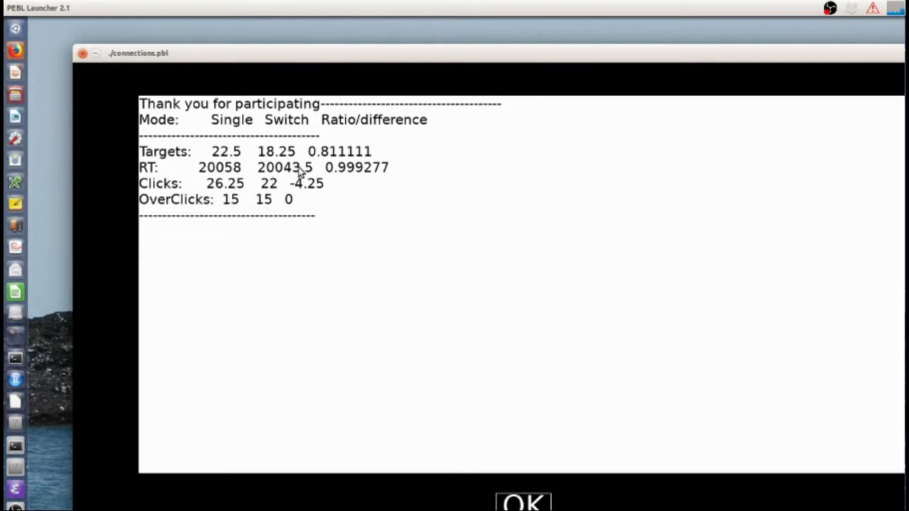
{"action": "mouse_move", "coordinate": [216, 198]}
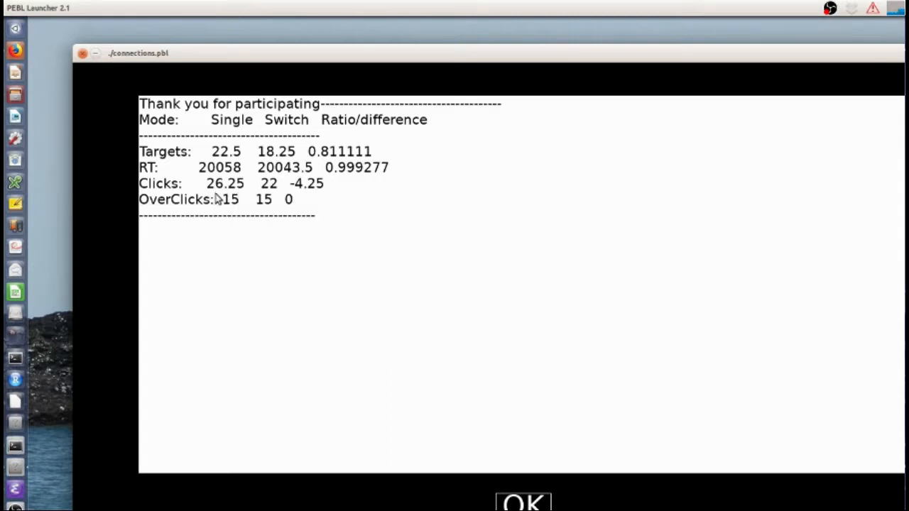
{"action": "mouse_move", "coordinate": [245, 215]}
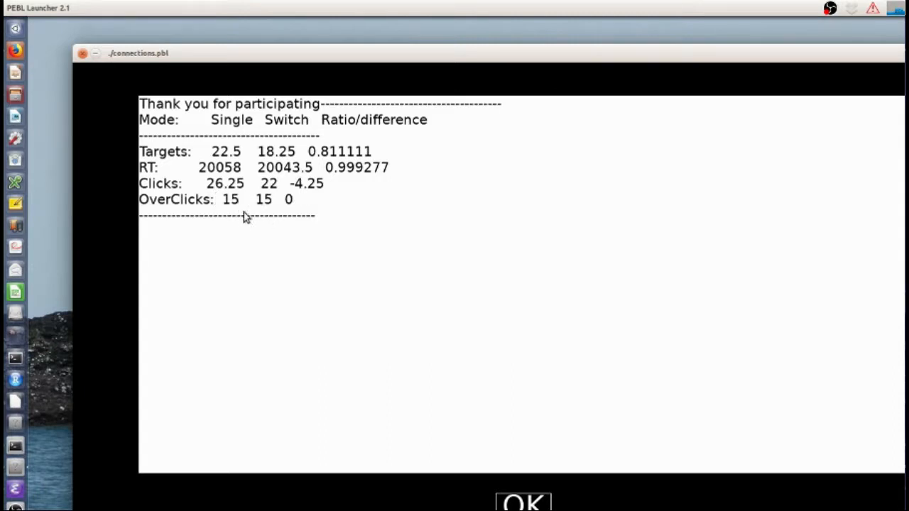
{"action": "mouse_move", "coordinate": [278, 169]}
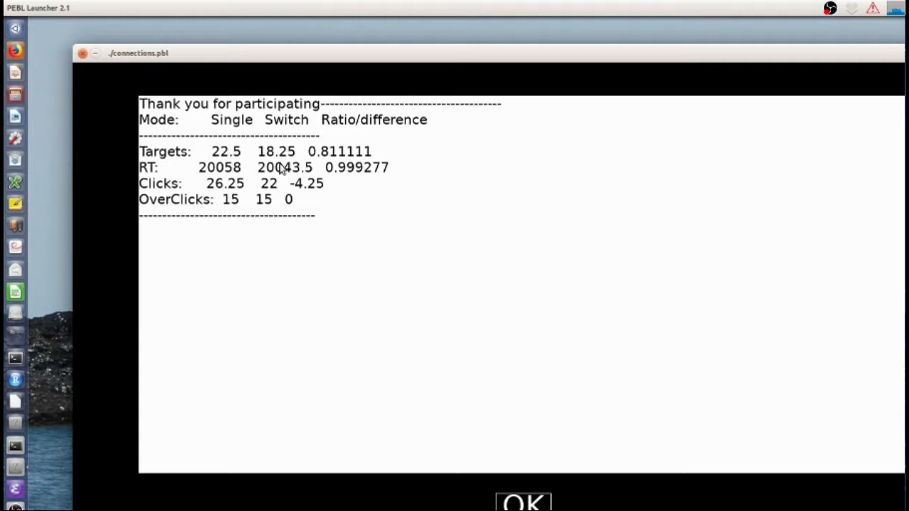
{"action": "mouse_move", "coordinate": [213, 204]}
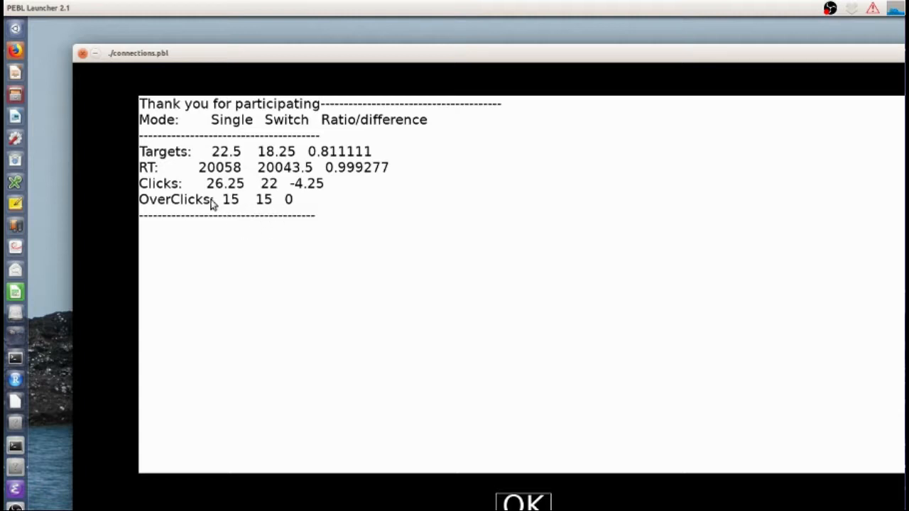
{"action": "mouse_move", "coordinate": [247, 213]}
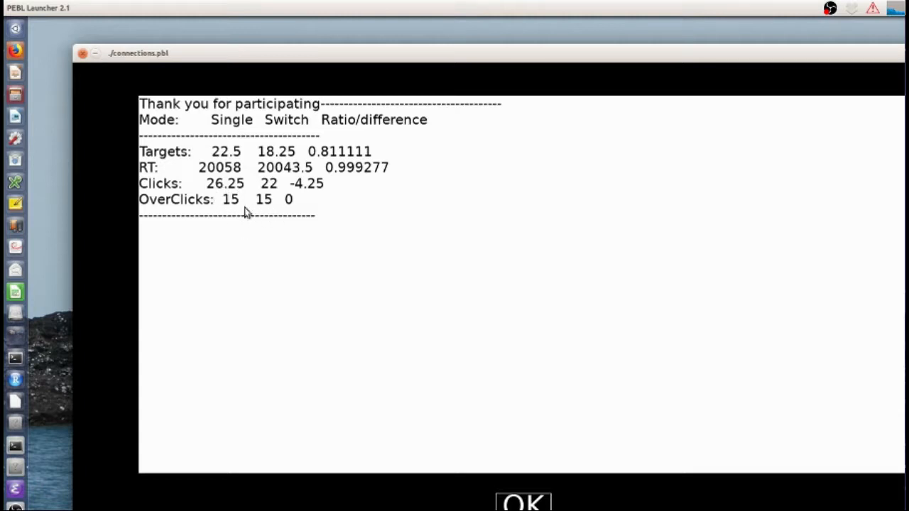
{"action": "mouse_move", "coordinate": [197, 250]}
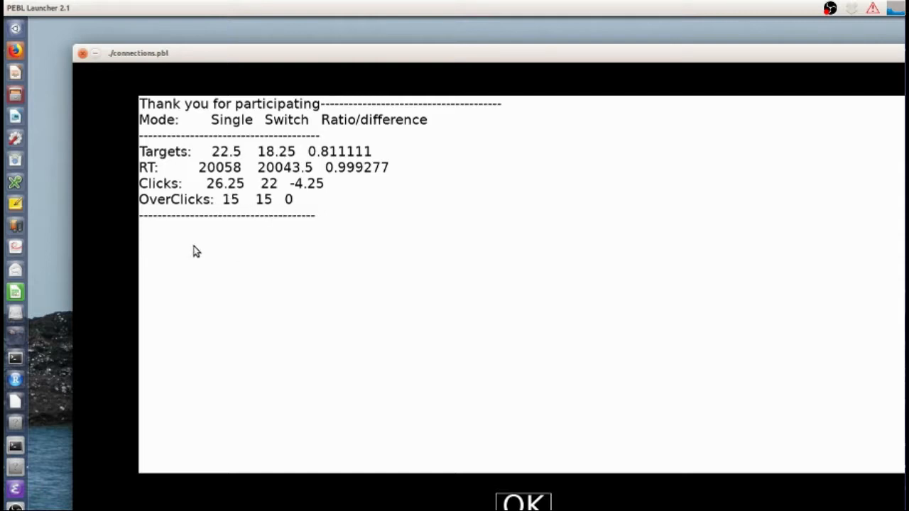
{"action": "mouse_move", "coordinate": [284, 187]}
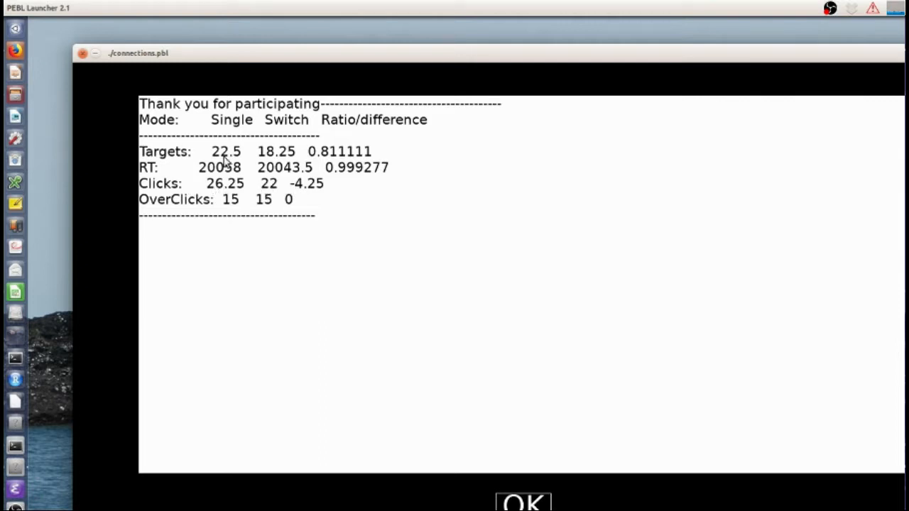
{"action": "mouse_move", "coordinate": [240, 186]}
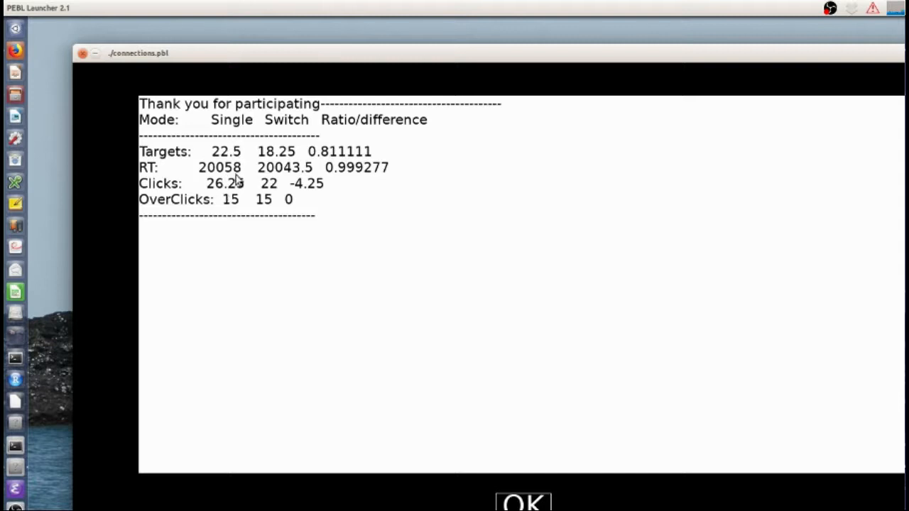
{"action": "mouse_move", "coordinate": [267, 192]}
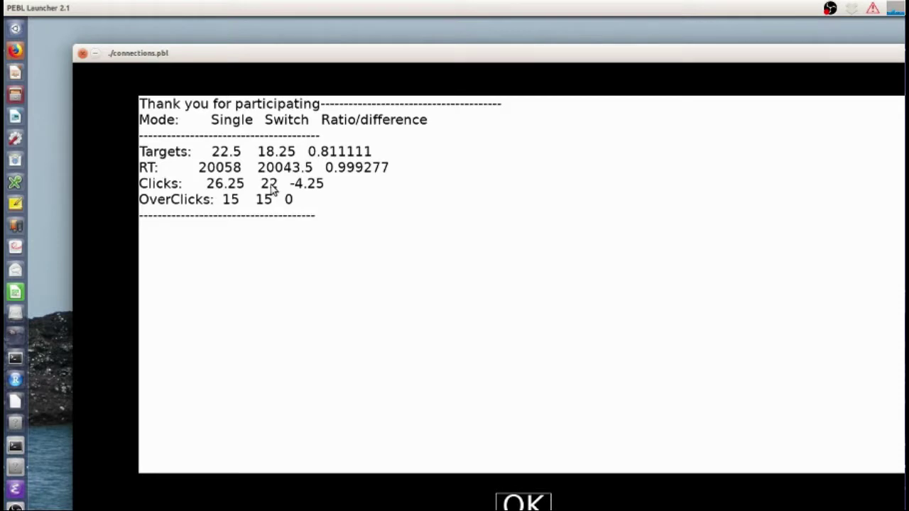
{"action": "mouse_move", "coordinate": [248, 203]}
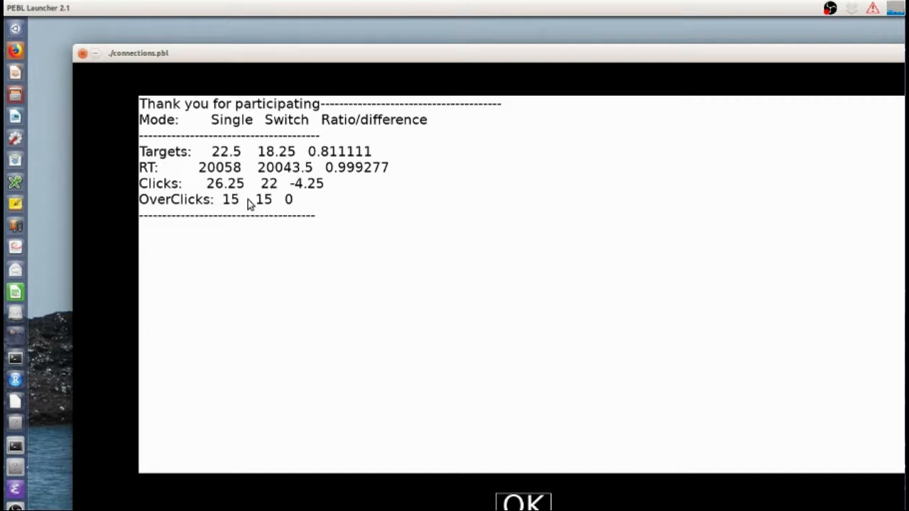
{"action": "mouse_move", "coordinate": [546, 500]}
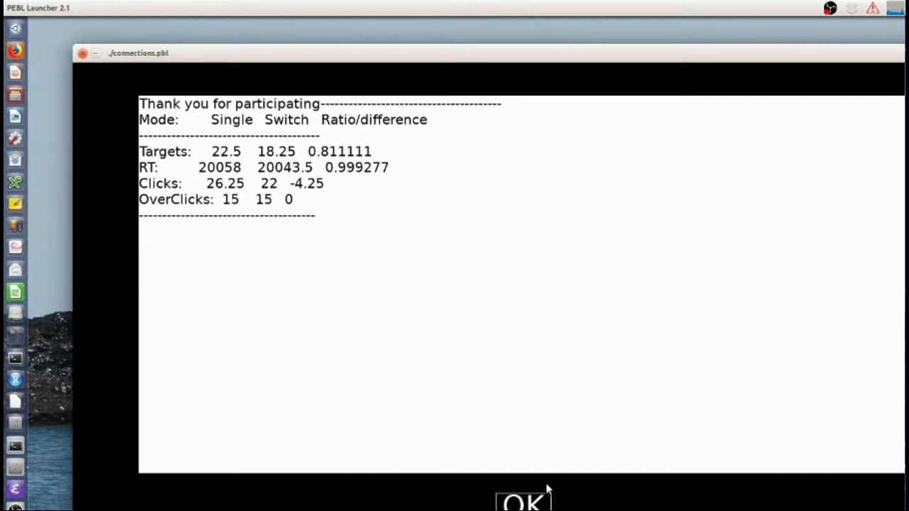
- Close the results summary and browse into the Connections data folder's participant 12 subfolder
{"action": "left_click", "coordinate": [519, 508]}
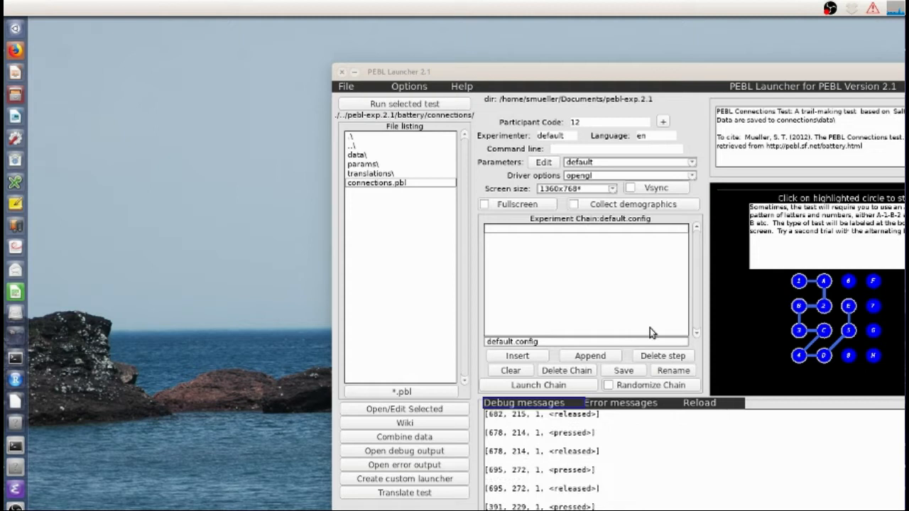
{"action": "mouse_move", "coordinate": [568, 9]}
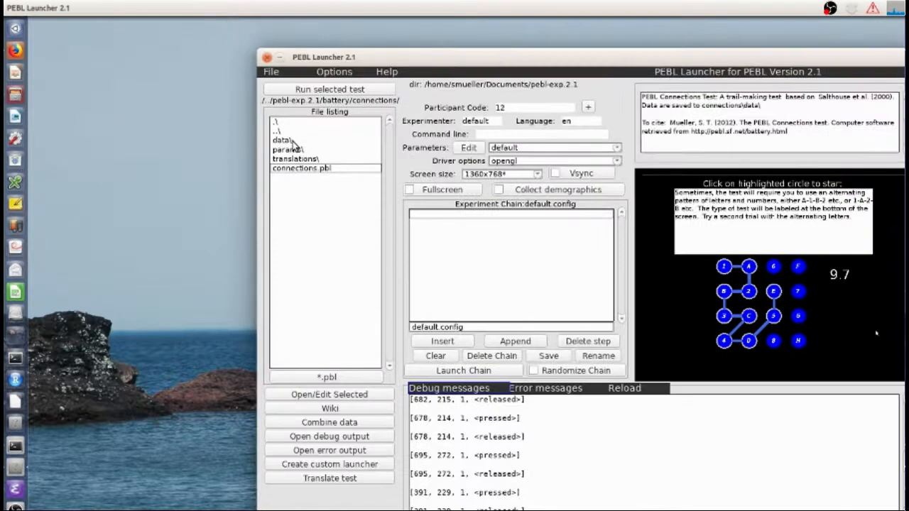
{"action": "double_click", "coordinate": [290, 139]}
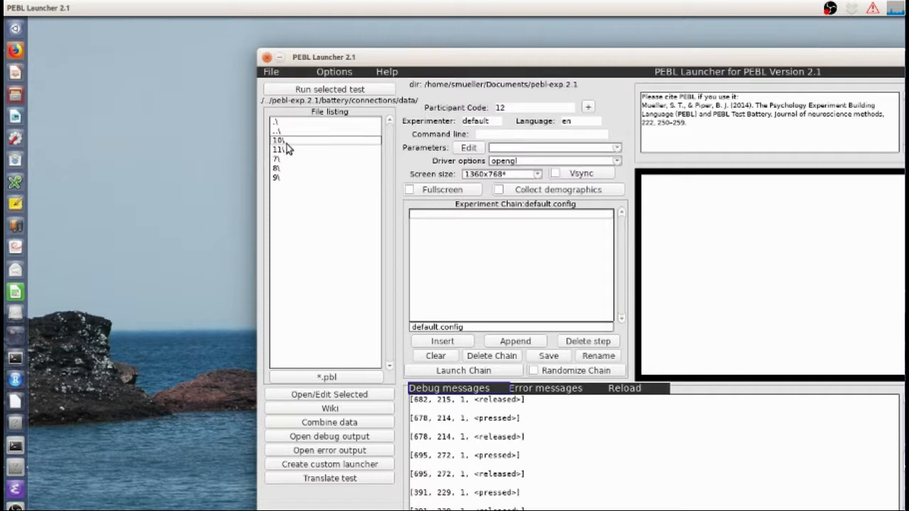
{"action": "double_click", "coordinate": [293, 151]}
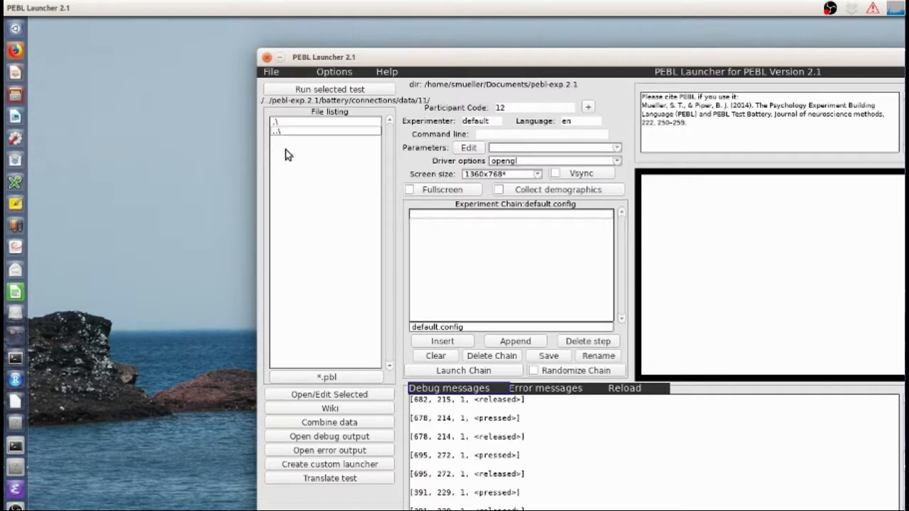
{"action": "mouse_move", "coordinate": [298, 144]}
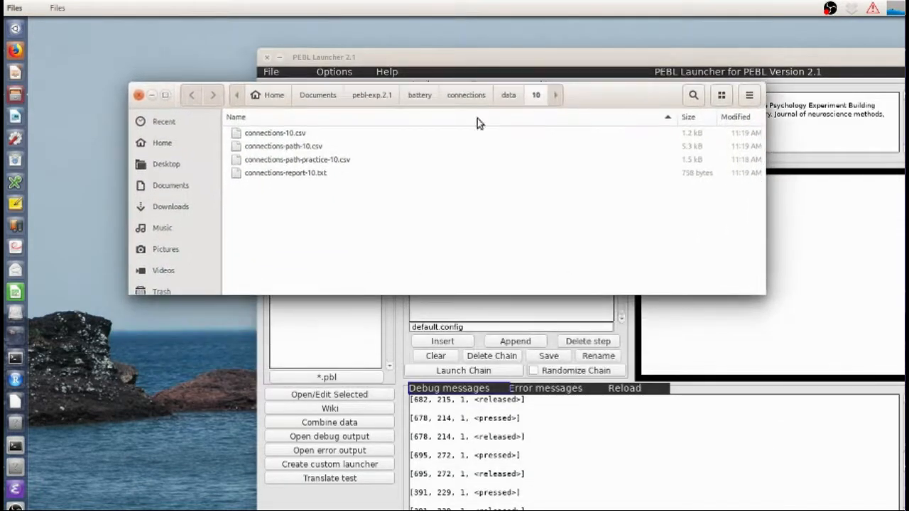
{"action": "mouse_move", "coordinate": [301, 182]}
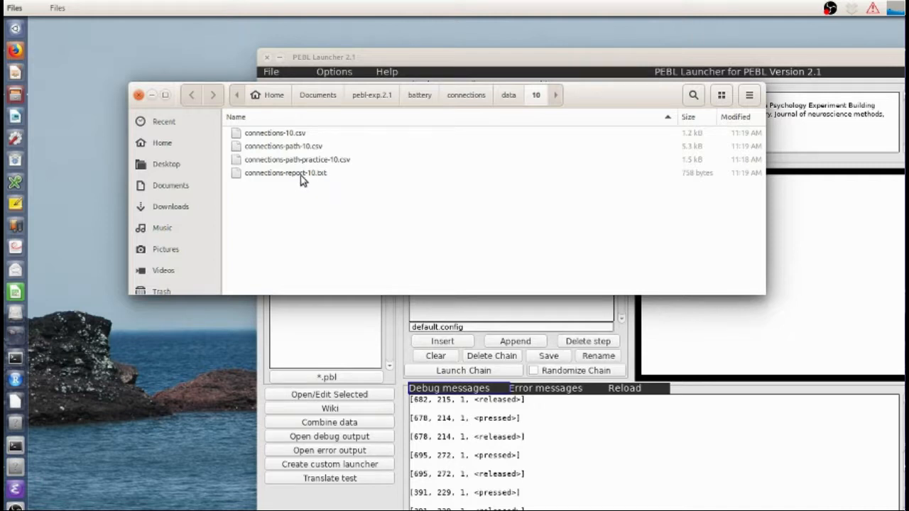
- View connections-report-10.txt in gedit, then close it to return to the data folder
{"action": "left_click", "coordinate": [284, 173]}
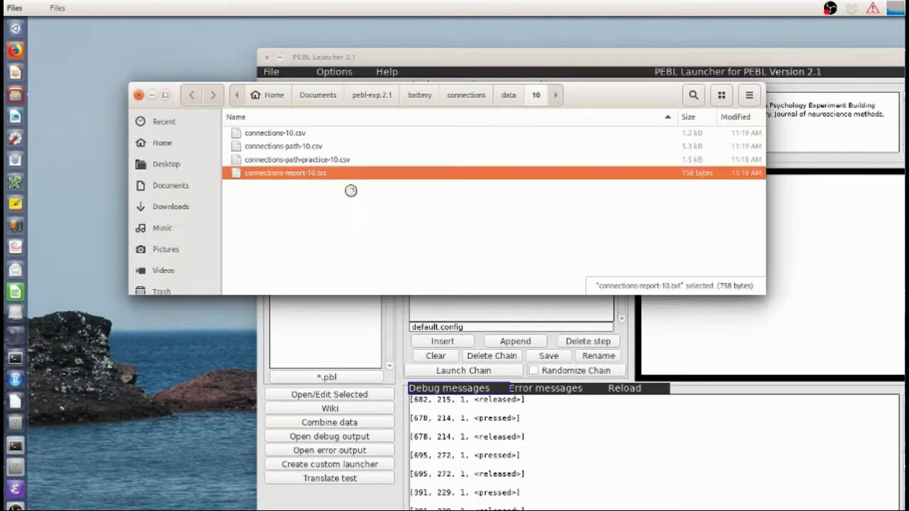
{"action": "double_click", "coordinate": [284, 173]}
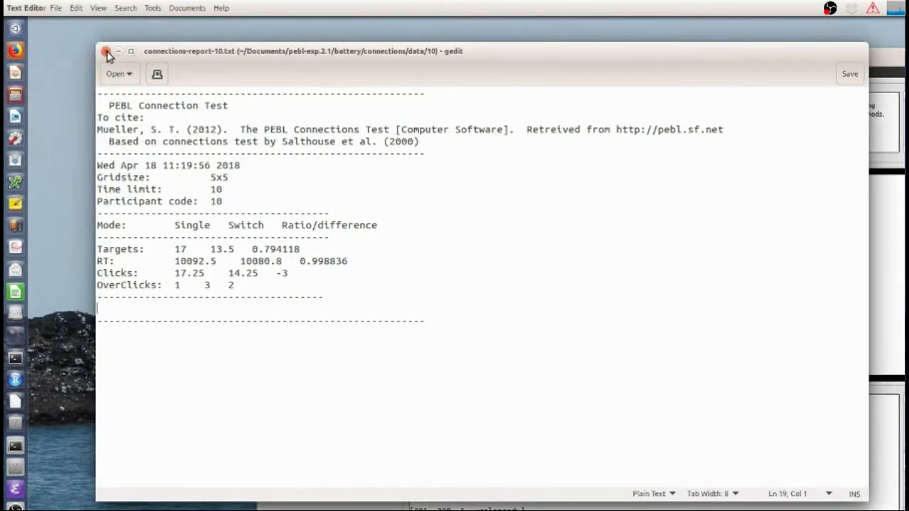
{"action": "left_click", "coordinate": [108, 54]}
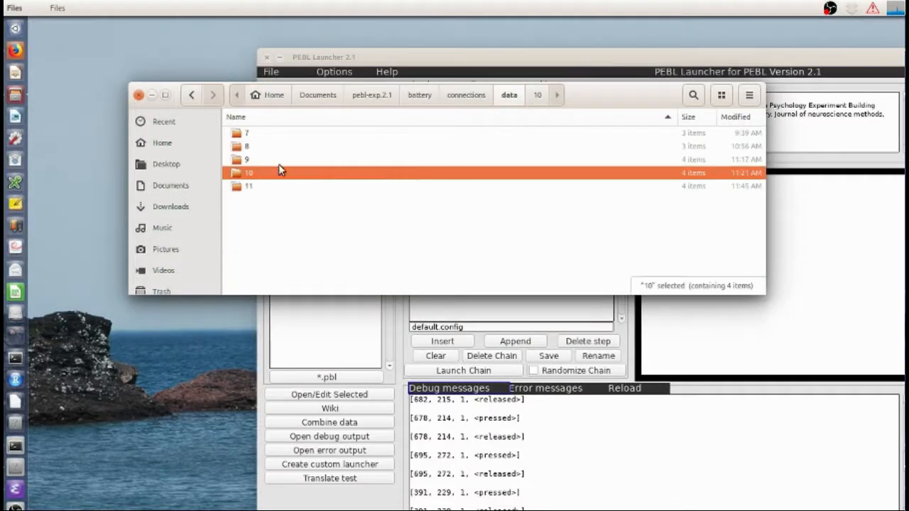
{"action": "double_click", "coordinate": [247, 159]}
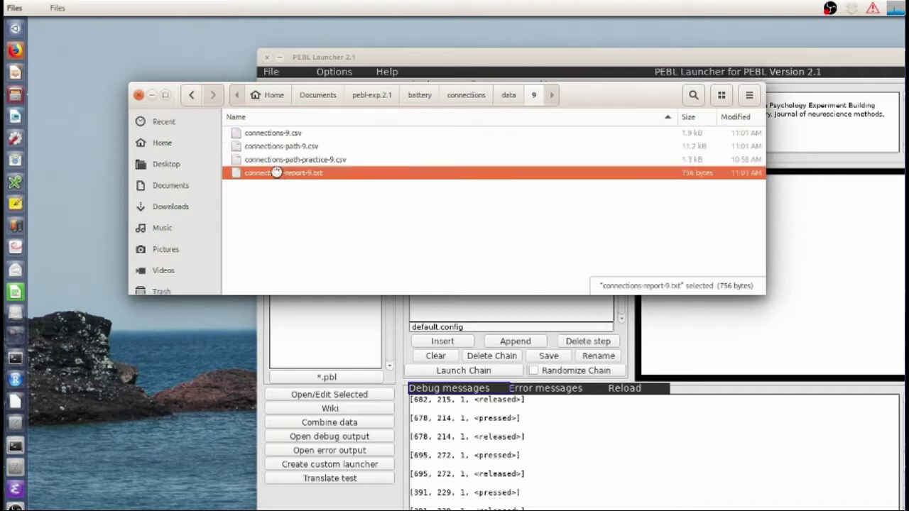
{"action": "double_click", "coordinate": [282, 173]}
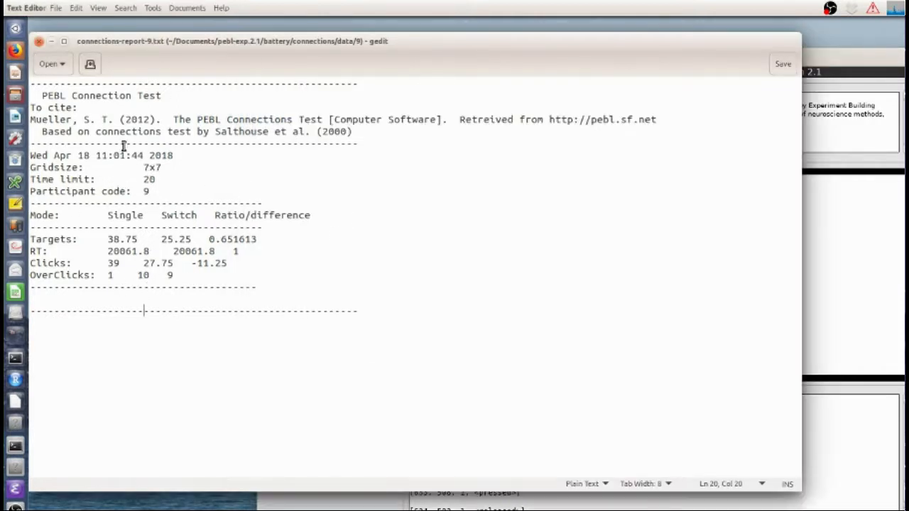
{"action": "mouse_move", "coordinate": [134, 185]}
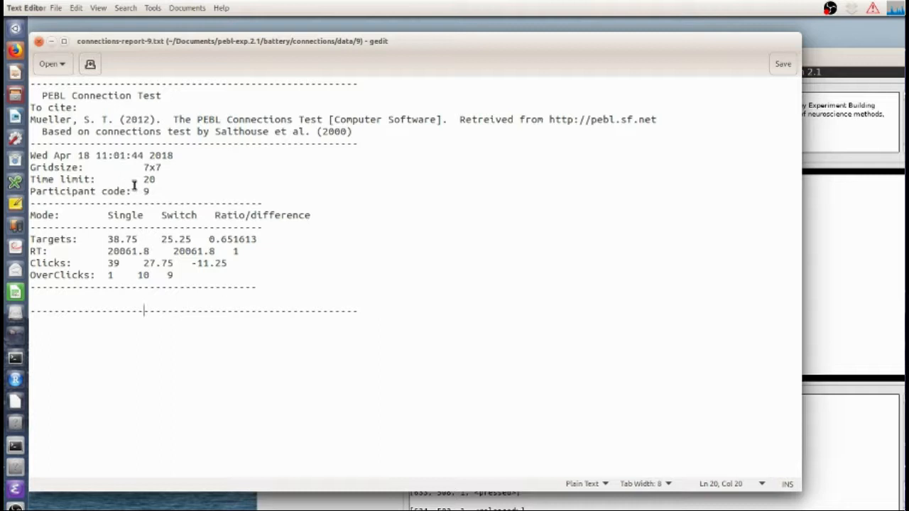
{"action": "double_click", "coordinate": [152, 168]}
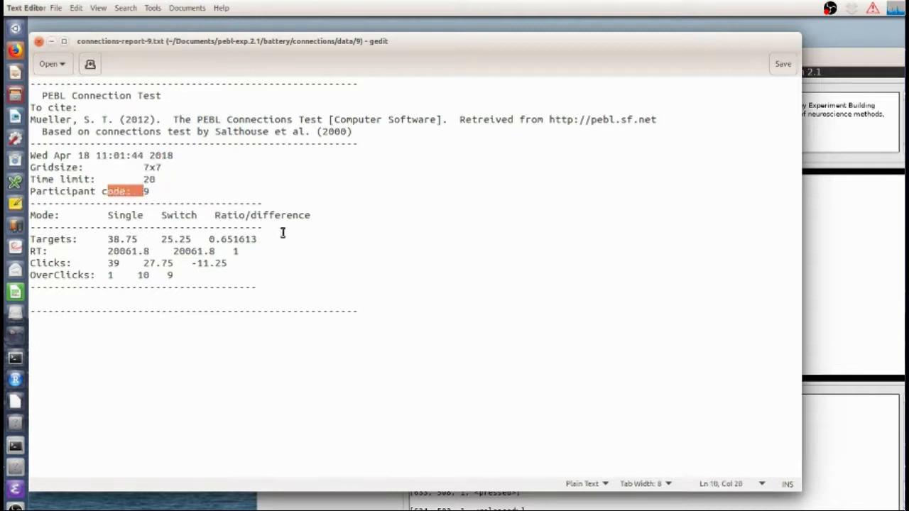
{"action": "mouse_move", "coordinate": [332, 304]}
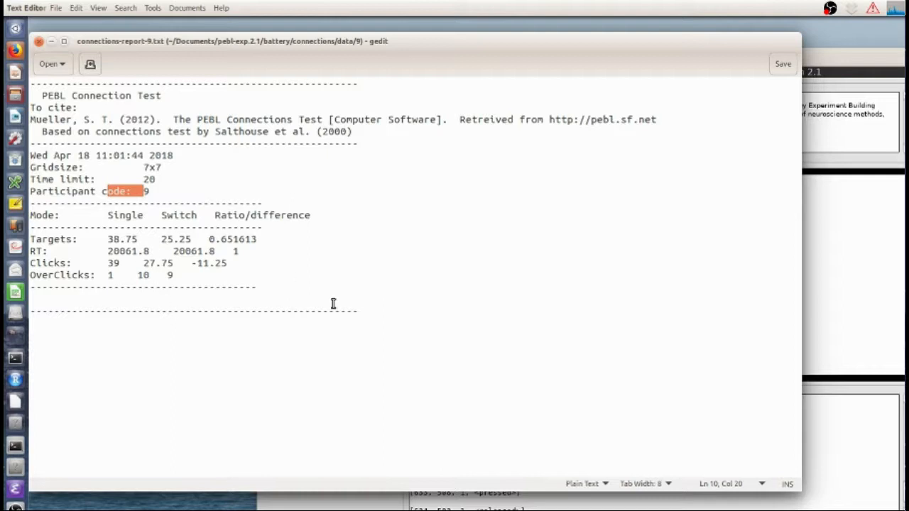
{"action": "mouse_move", "coordinate": [181, 224]}
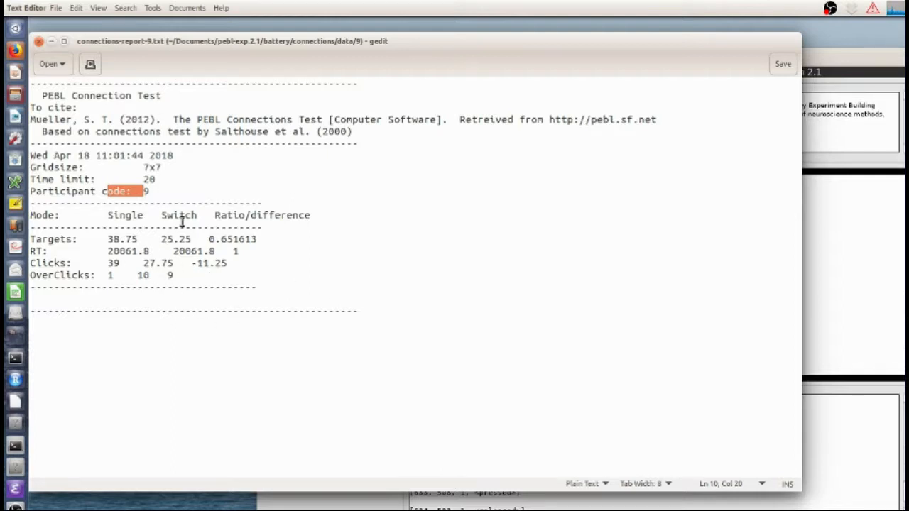
{"action": "mouse_move", "coordinate": [205, 275]}
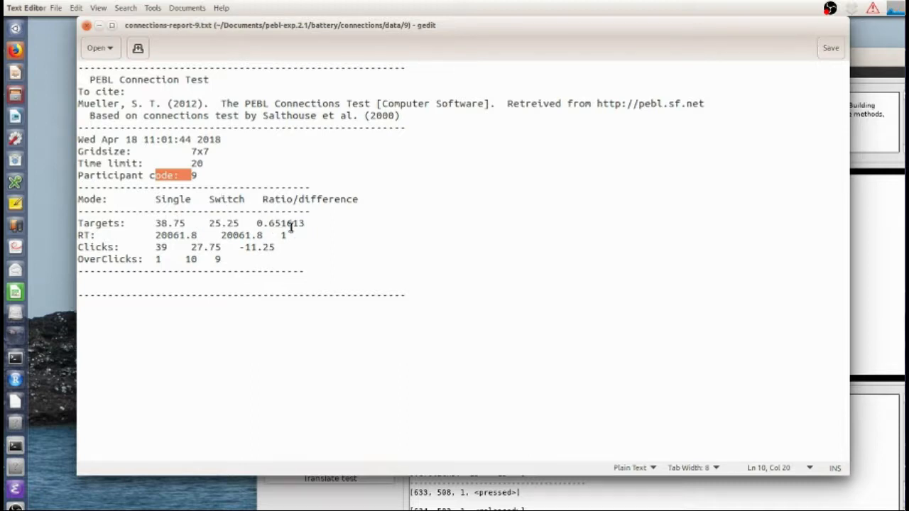
{"action": "mouse_move", "coordinate": [201, 247]}
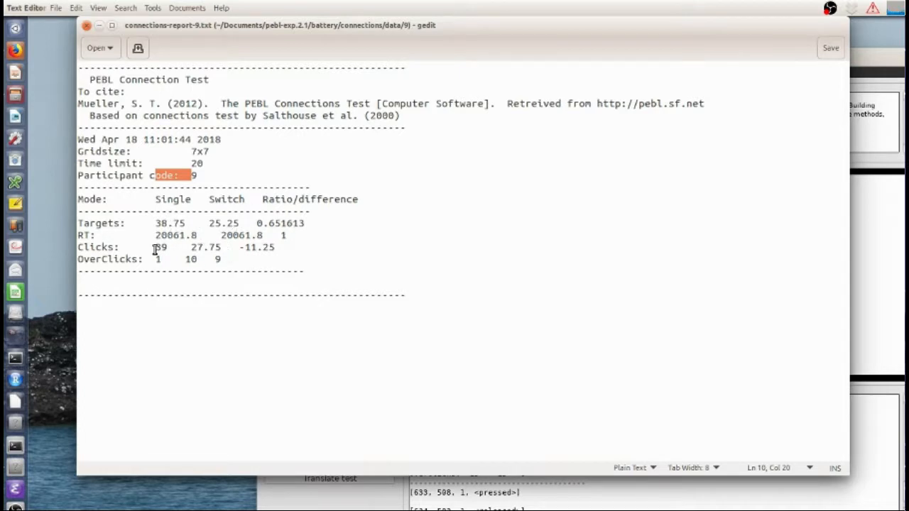
{"action": "mouse_move", "coordinate": [173, 250]}
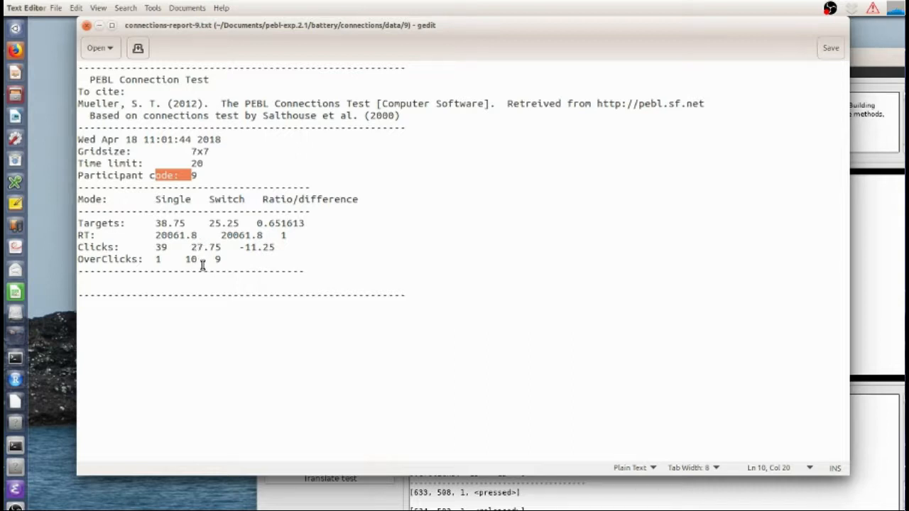
{"action": "mouse_move", "coordinate": [206, 253]}
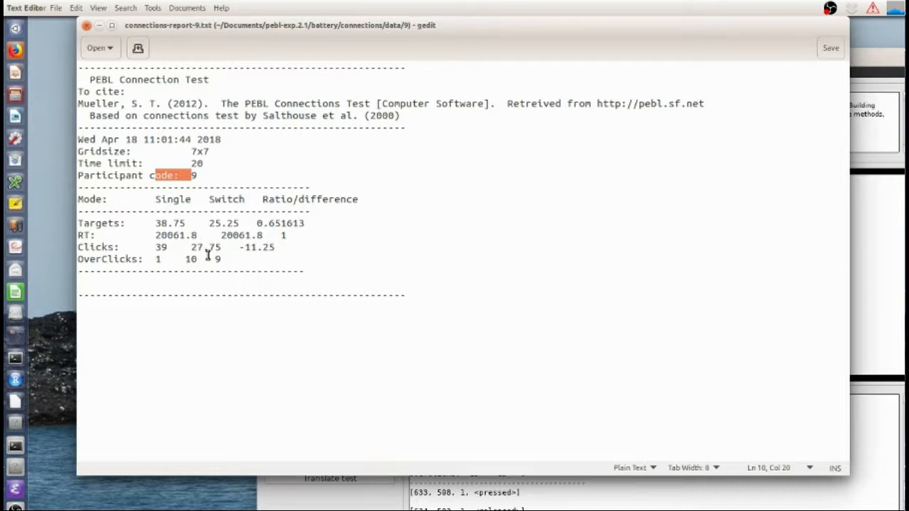
{"action": "mouse_move", "coordinate": [190, 247]}
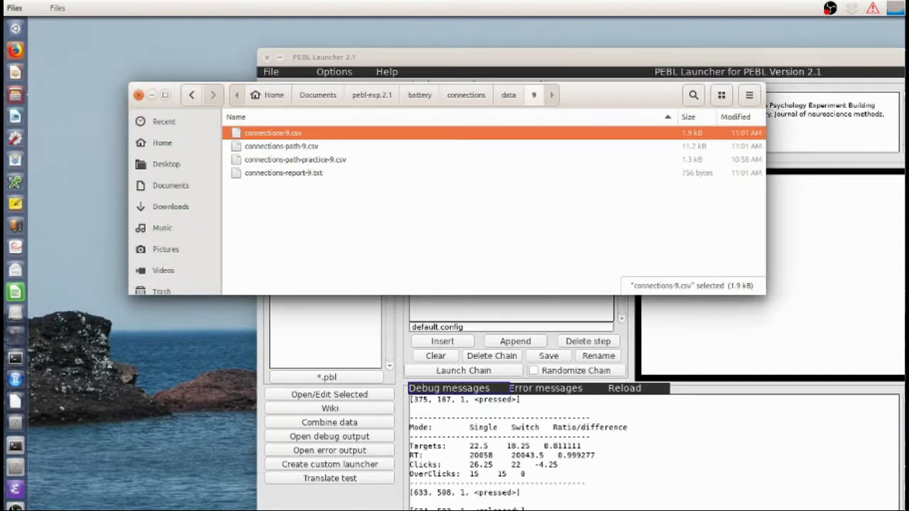
- Open connections-9.csv from the participant 9 folder in LibreOffice Calc
{"action": "double_click", "coordinate": [275, 133]}
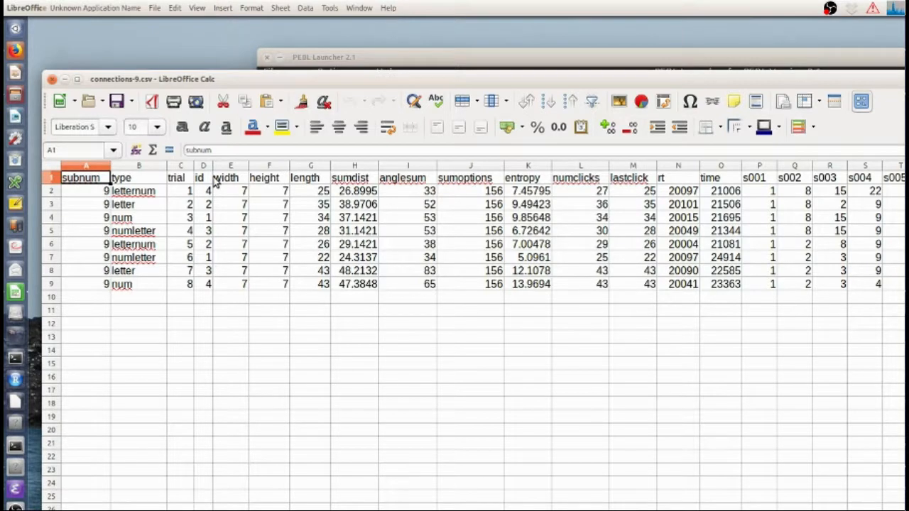
{"action": "mouse_move", "coordinate": [184, 188]}
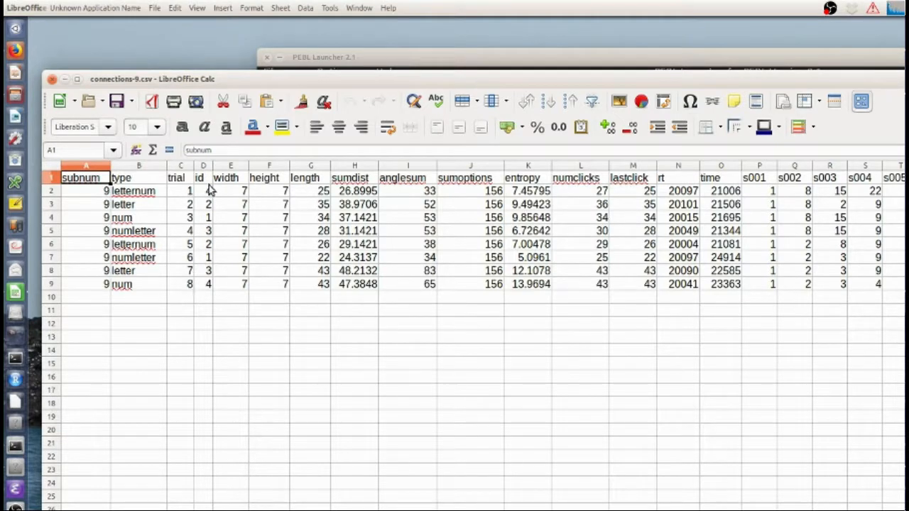
- Inspect the id values of the first and last trial rows in connections-9.csv
{"action": "left_click", "coordinate": [203, 190]}
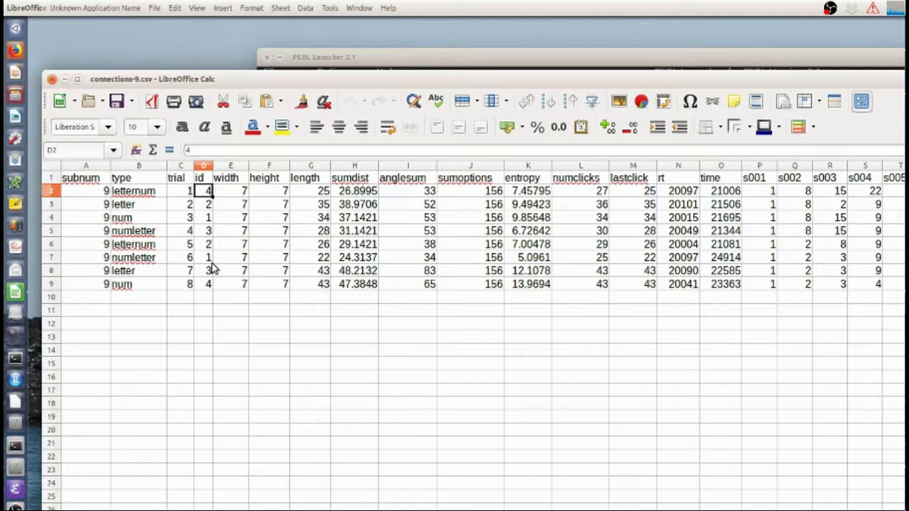
{"action": "left_click", "coordinate": [204, 284]}
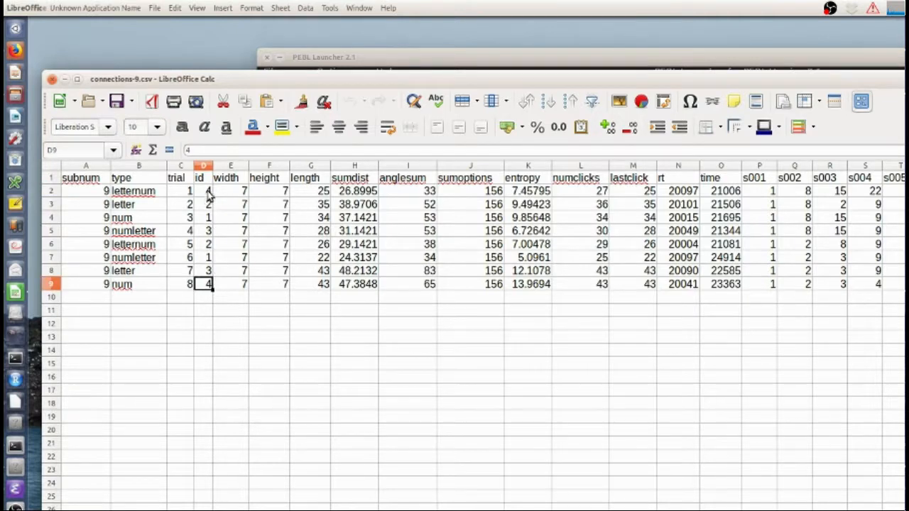
{"action": "left_click", "coordinate": [203, 190]}
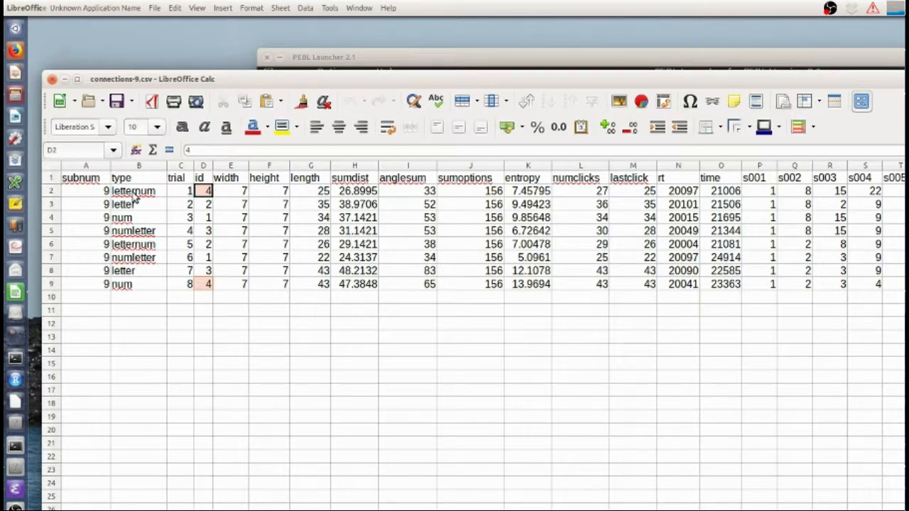
{"action": "mouse_move", "coordinate": [130, 293]}
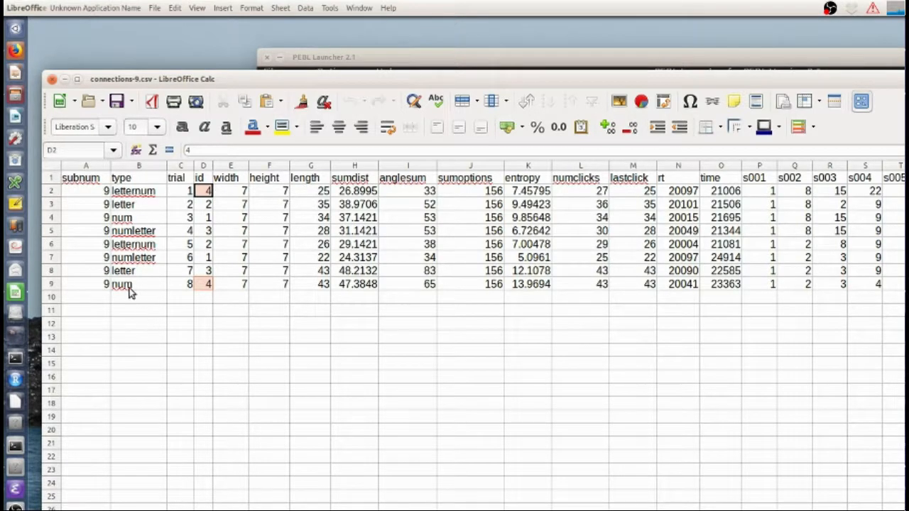
{"action": "mouse_move", "coordinate": [178, 293]}
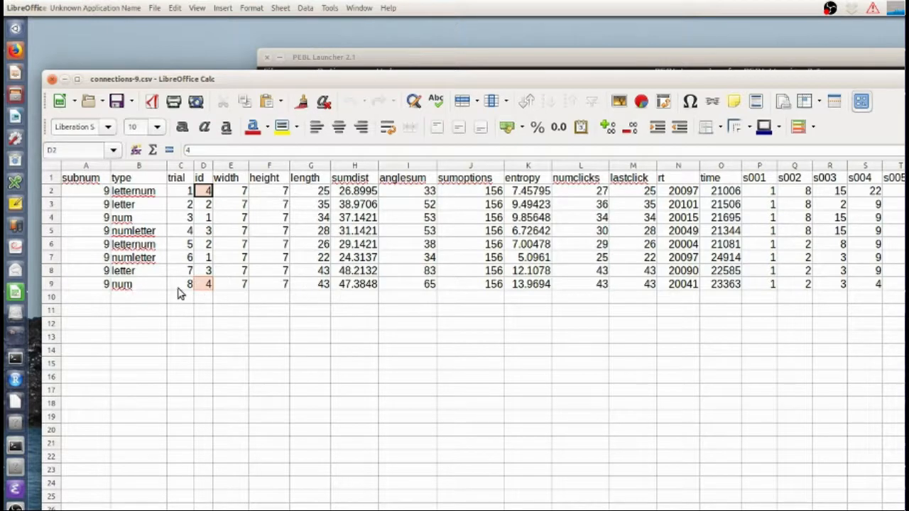
{"action": "mouse_move", "coordinate": [316, 284]}
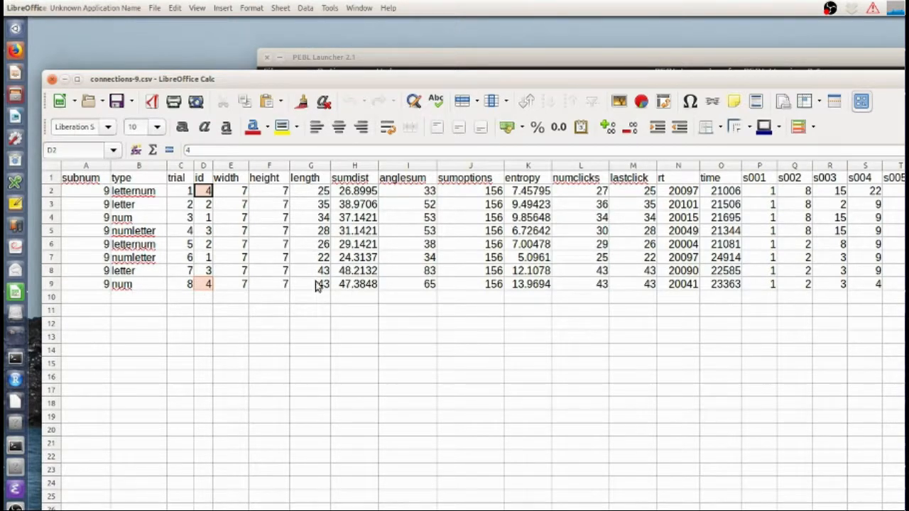
{"action": "mouse_move", "coordinate": [324, 290]}
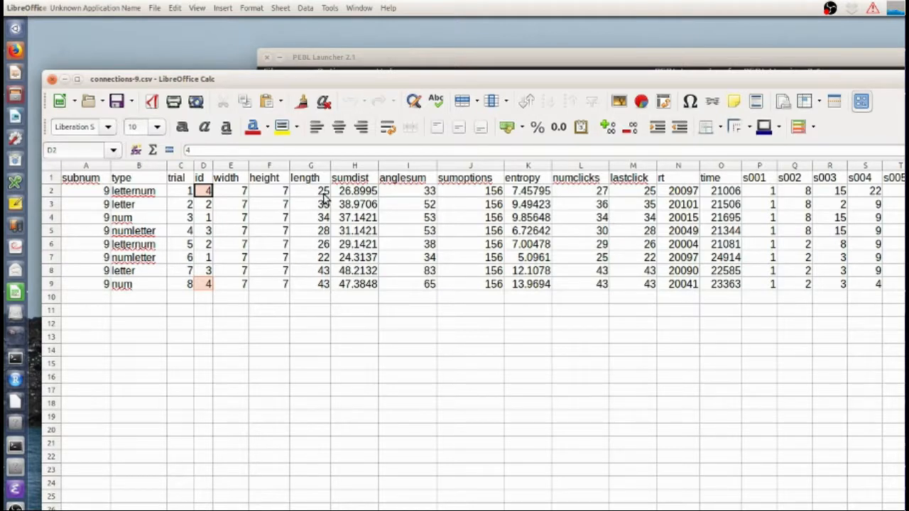
{"action": "mouse_move", "coordinate": [326, 216]}
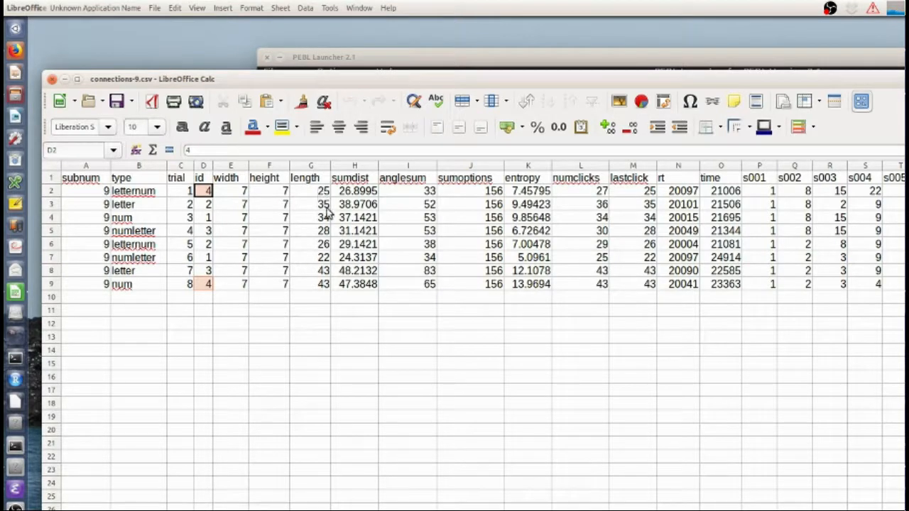
{"action": "mouse_move", "coordinate": [320, 215]}
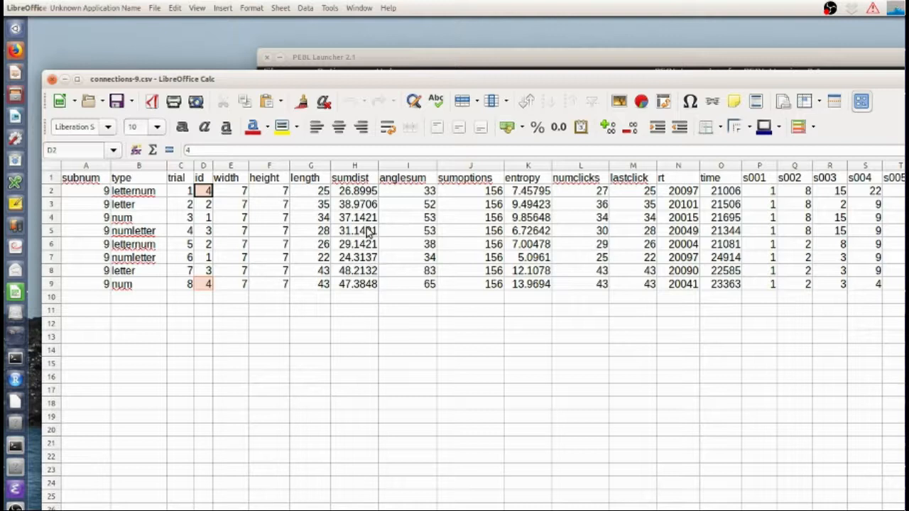
{"action": "mouse_move", "coordinate": [352, 179]}
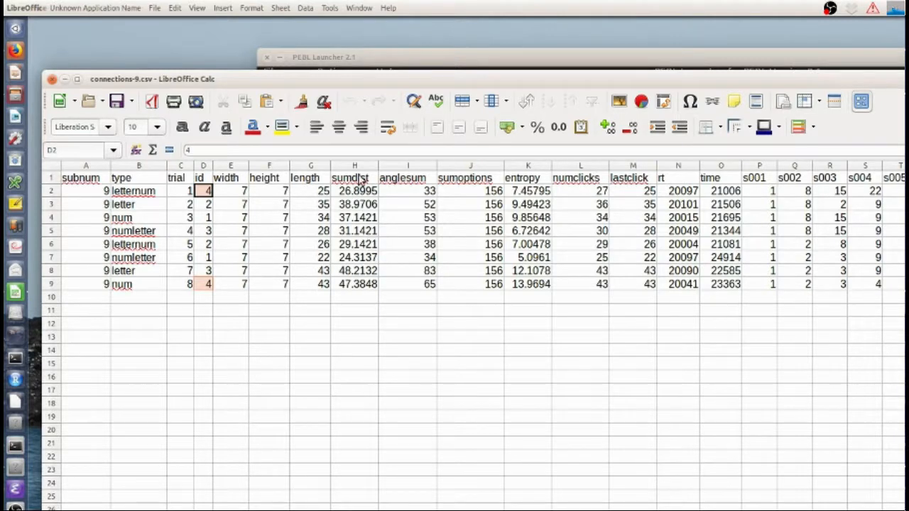
{"action": "mouse_move", "coordinate": [420, 205]}
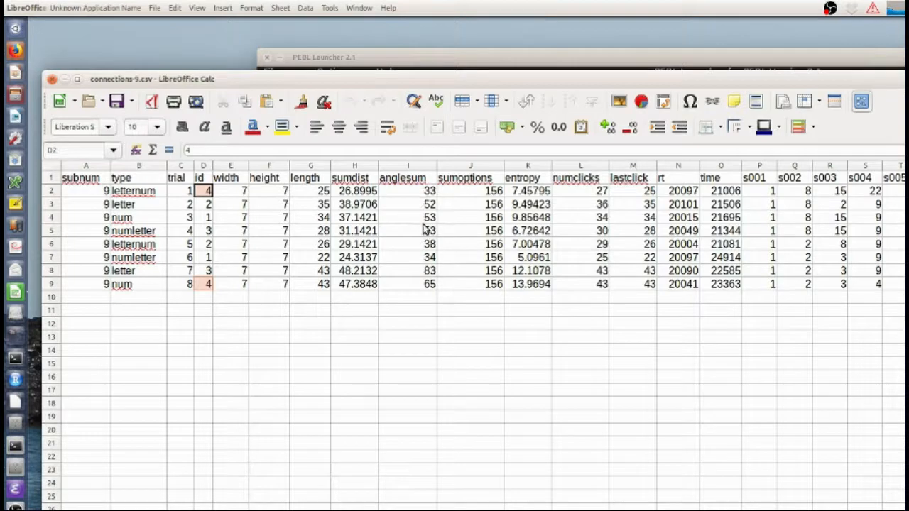
{"action": "mouse_move", "coordinate": [417, 205]}
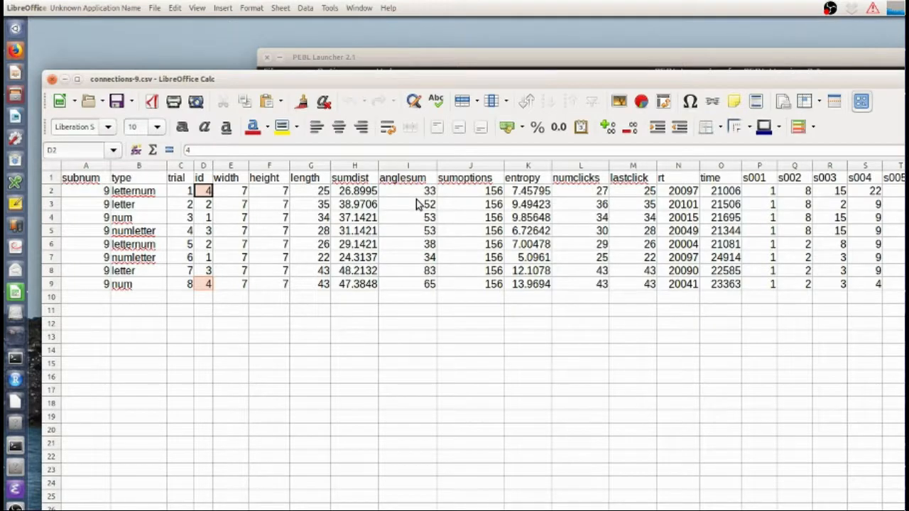
{"action": "mouse_move", "coordinate": [423, 290]}
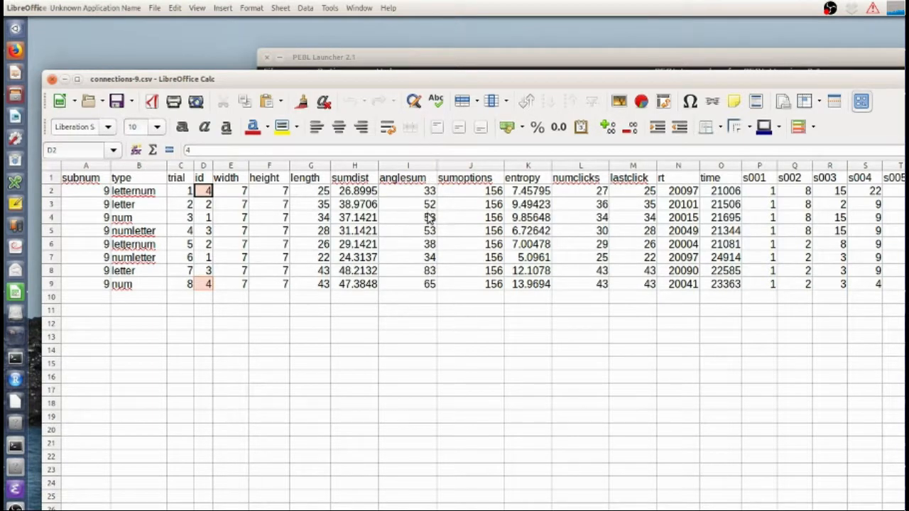
{"action": "mouse_move", "coordinate": [423, 213]}
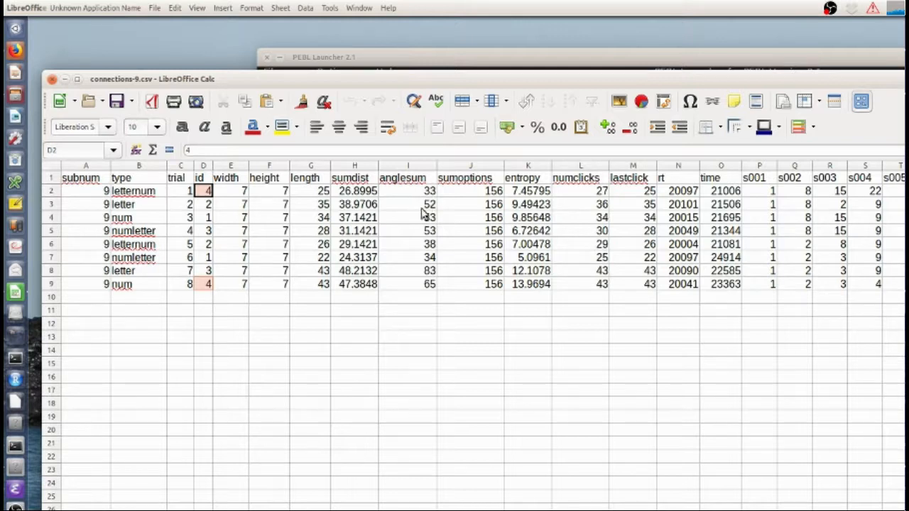
{"action": "mouse_move", "coordinate": [433, 284]}
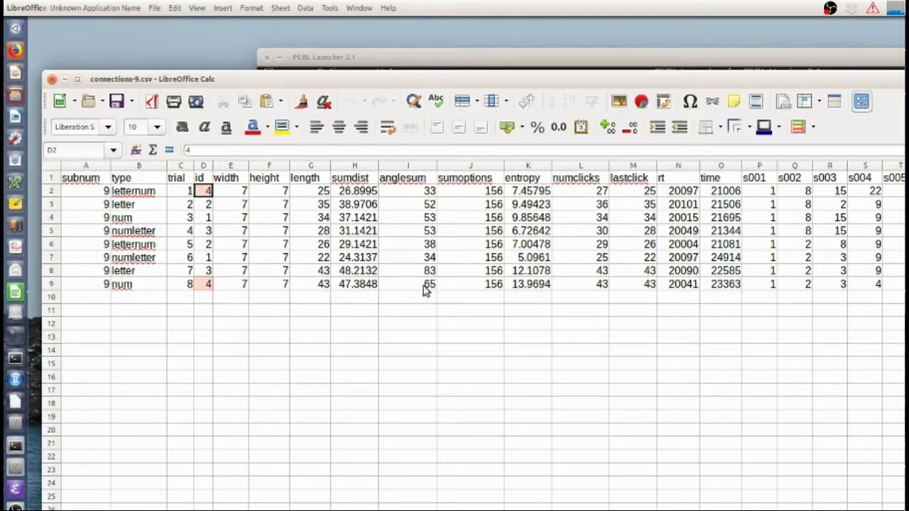
{"action": "mouse_move", "coordinate": [432, 247]}
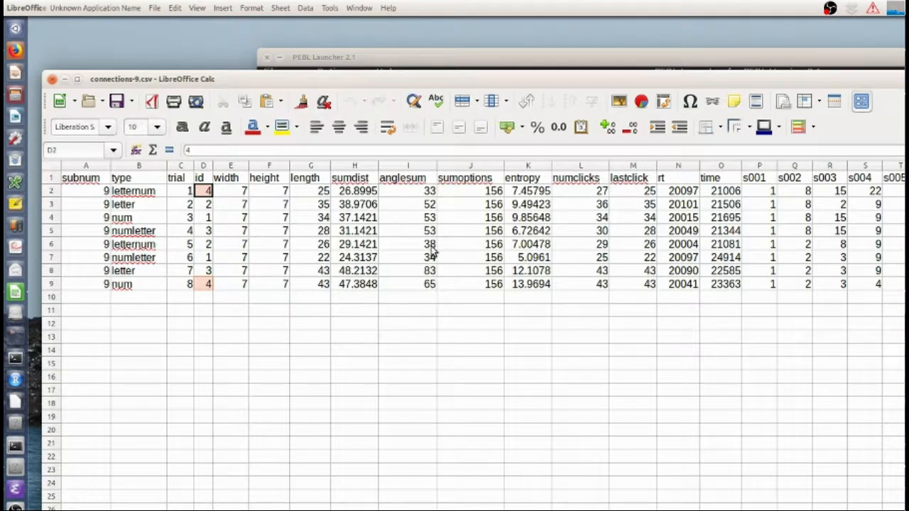
{"action": "mouse_move", "coordinate": [244, 192]}
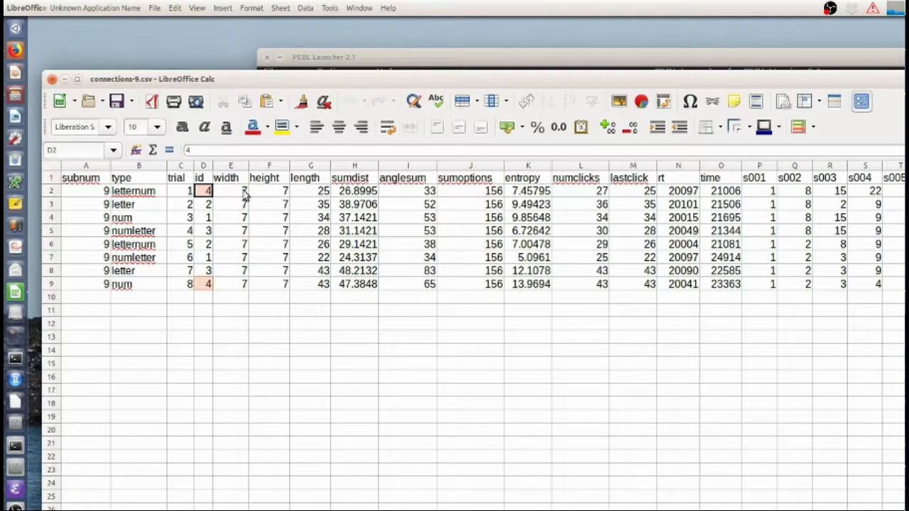
{"action": "mouse_move", "coordinate": [318, 273]}
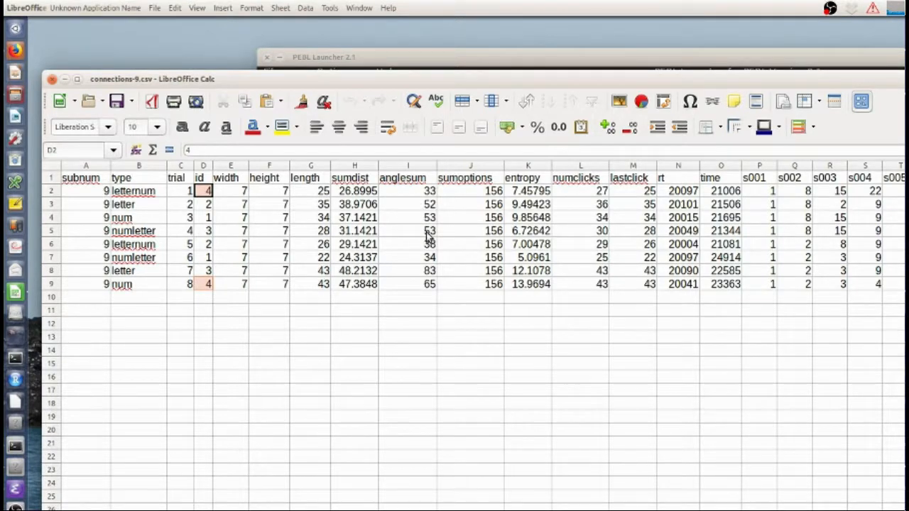
{"action": "mouse_move", "coordinate": [468, 232]}
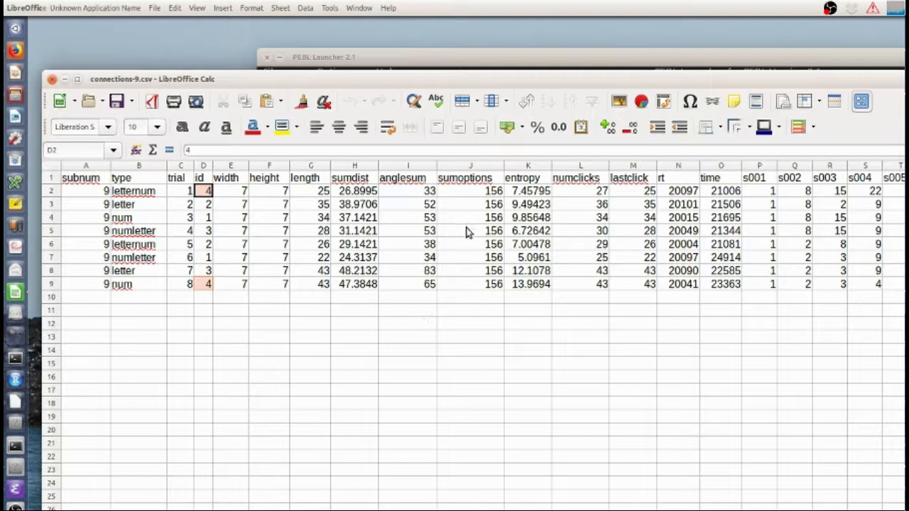
{"action": "mouse_move", "coordinate": [485, 244]}
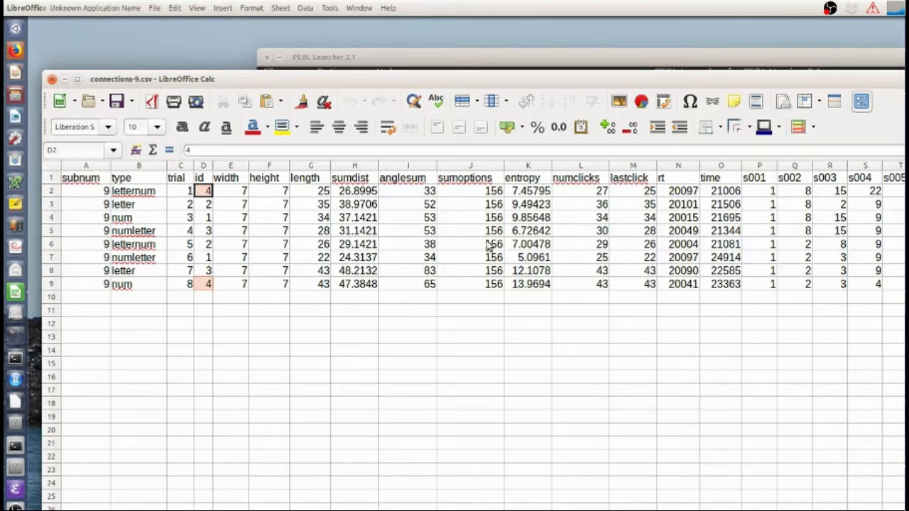
{"action": "mouse_move", "coordinate": [459, 308]}
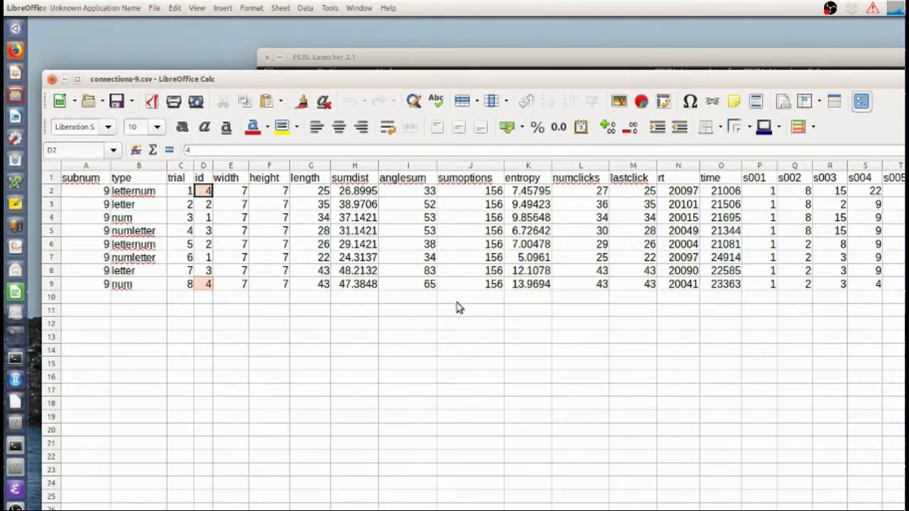
{"action": "mouse_move", "coordinate": [521, 316]}
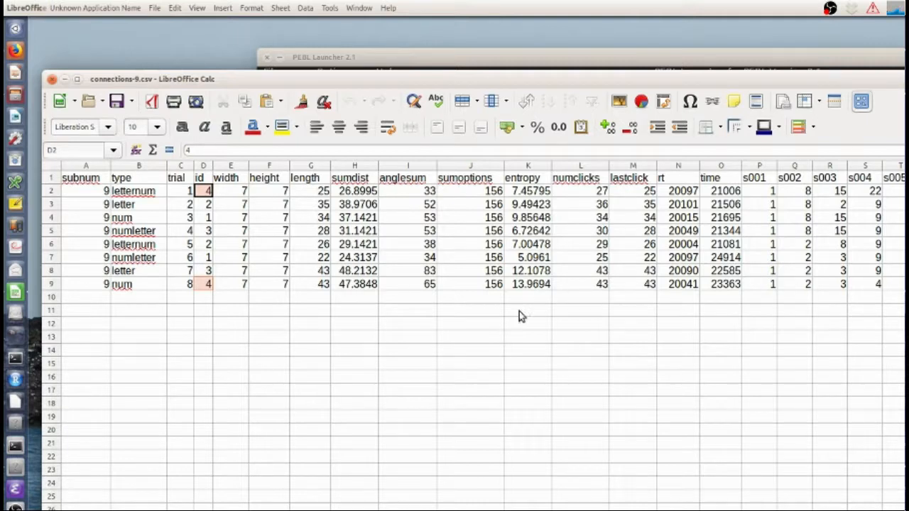
{"action": "mouse_move", "coordinate": [469, 289]}
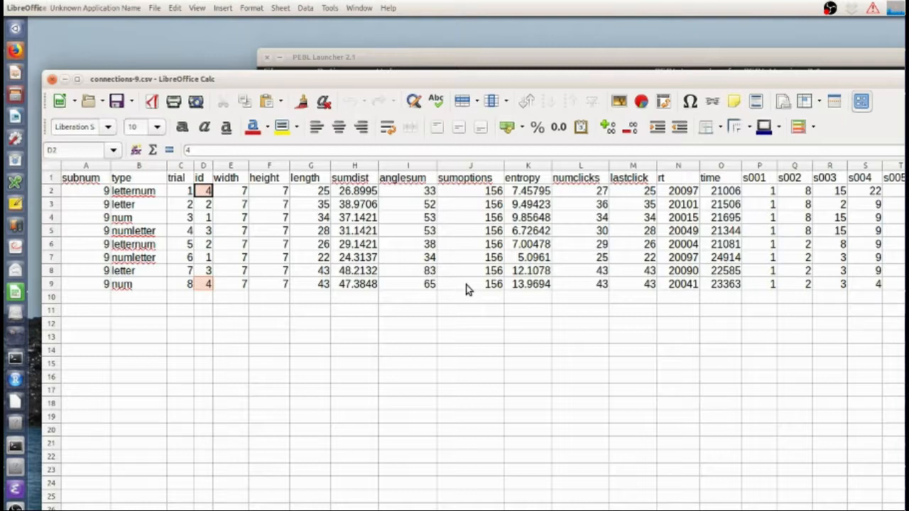
{"action": "mouse_move", "coordinate": [494, 323]}
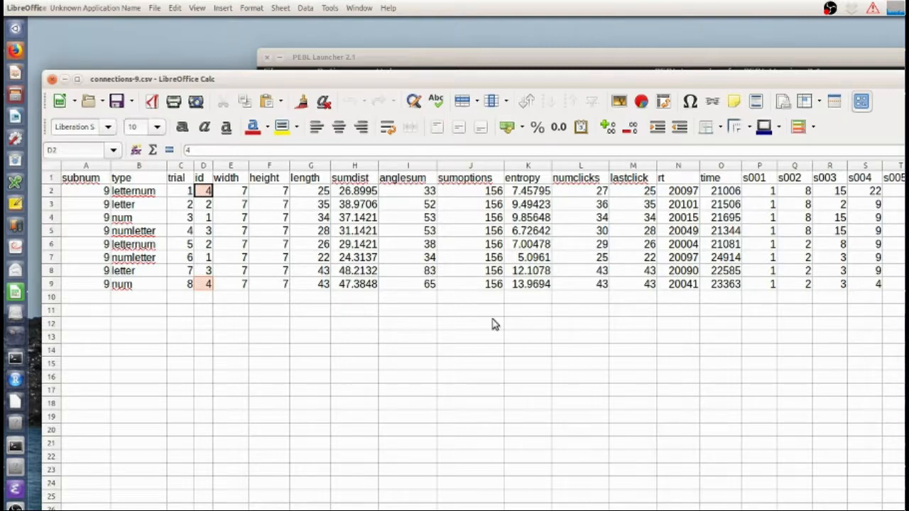
{"action": "mouse_move", "coordinate": [533, 283]}
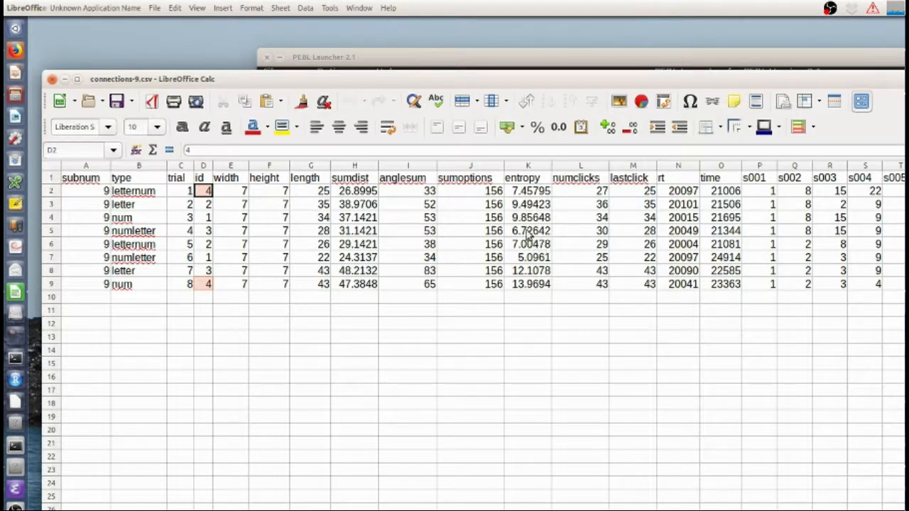
{"action": "mouse_move", "coordinate": [506, 290]}
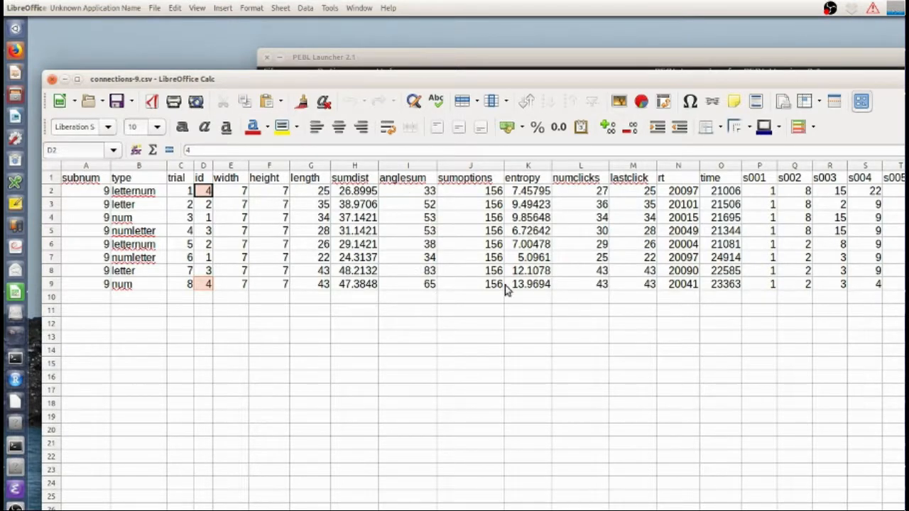
{"action": "mouse_move", "coordinate": [531, 225]}
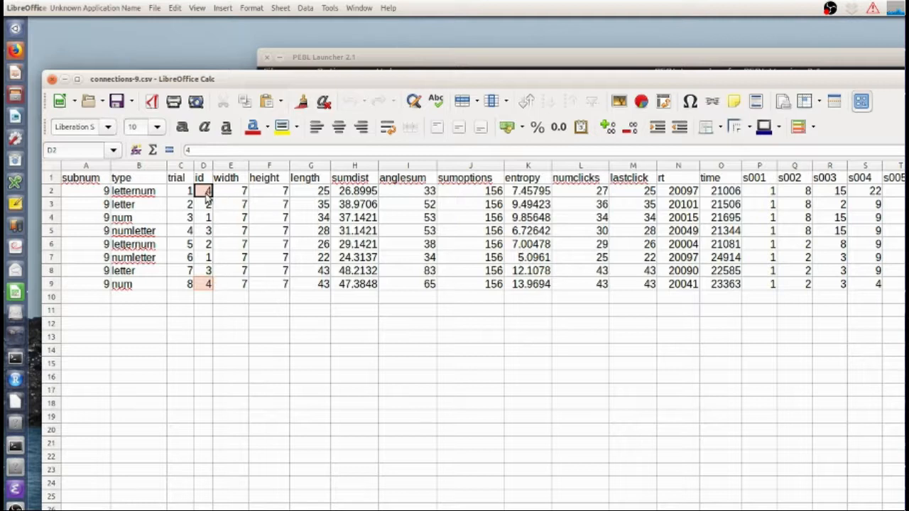
{"action": "left_click", "coordinate": [528, 284]}
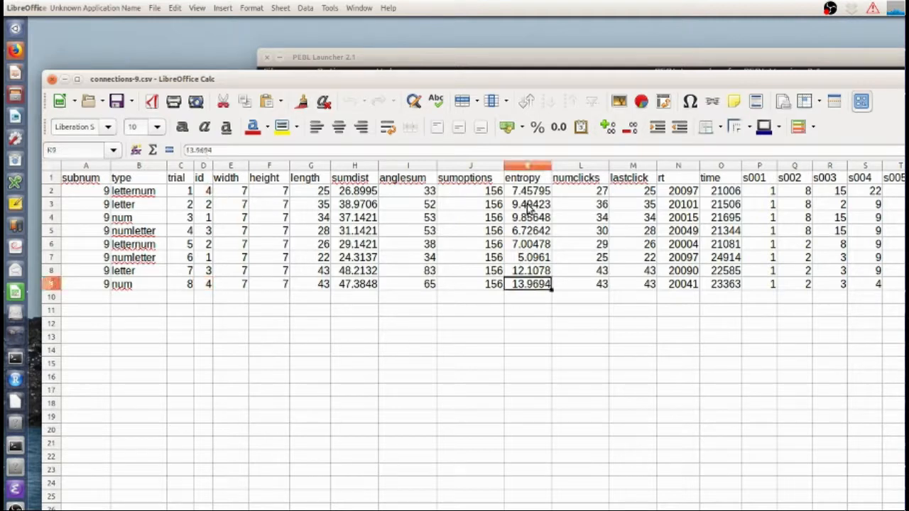
{"action": "left_click", "coordinate": [527, 190]}
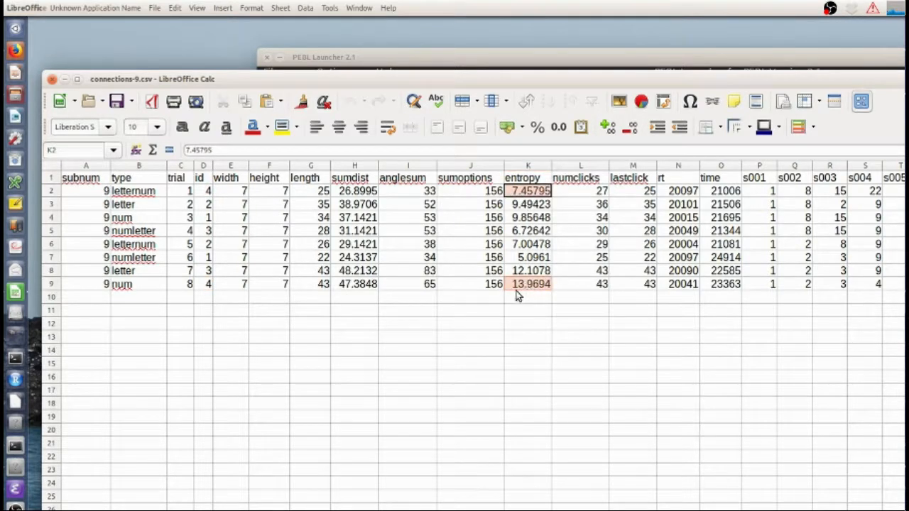
{"action": "mouse_move", "coordinate": [536, 218]}
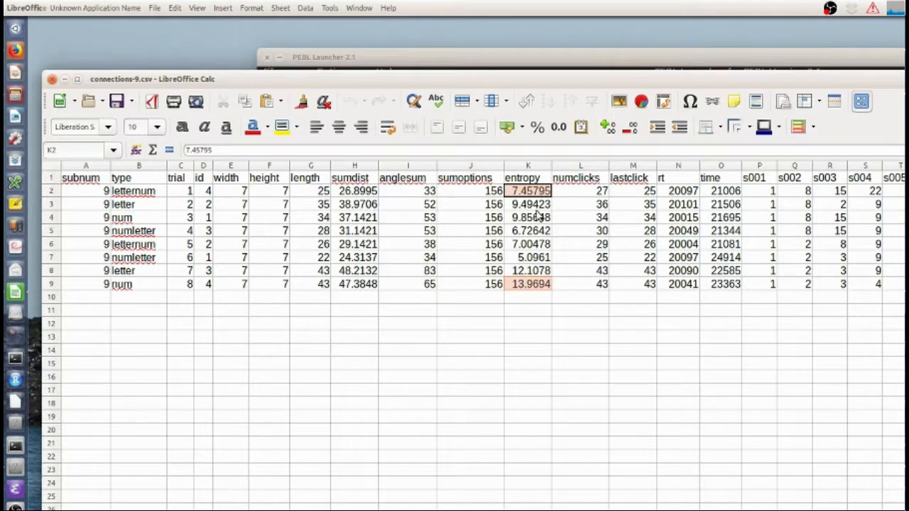
{"action": "mouse_move", "coordinate": [523, 292]}
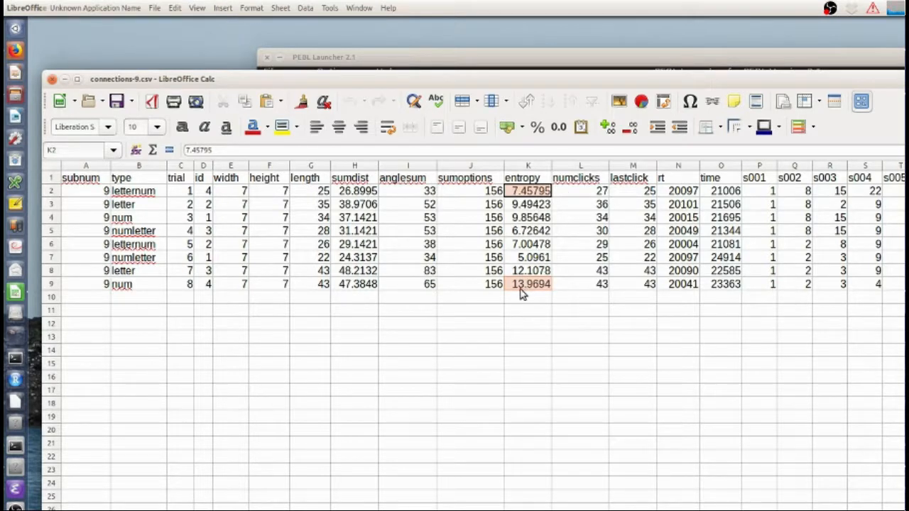
{"action": "mouse_move", "coordinate": [516, 224]}
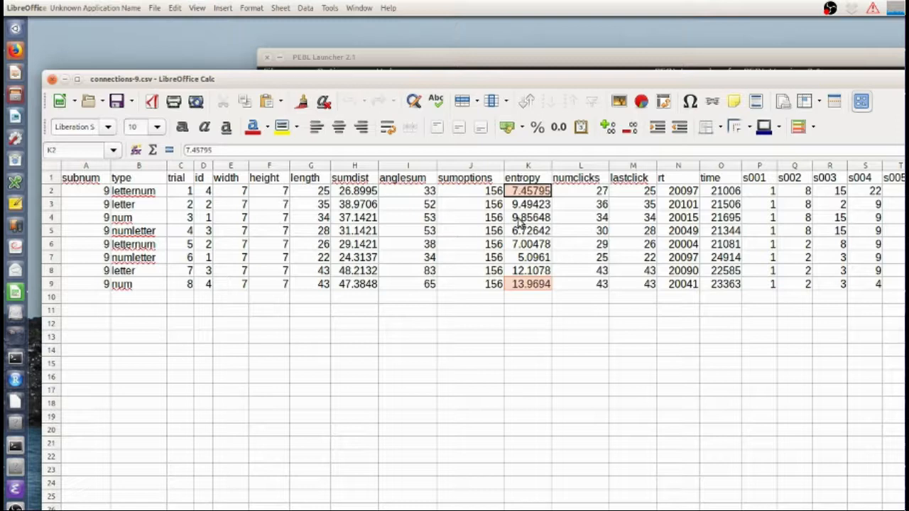
{"action": "mouse_move", "coordinate": [528, 292]}
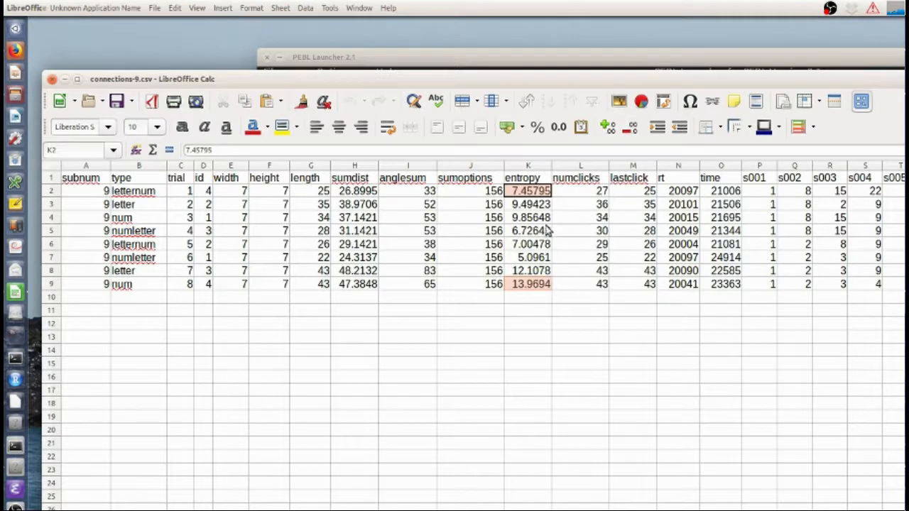
{"action": "mouse_move", "coordinate": [542, 248]}
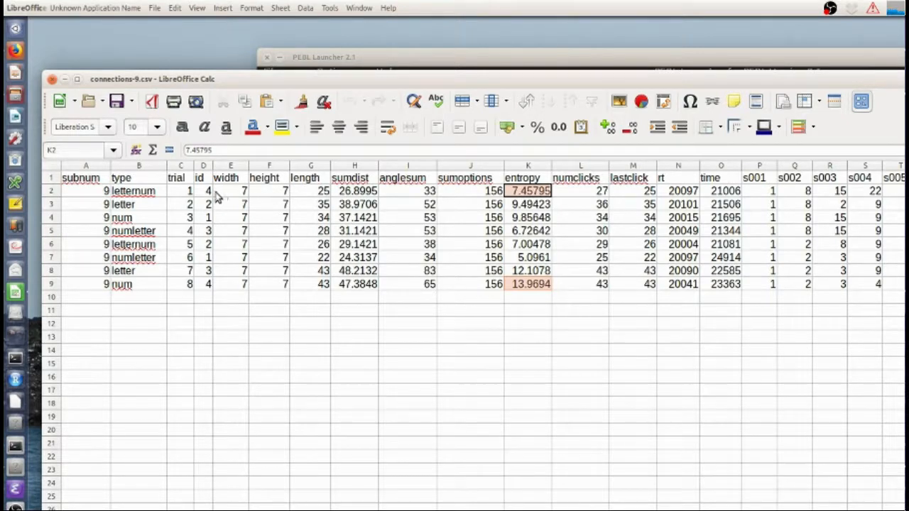
{"action": "mouse_move", "coordinate": [528, 257]}
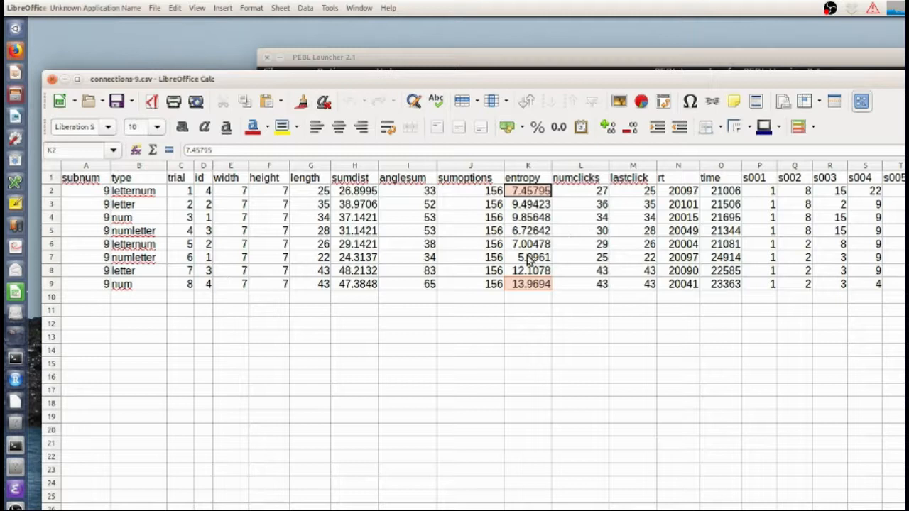
{"action": "mouse_move", "coordinate": [527, 270]}
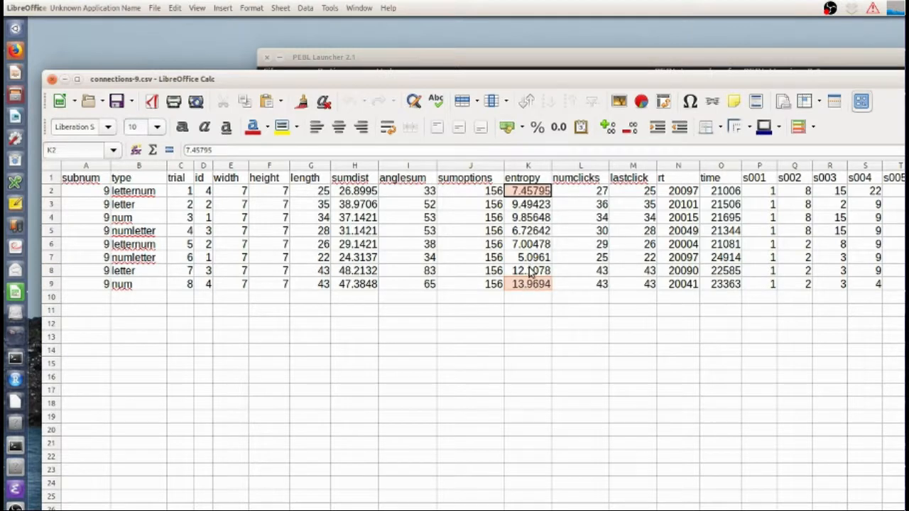
{"action": "mouse_move", "coordinate": [545, 230]}
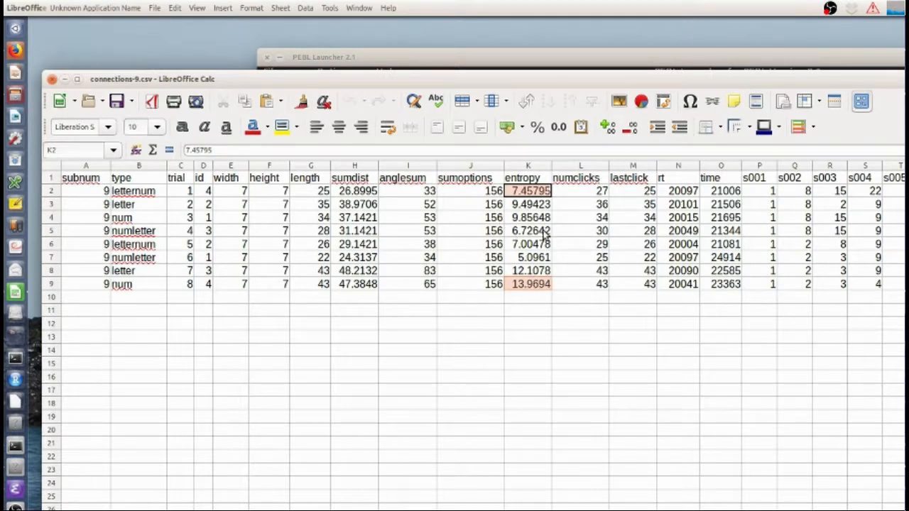
{"action": "mouse_move", "coordinate": [519, 298]}
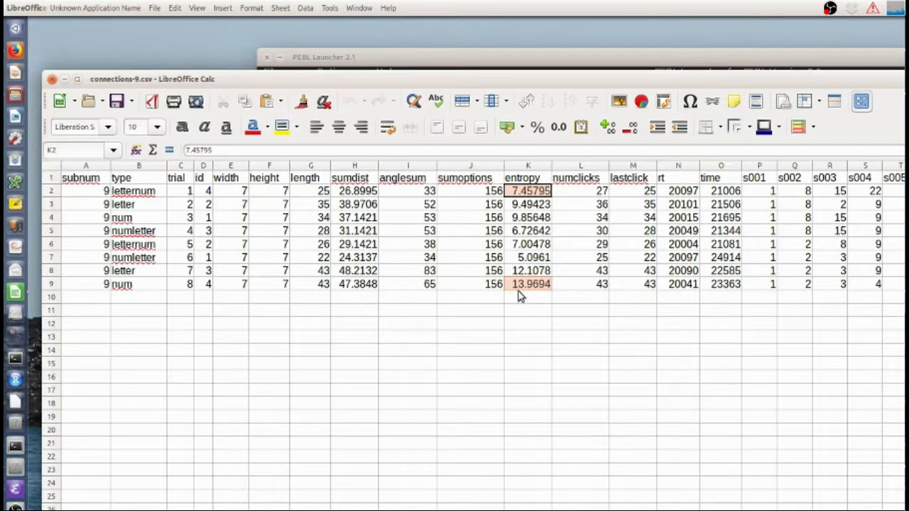
{"action": "mouse_move", "coordinate": [584, 240]}
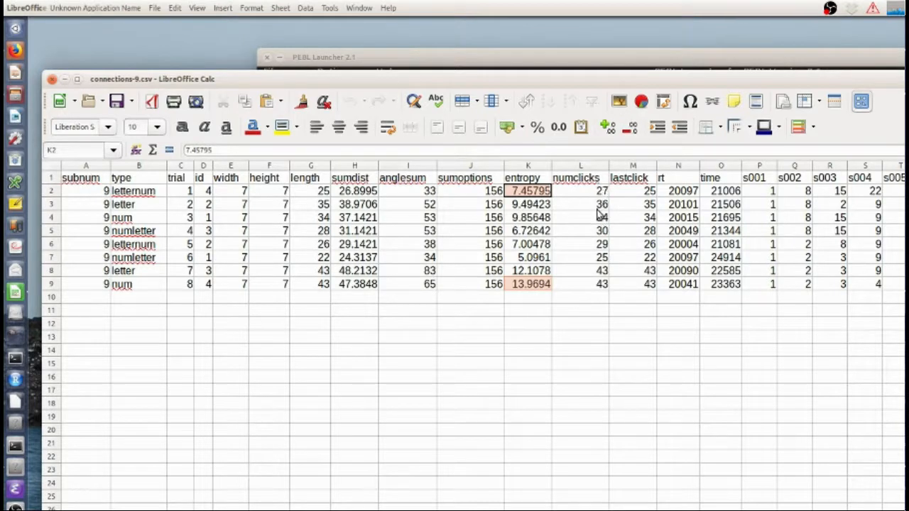
{"action": "mouse_move", "coordinate": [604, 205]}
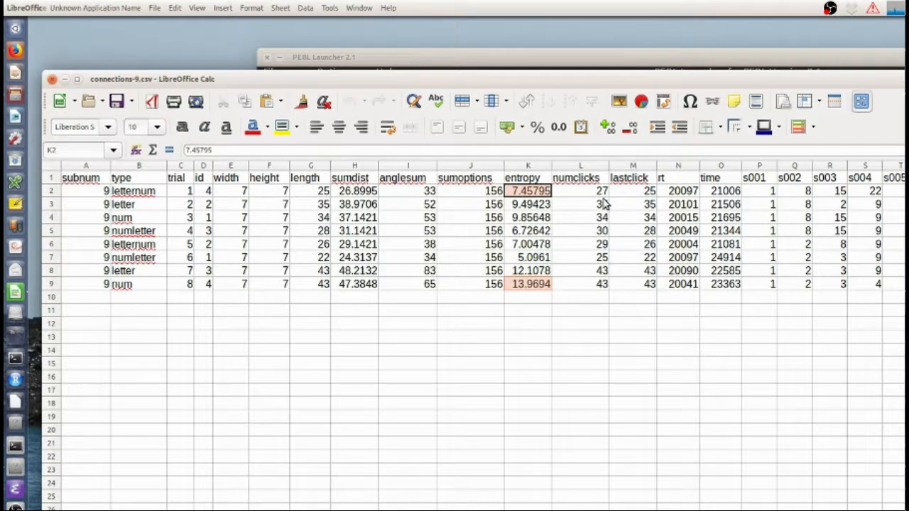
{"action": "left_click", "coordinate": [632, 190]}
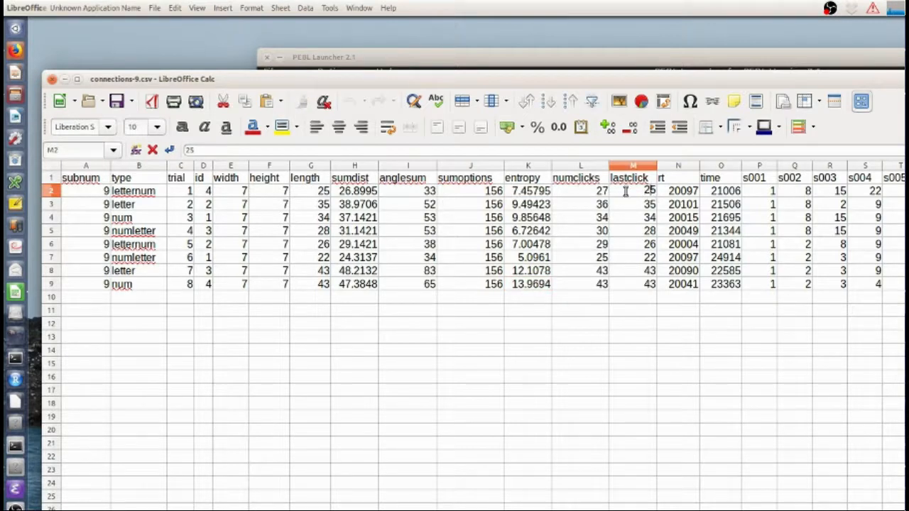
{"action": "mouse_move", "coordinate": [315, 265]}
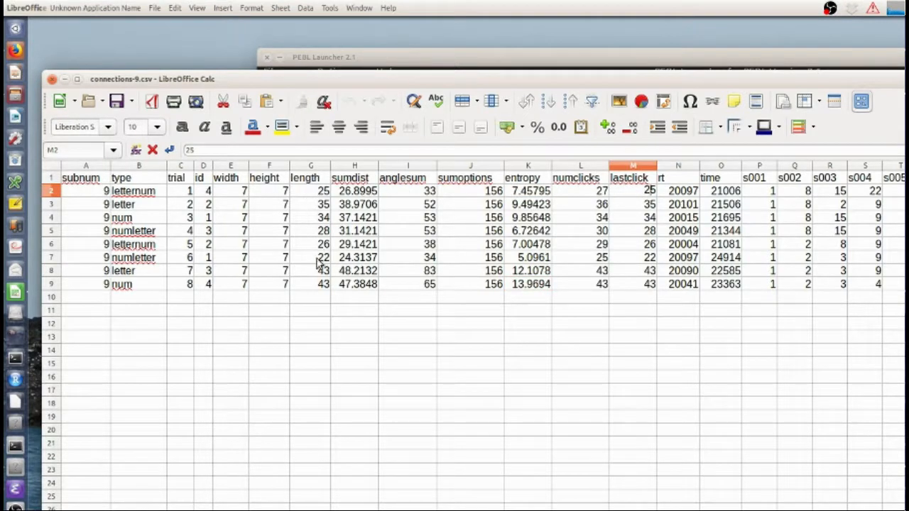
{"action": "left_click_drag", "start_coordinate": [679, 217], "coordinate": [679, 245]}
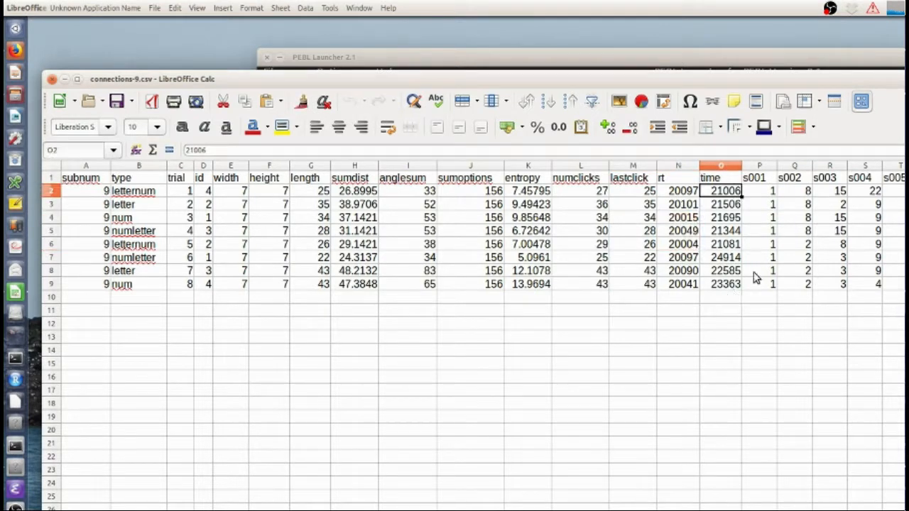
{"action": "mouse_move", "coordinate": [716, 300]}
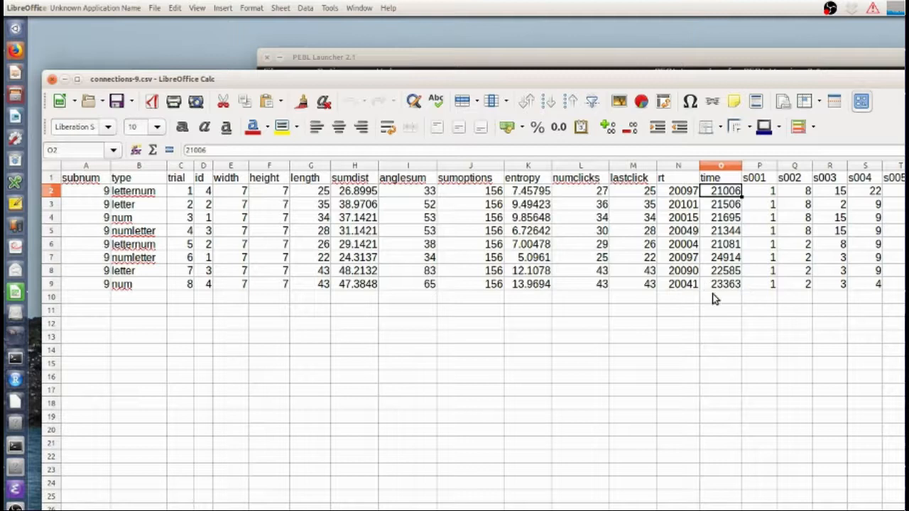
{"action": "mouse_move", "coordinate": [713, 272]}
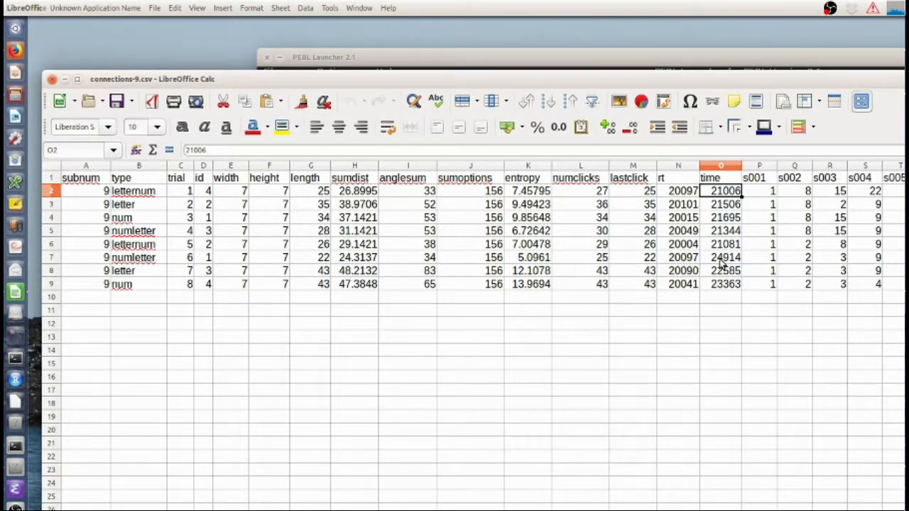
{"action": "mouse_move", "coordinate": [725, 275]}
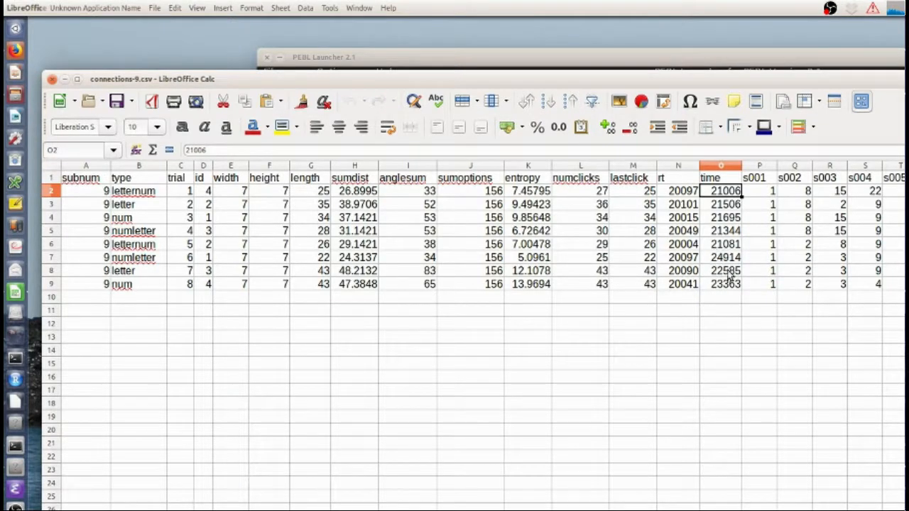
{"action": "left_click", "coordinate": [722, 257]}
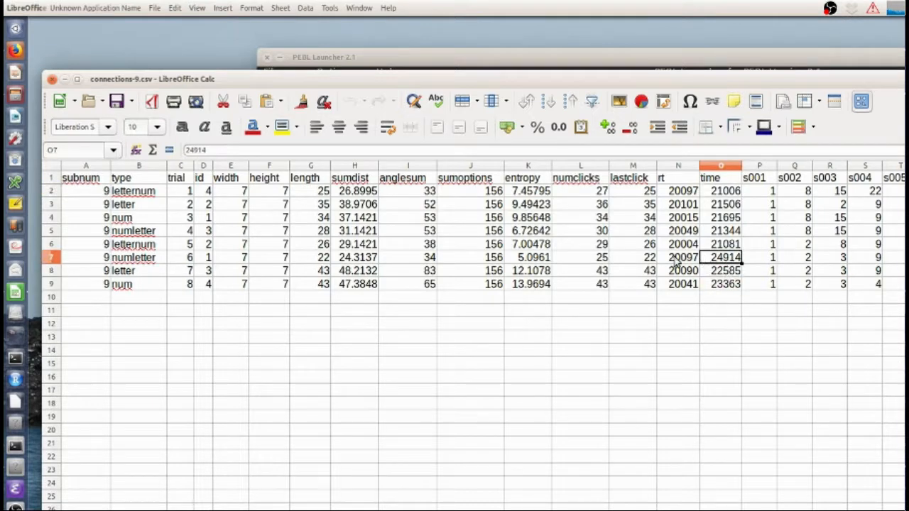
{"action": "left_click", "coordinate": [760, 190]}
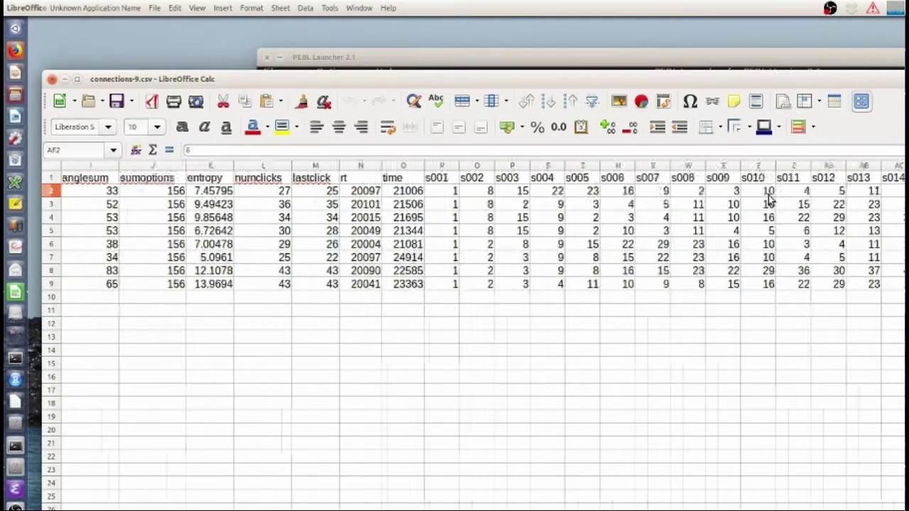
{"action": "scroll", "scroll_direction": "right", "scroll_amount": 3}
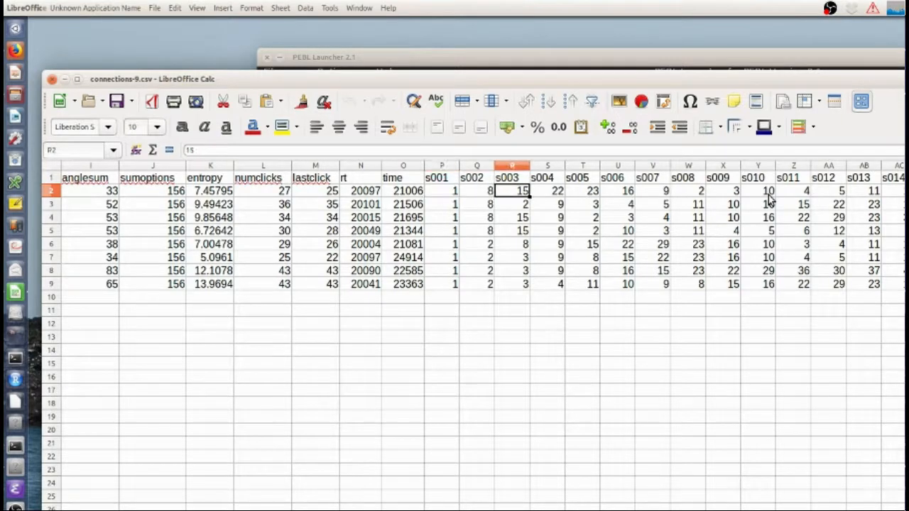
{"action": "scroll", "scroll_direction": "right", "scroll_amount": 3}
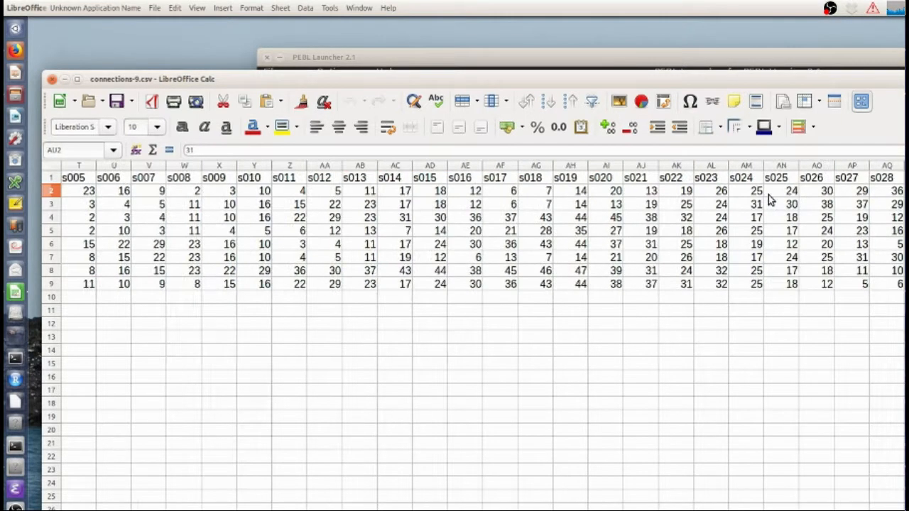
{"action": "scroll", "scroll_direction": "right", "scroll_amount": 3}
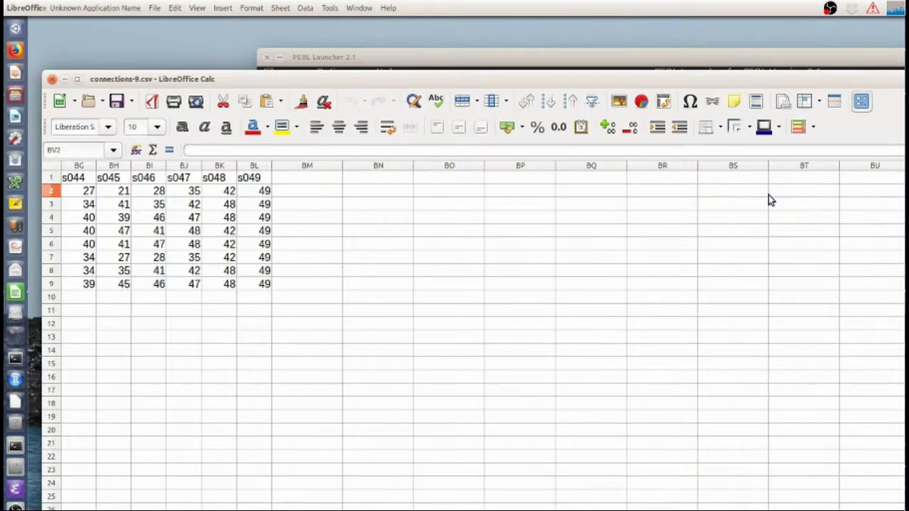
{"action": "left_click", "coordinate": [218, 191]}
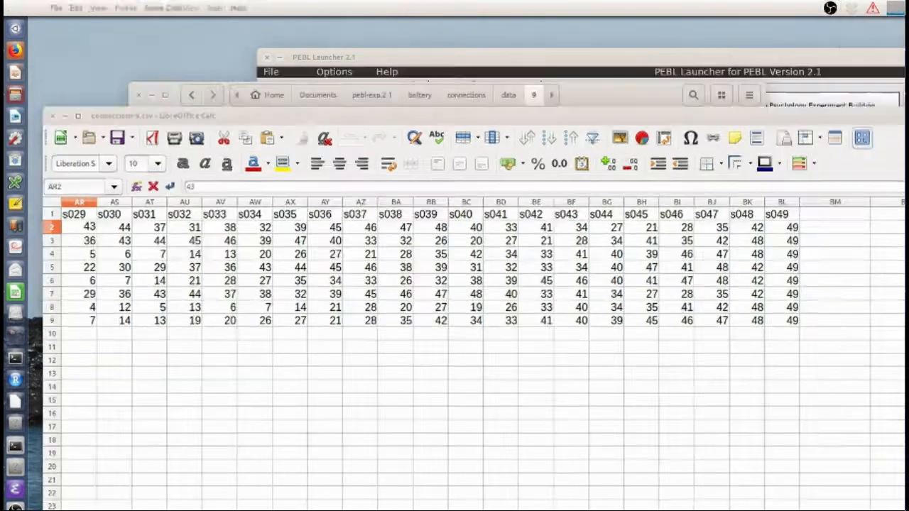
- Close connections-9.csv so Files again lists participant 9's four data files
{"action": "left_click", "coordinate": [676, 429]}
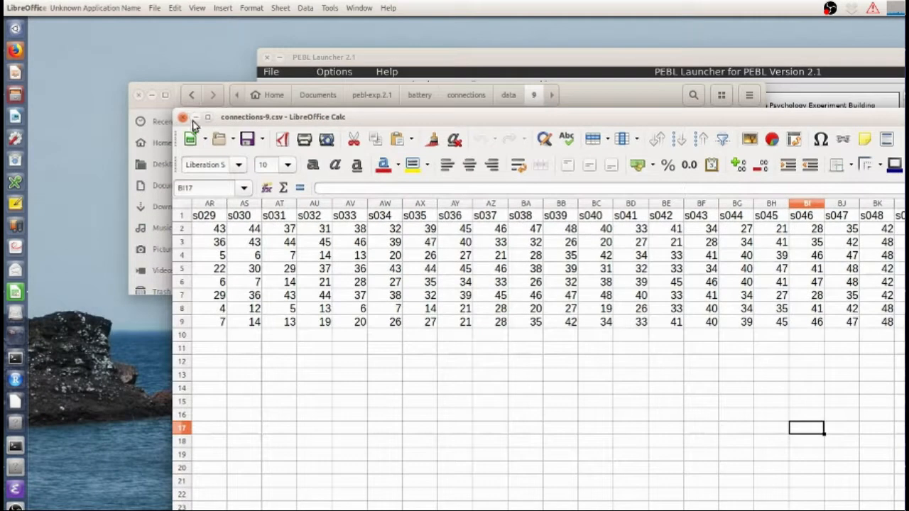
{"action": "left_click", "coordinate": [312, 228]}
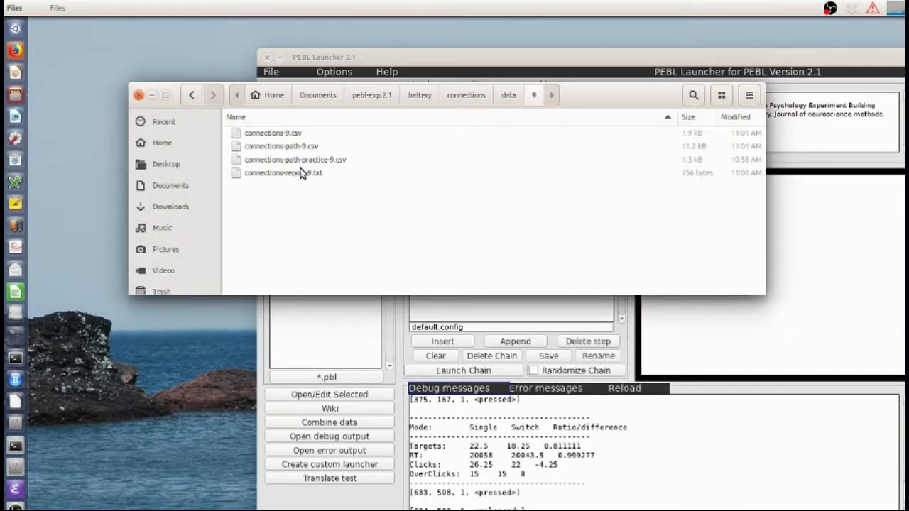
{"action": "left_click", "coordinate": [295, 159]}
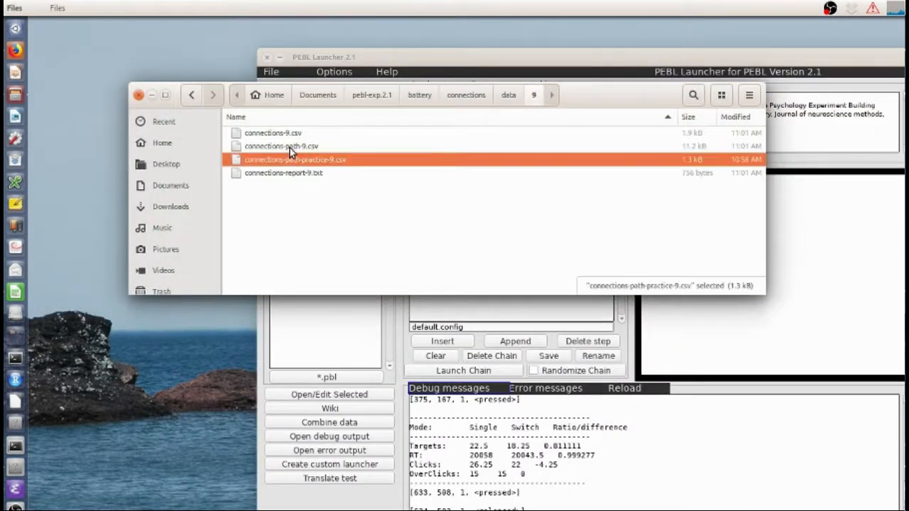
{"action": "left_click", "coordinate": [281, 145]}
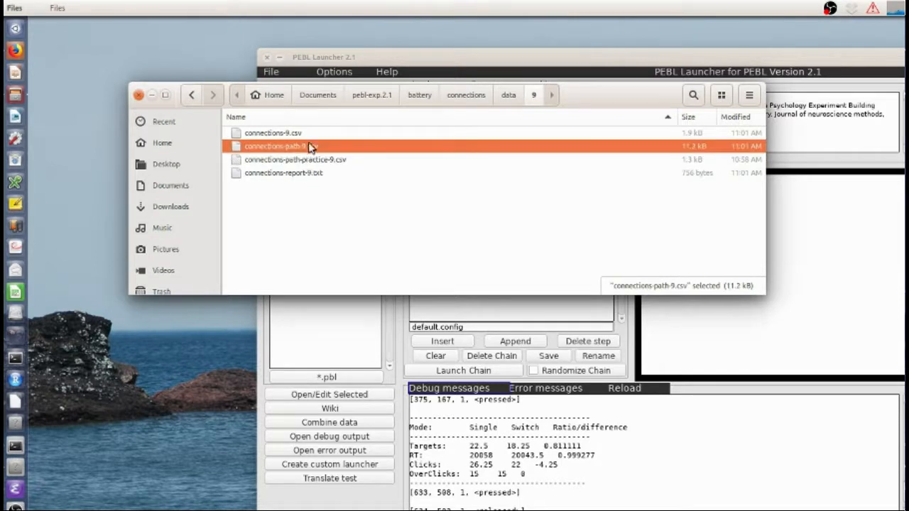
{"action": "left_click", "coordinate": [295, 159]}
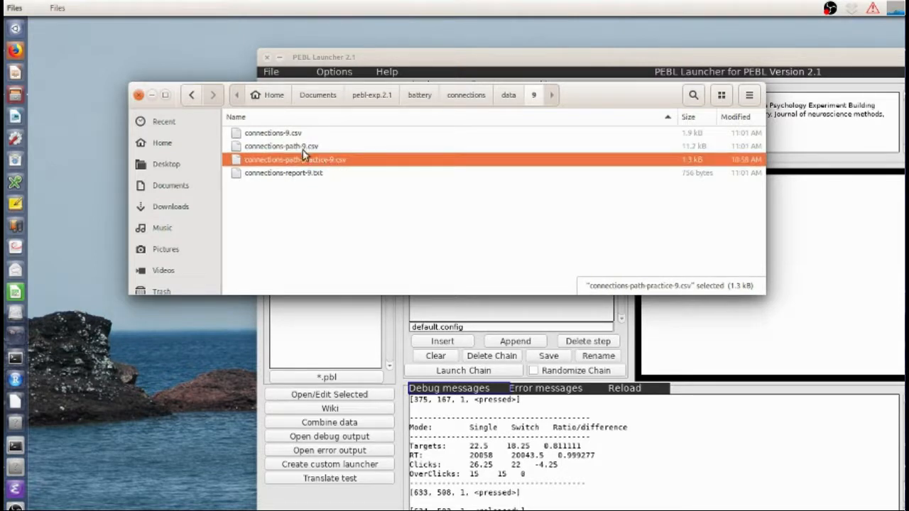
{"action": "left_click", "coordinate": [281, 145]}
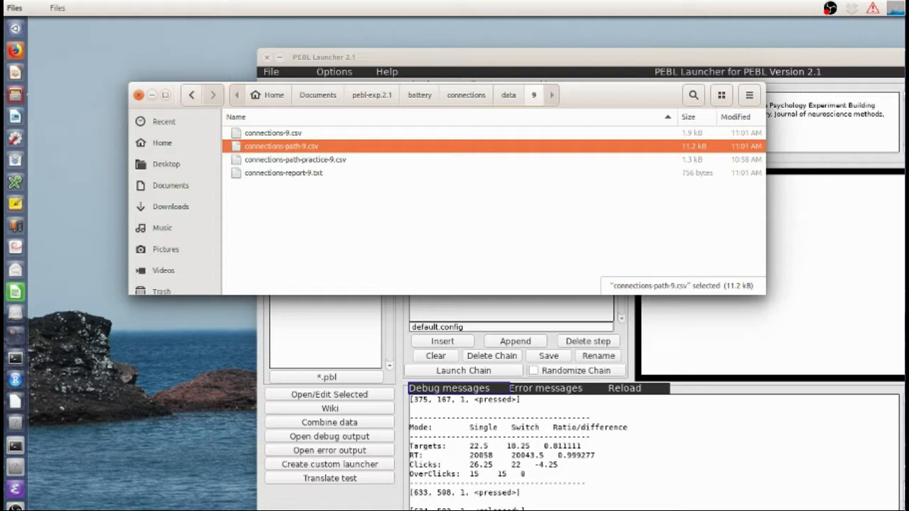
{"action": "double_click", "coordinate": [281, 145]}
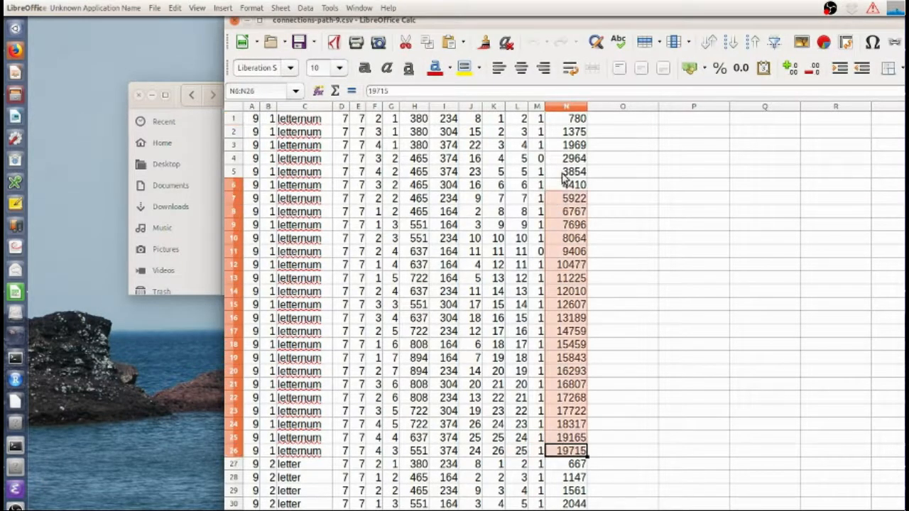
{"action": "scroll", "scroll_direction": "down", "scroll_amount": 3}
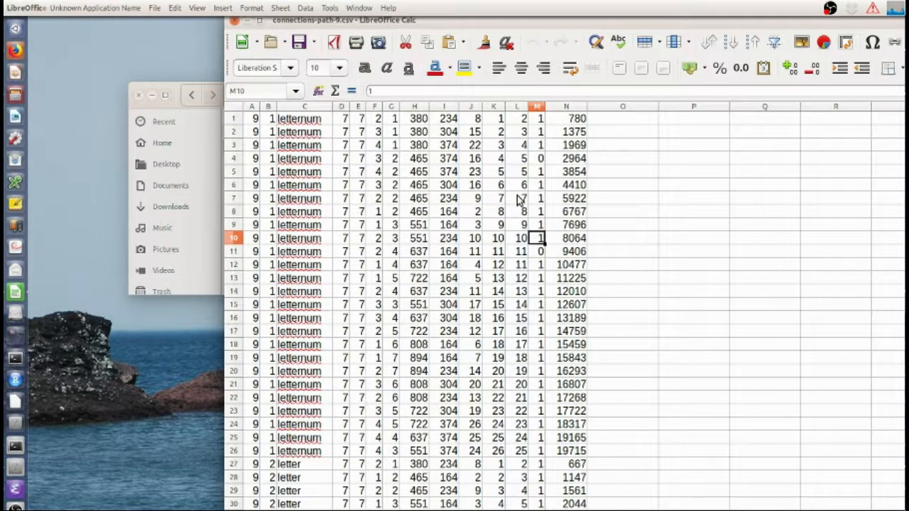
{"action": "mouse_move", "coordinate": [584, 118]}
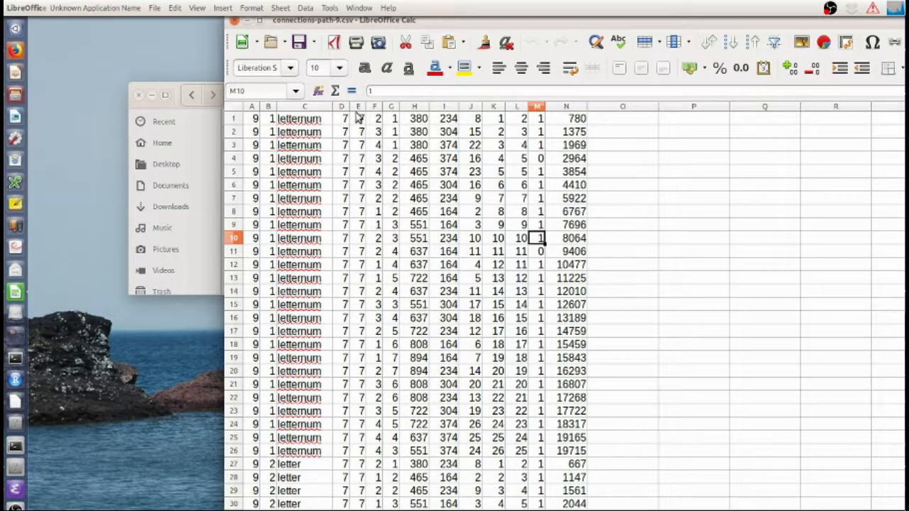
{"action": "mouse_move", "coordinate": [361, 23]}
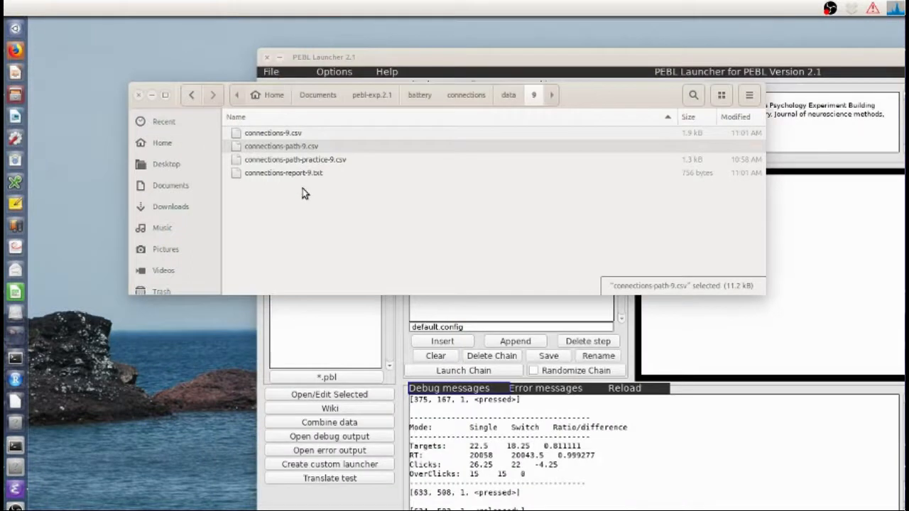
- From data folder 11, open connections-path-11.csv in LibreOffice Calc
{"action": "left_click", "coordinate": [508, 94]}
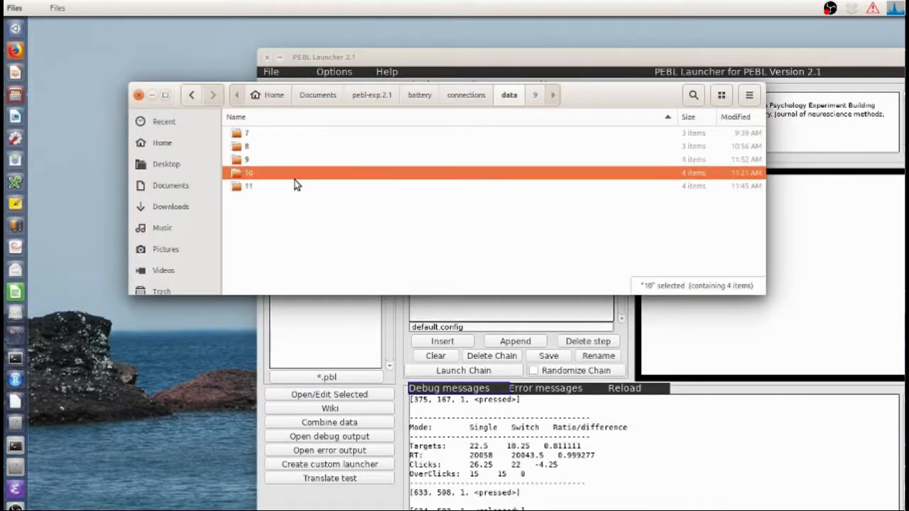
{"action": "double_click", "coordinate": [247, 186]}
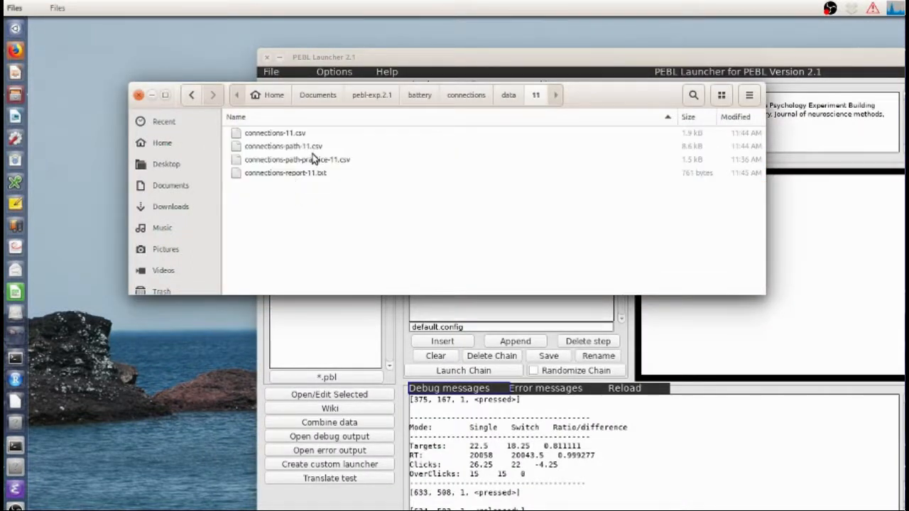
{"action": "left_click", "coordinate": [282, 145]}
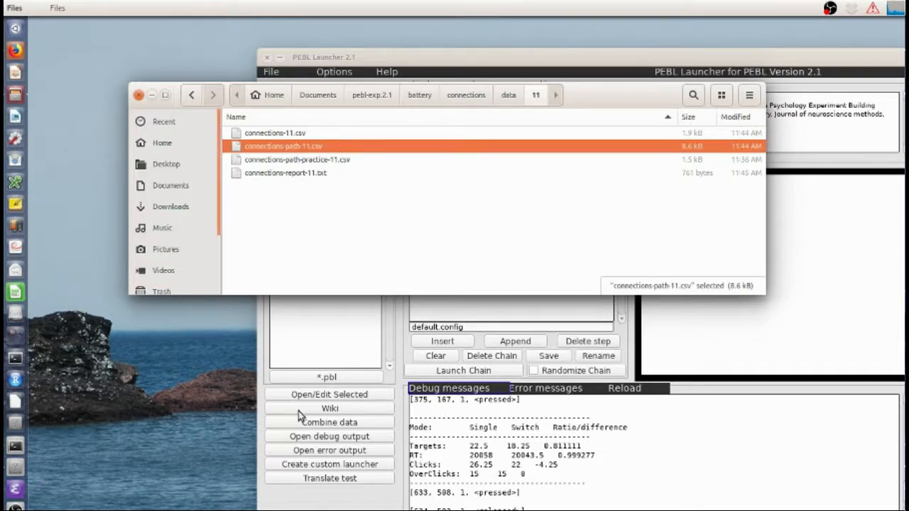
{"action": "double_click", "coordinate": [284, 145]}
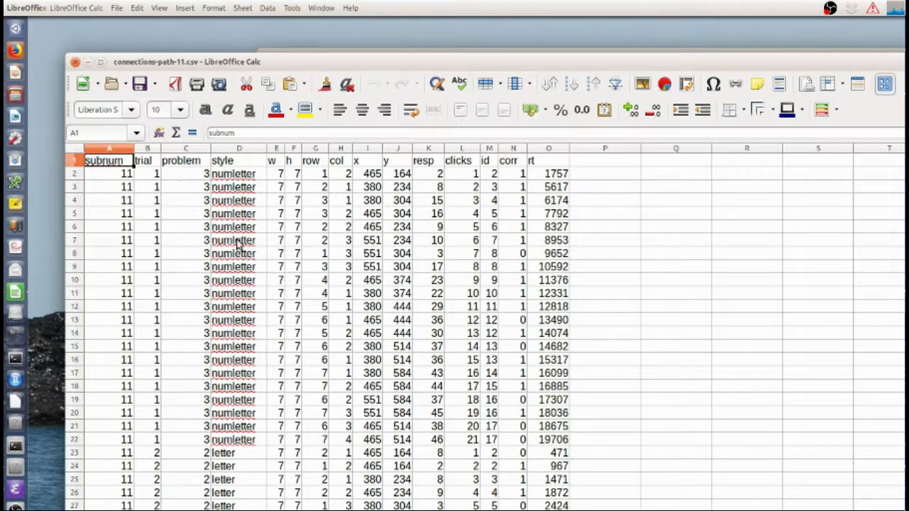
{"action": "mouse_move", "coordinate": [335, 219]}
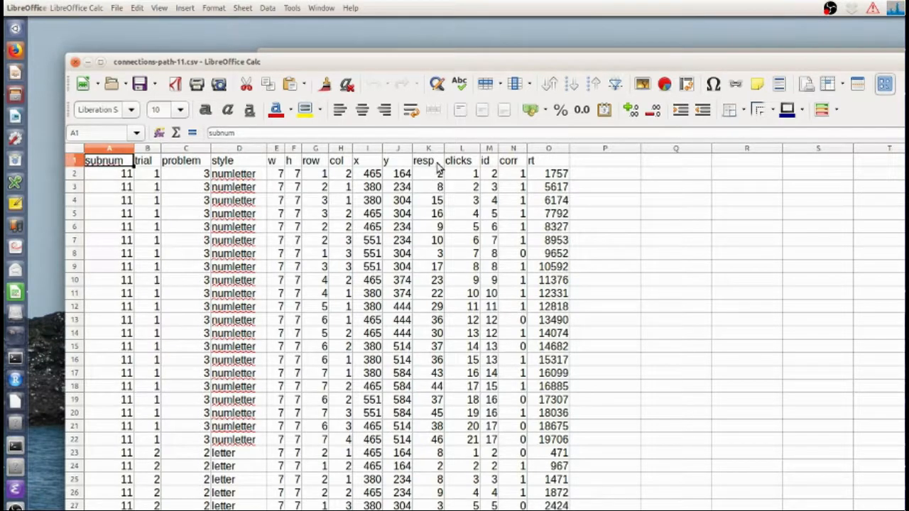
{"action": "mouse_move", "coordinate": [474, 426]}
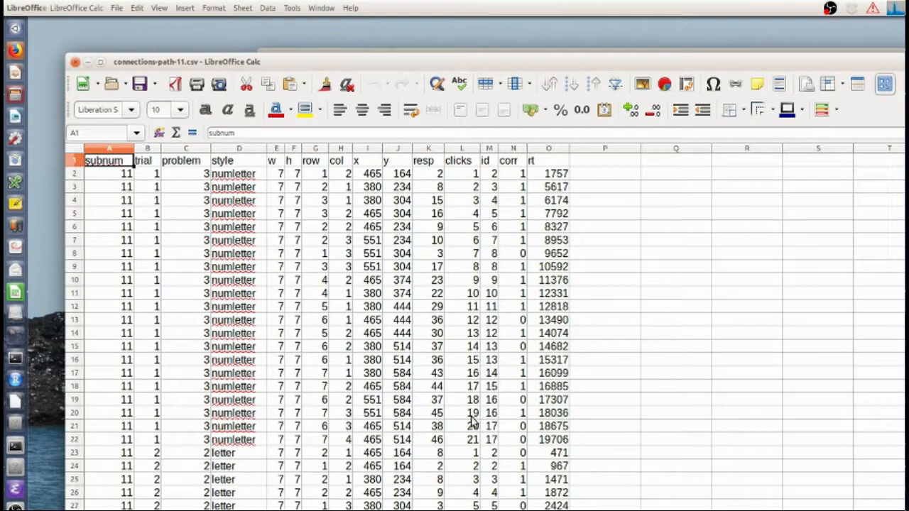
{"action": "mouse_move", "coordinate": [492, 177]}
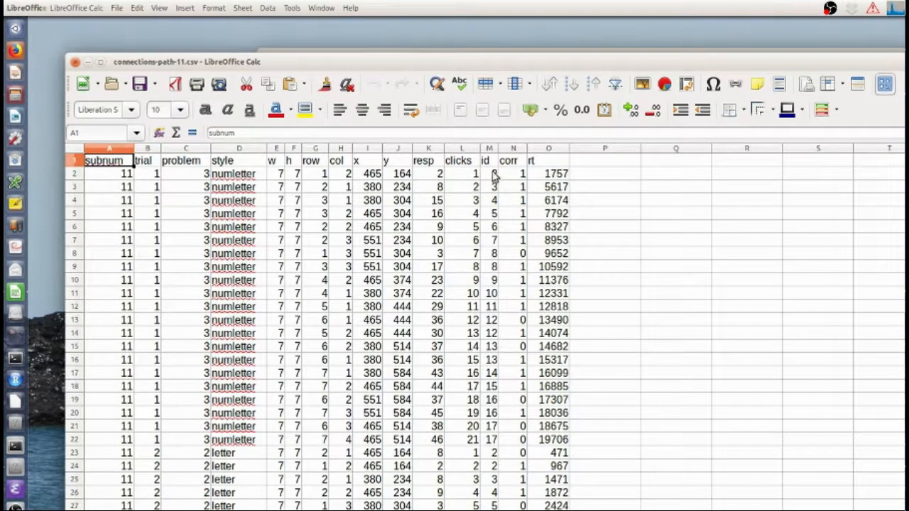
{"action": "mouse_move", "coordinate": [518, 307]}
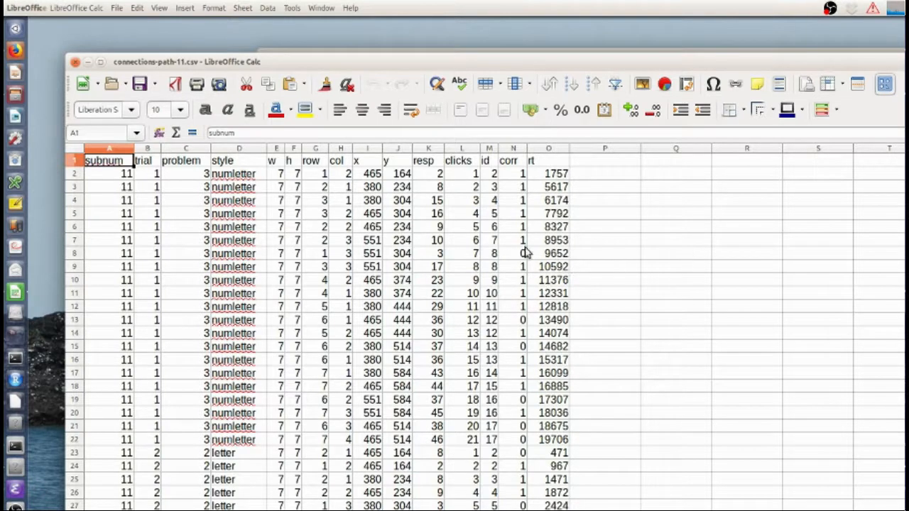
{"action": "left_click", "coordinate": [514, 253]}
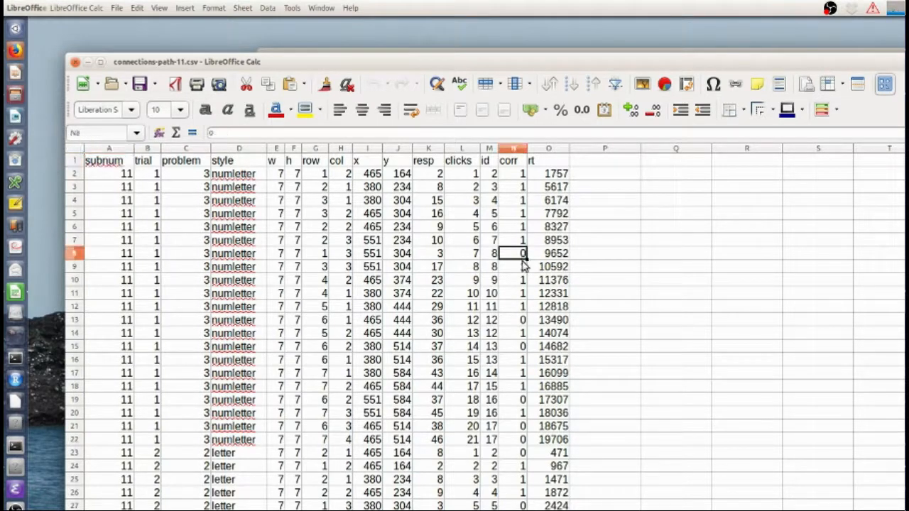
{"action": "left_click", "coordinate": [514, 346]}
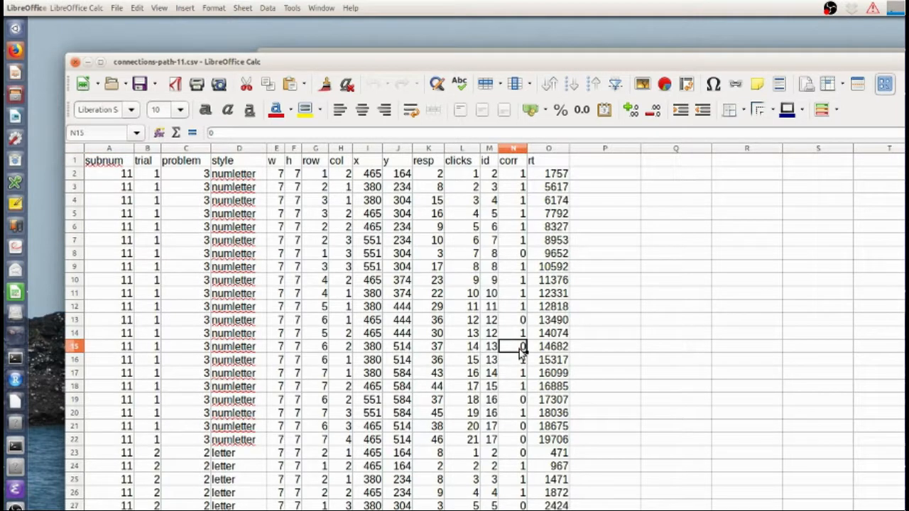
{"action": "mouse_move", "coordinate": [581, 338]}
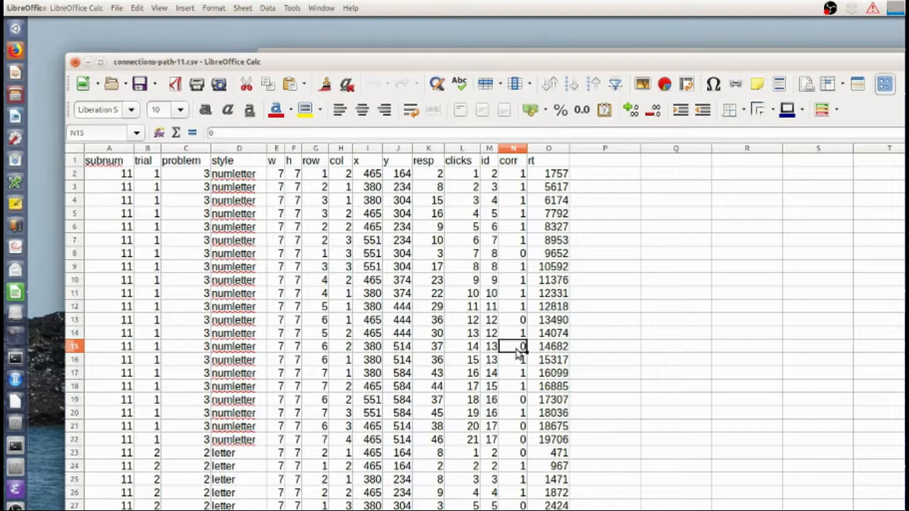
{"action": "mouse_move", "coordinate": [494, 468]}
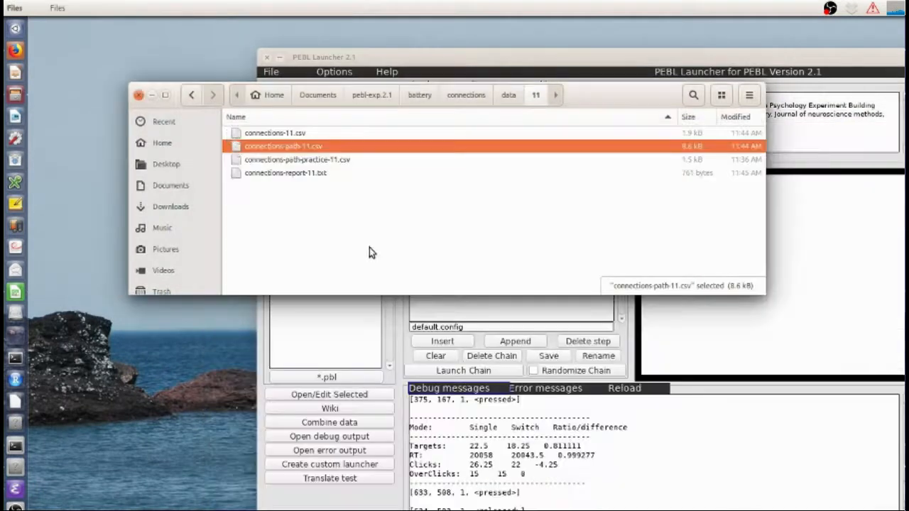
- Open connections-report-11.txt, then the parameter editor for connections.pbl in PEBL Launcher
{"action": "left_click", "coordinate": [287, 173]}
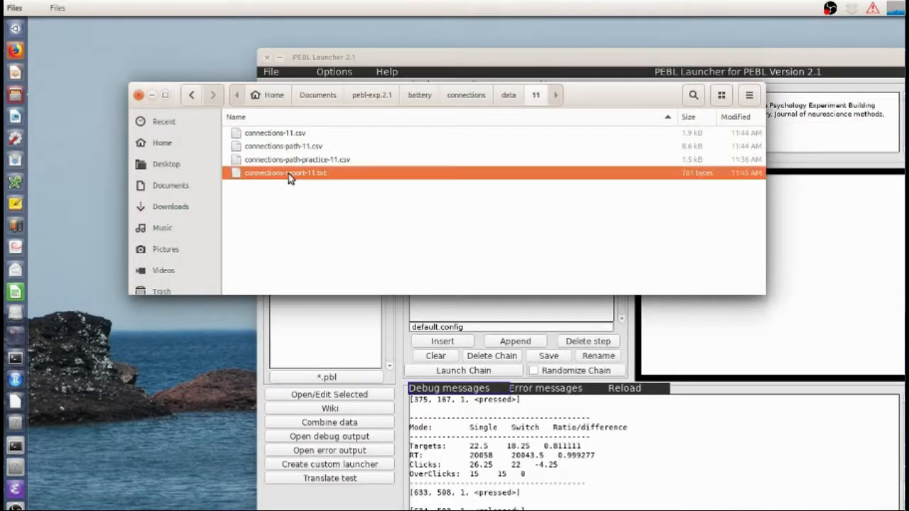
{"action": "double_click", "coordinate": [284, 174]}
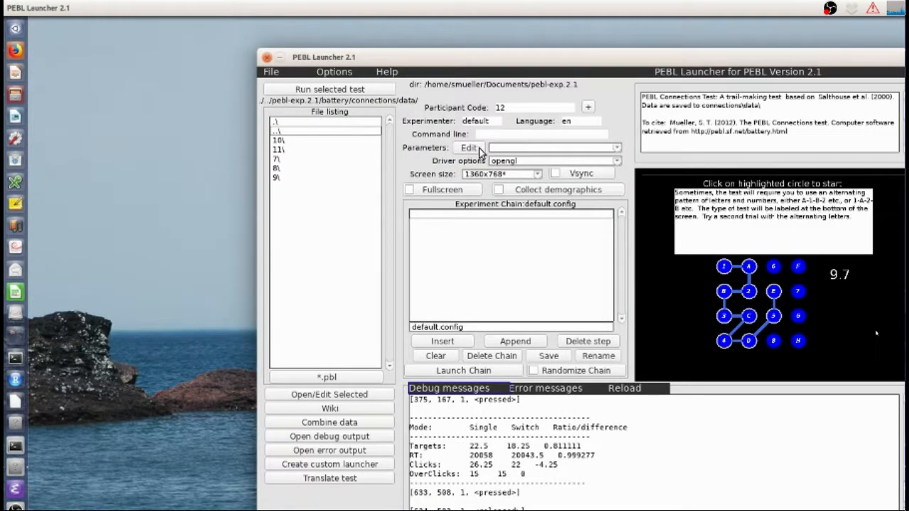
{"action": "mouse_move", "coordinate": [295, 134]}
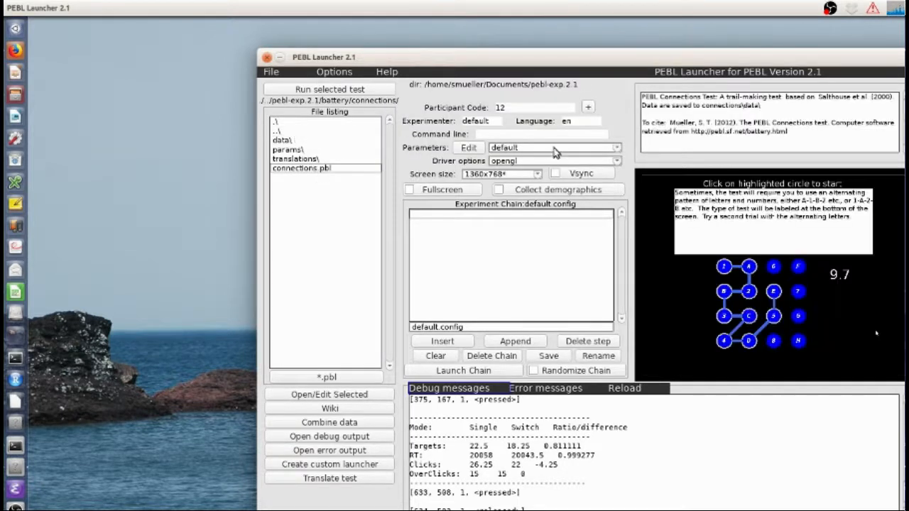
{"action": "left_click", "coordinate": [467, 148]}
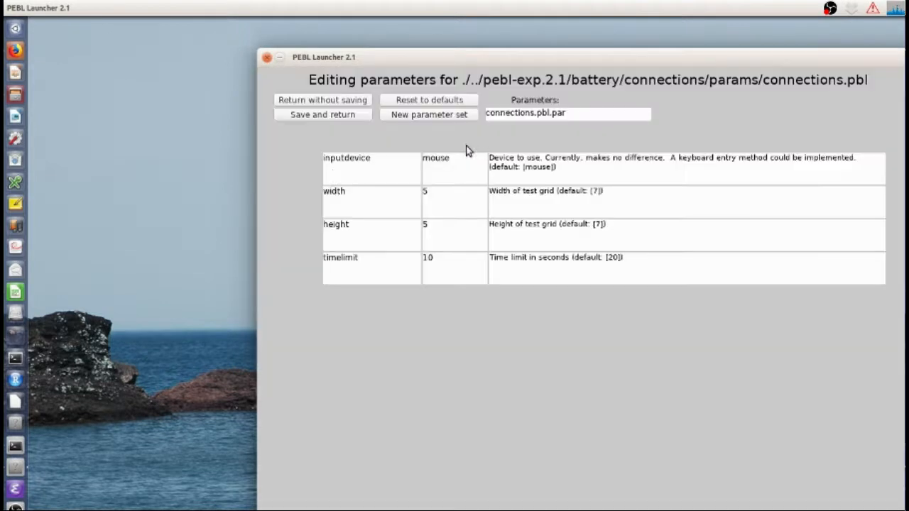
{"action": "mouse_move", "coordinate": [451, 168]}
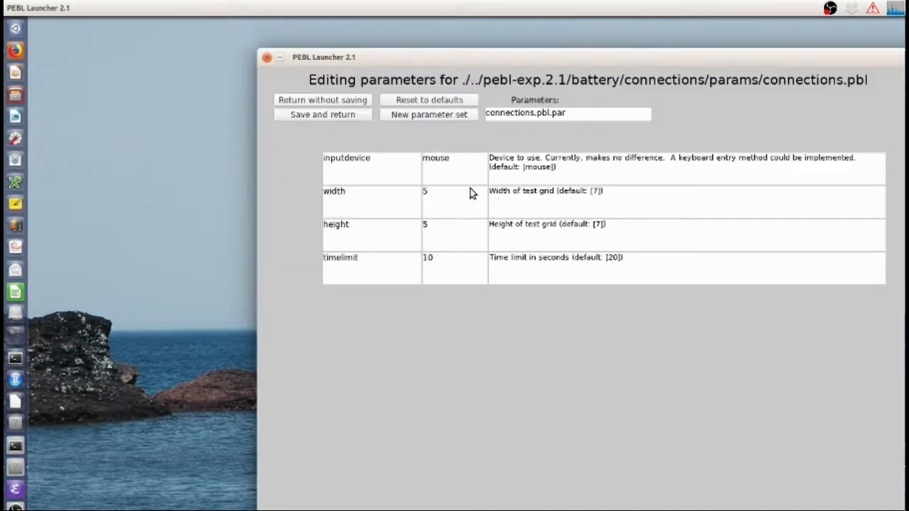
{"action": "mouse_move", "coordinate": [361, 165]}
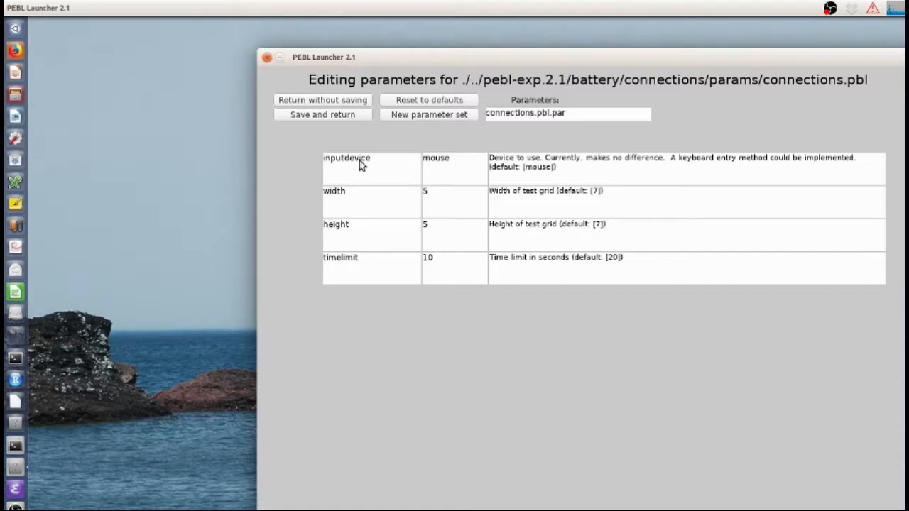
{"action": "mouse_move", "coordinate": [457, 175]}
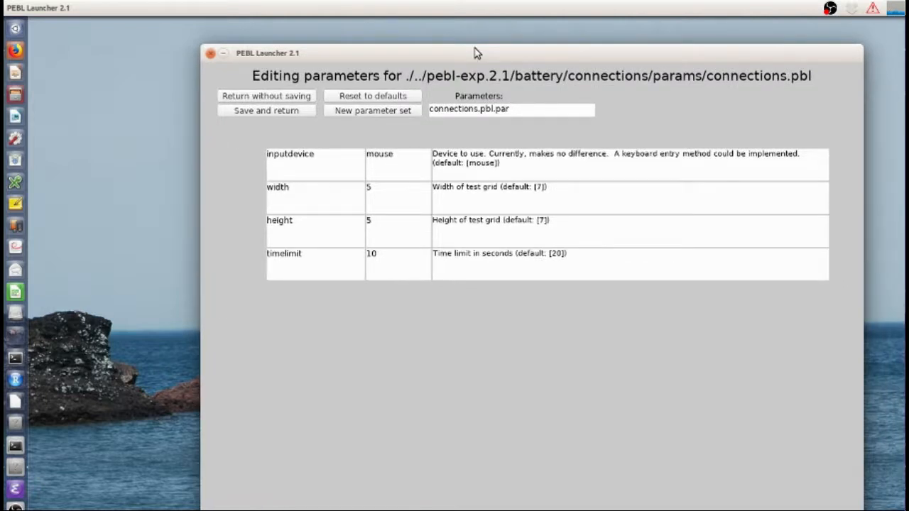
{"action": "mouse_move", "coordinate": [390, 162]}
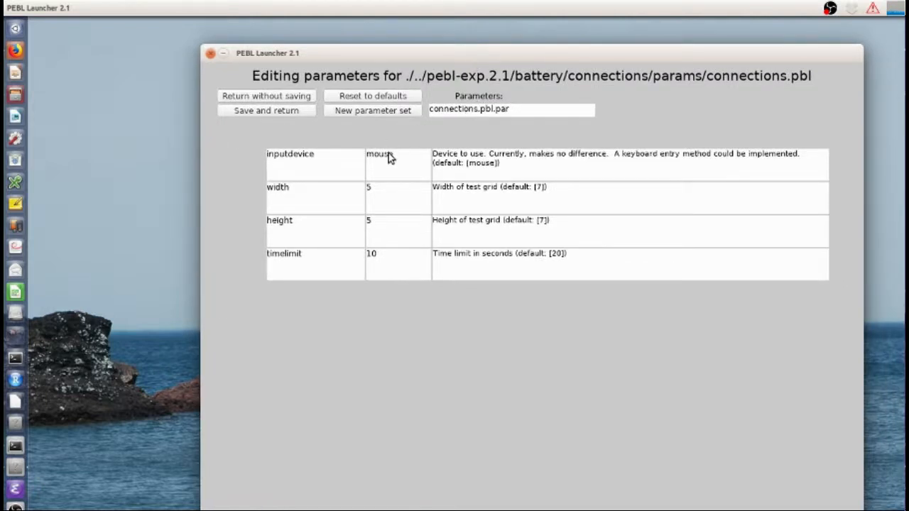
- Change the connections.pbl timelimit parameter from 10 to 30 seconds
{"action": "left_click", "coordinate": [386, 155]}
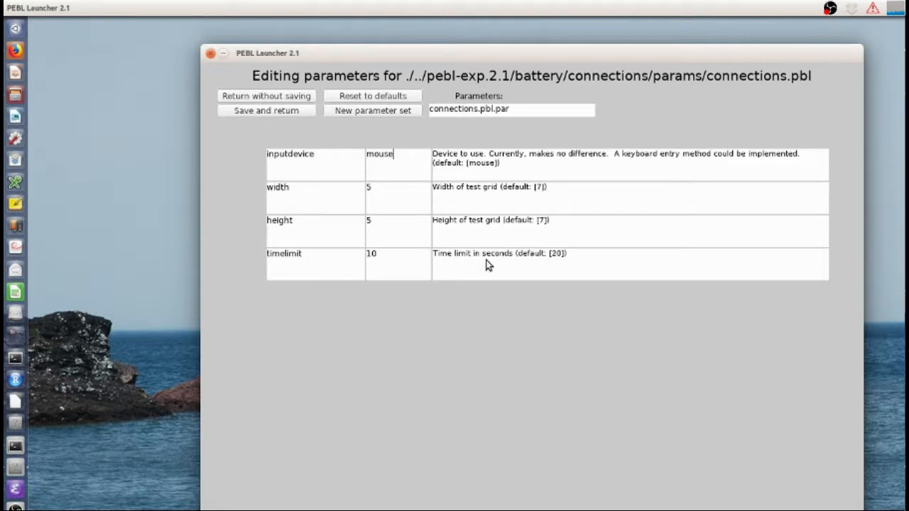
{"action": "mouse_move", "coordinate": [373, 337]}
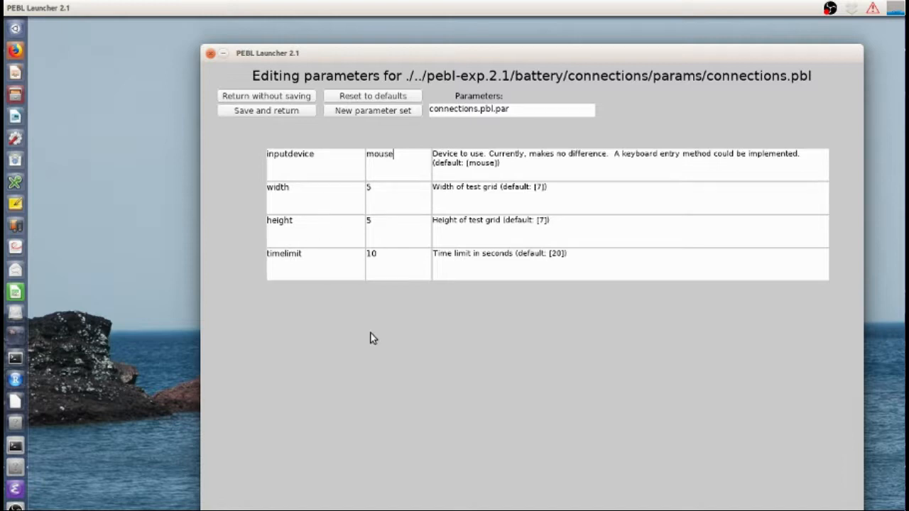
{"action": "mouse_move", "coordinate": [389, 198]}
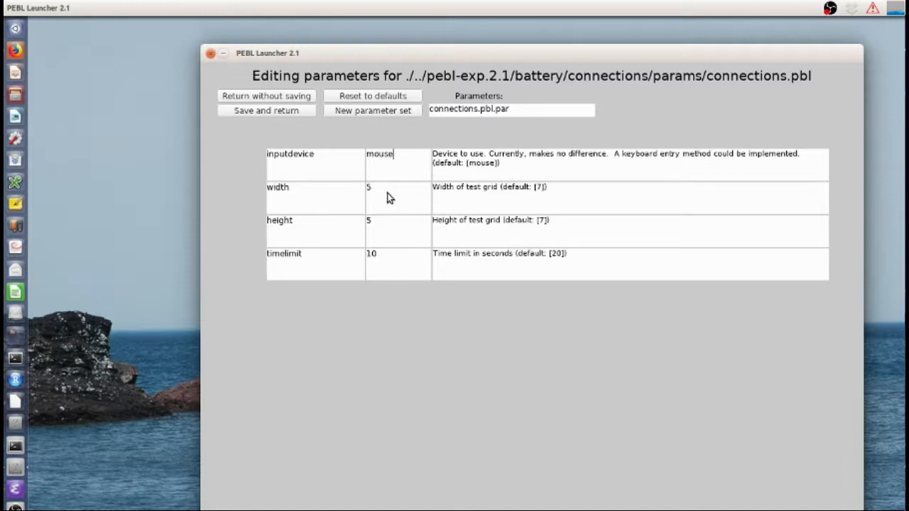
{"action": "mouse_move", "coordinate": [387, 276]}
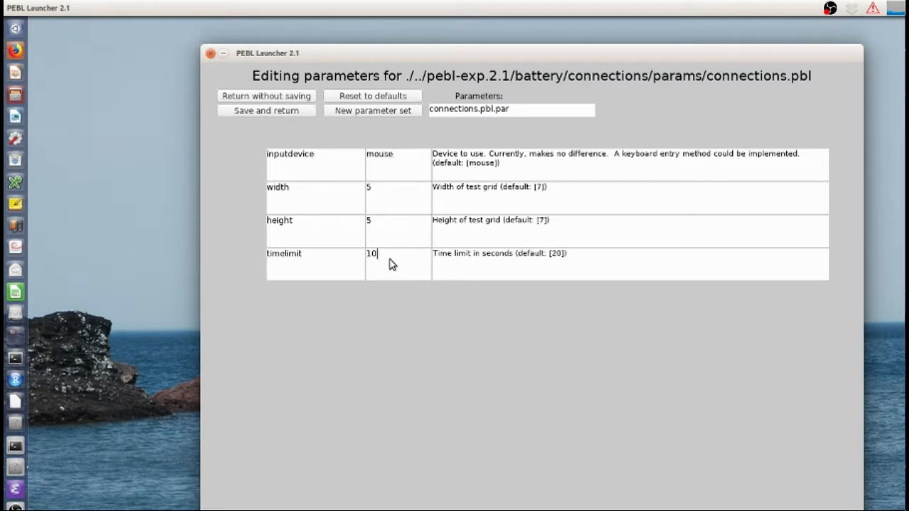
{"action": "key", "text": "BackSpace"}
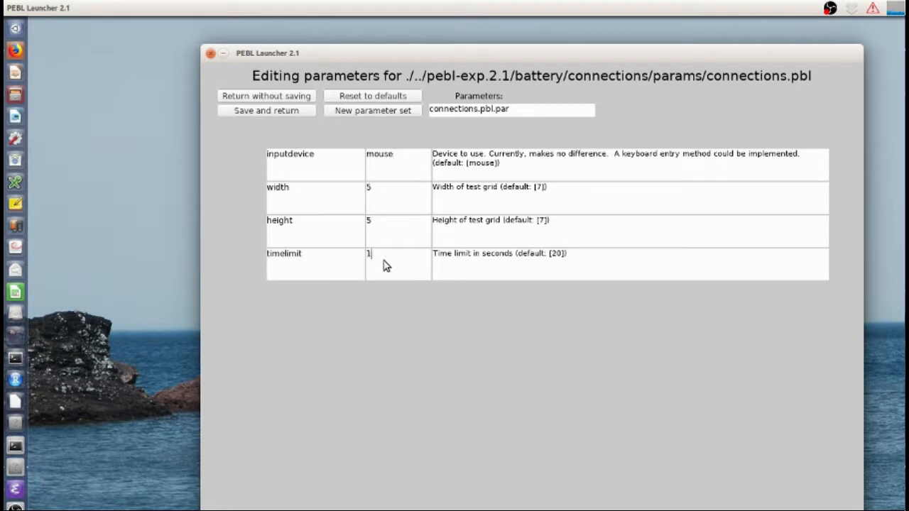
{"action": "key", "text": "BackSpace"}
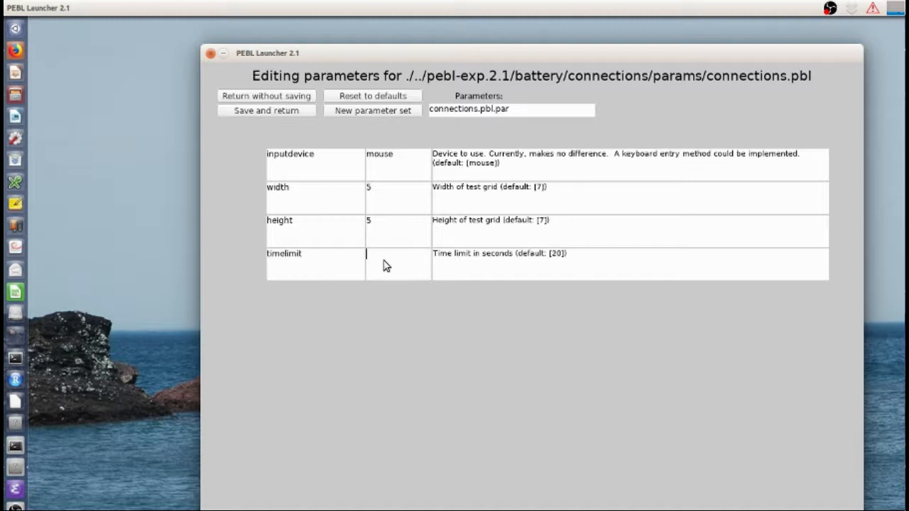
{"action": "type", "text": "30"}
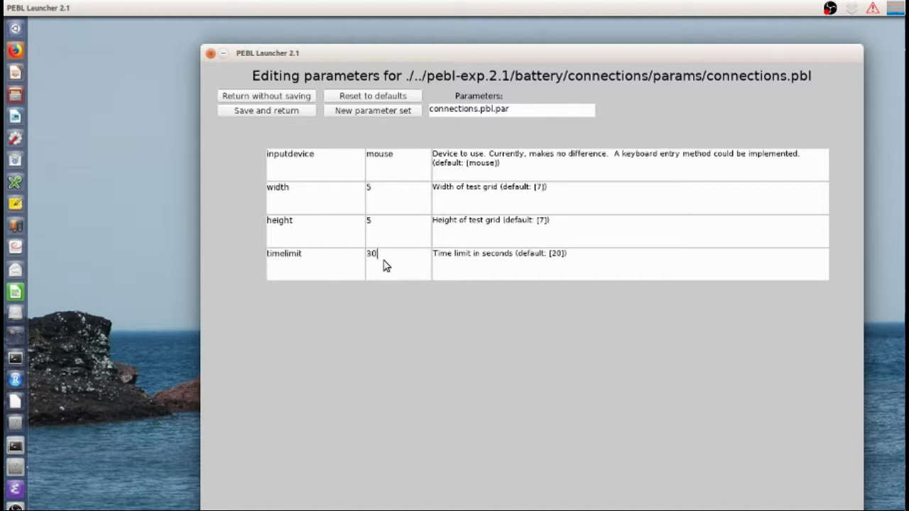
{"action": "mouse_move", "coordinate": [357, 176]}
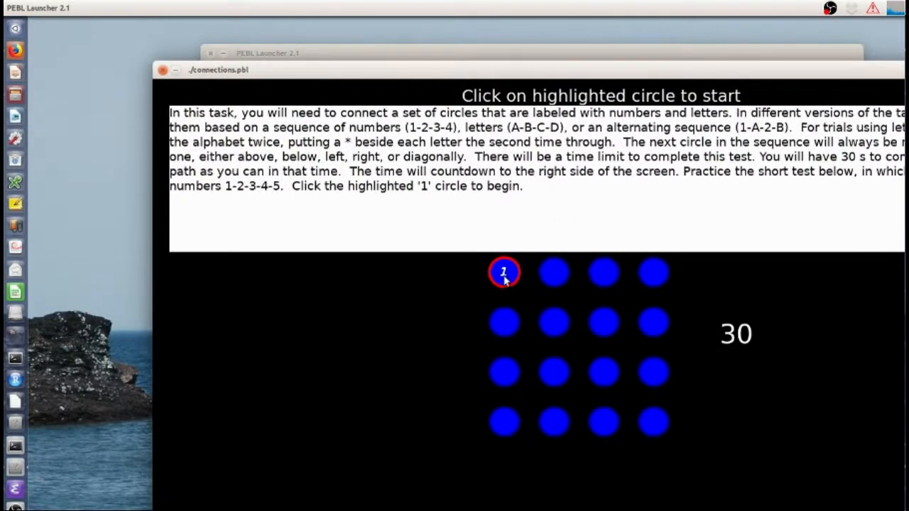
- Complete the practice trials by connecting circles in sequence until real-test instructions appear
{"action": "left_click", "coordinate": [504, 272]}
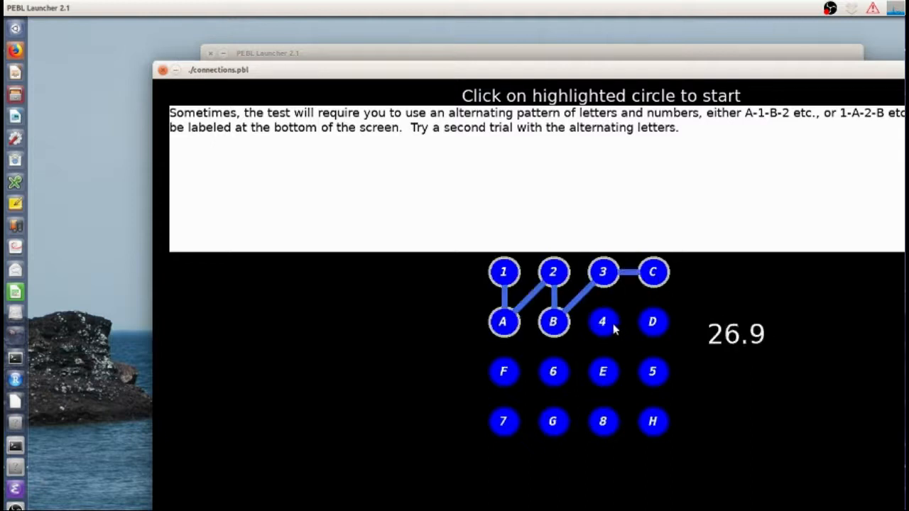
{"action": "left_click", "coordinate": [503, 372]}
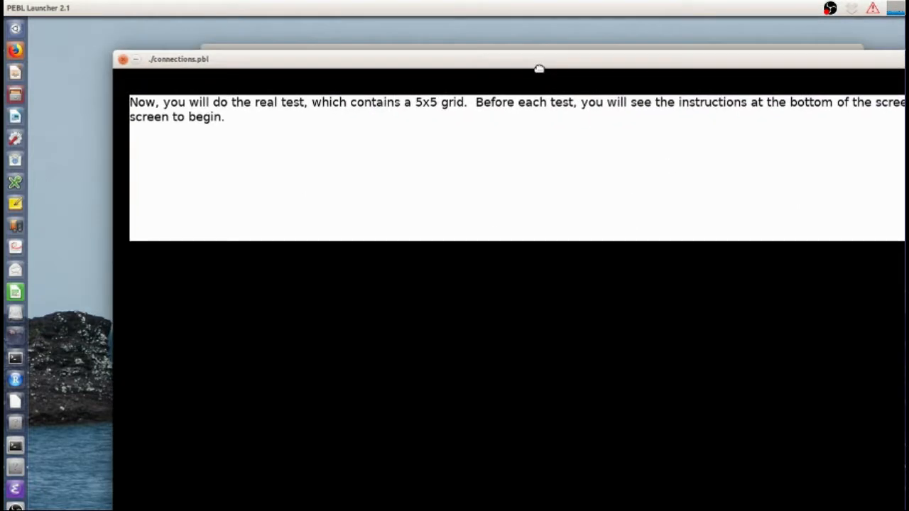
{"action": "mouse_move", "coordinate": [522, 320]}
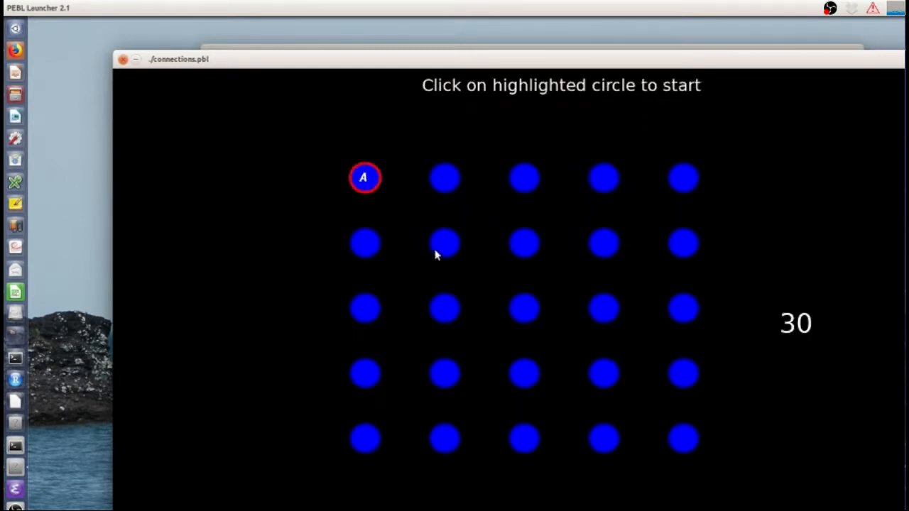
{"action": "mouse_move", "coordinate": [326, 301]}
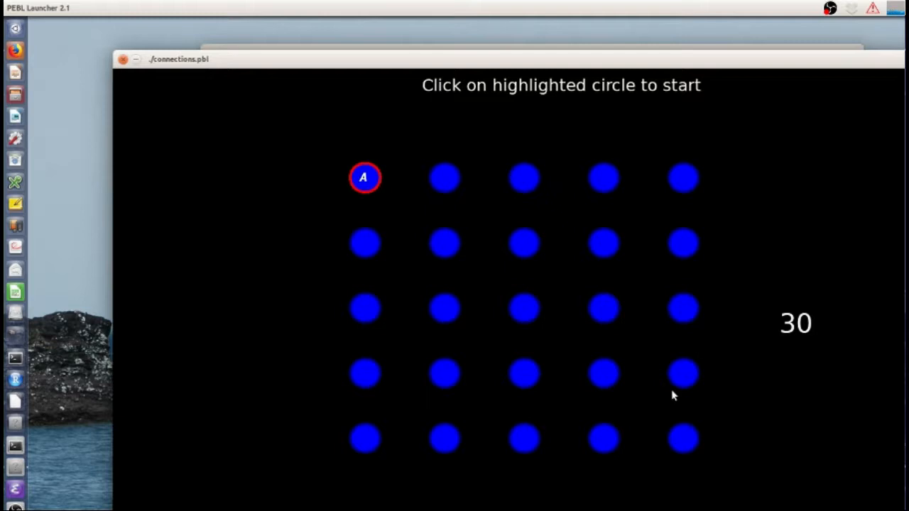
{"action": "mouse_move", "coordinate": [489, 261]}
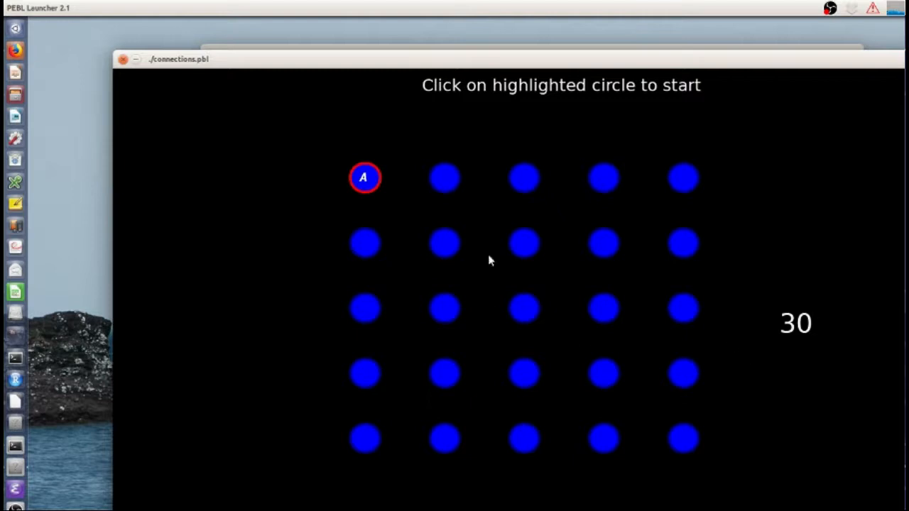
{"action": "mouse_move", "coordinate": [389, 272]}
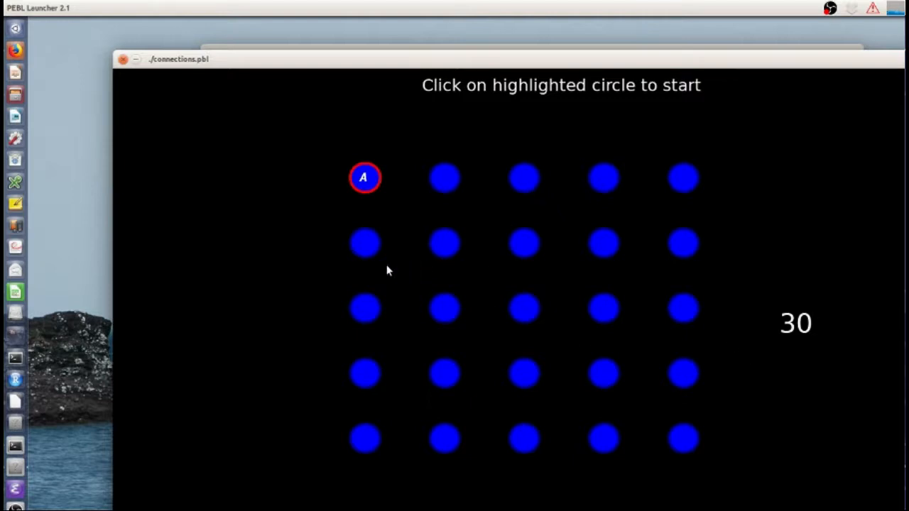
{"action": "mouse_move", "coordinate": [858, 301]}
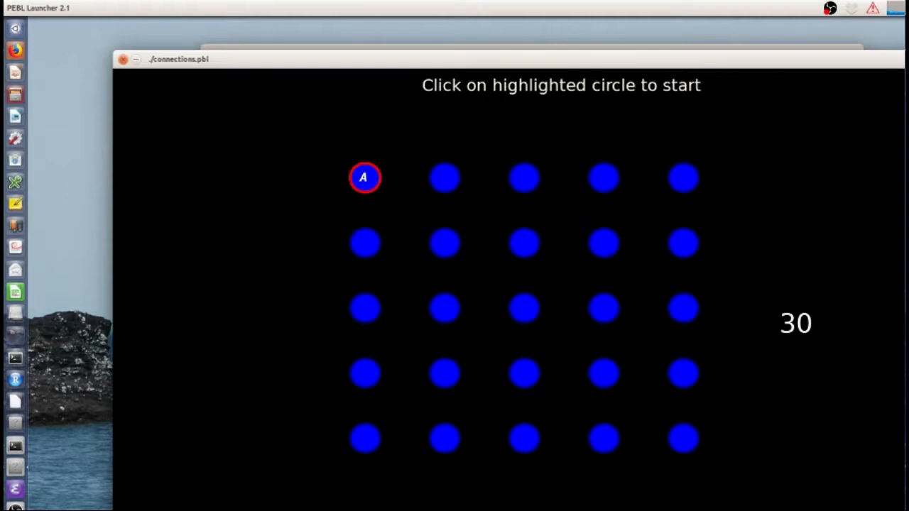
{"action": "mouse_move", "coordinate": [454, 174]}
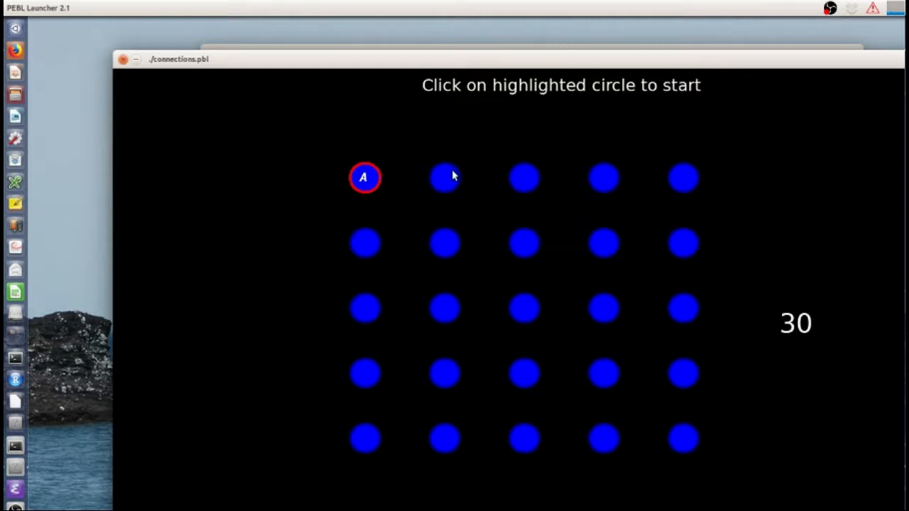
- Run the letter and number-letter 5x5 trials, connecting circles until the launcher returns
{"action": "left_click", "coordinate": [364, 307]}
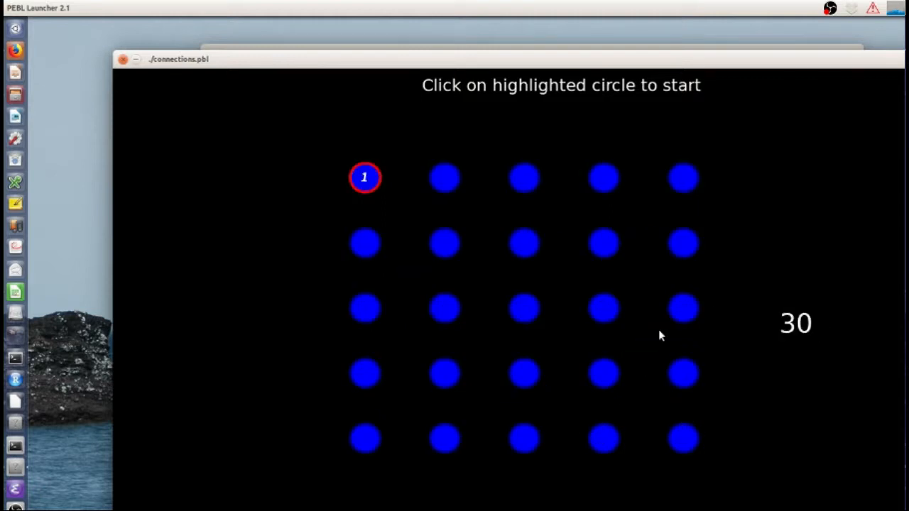
{"action": "mouse_move", "coordinate": [340, 147]}
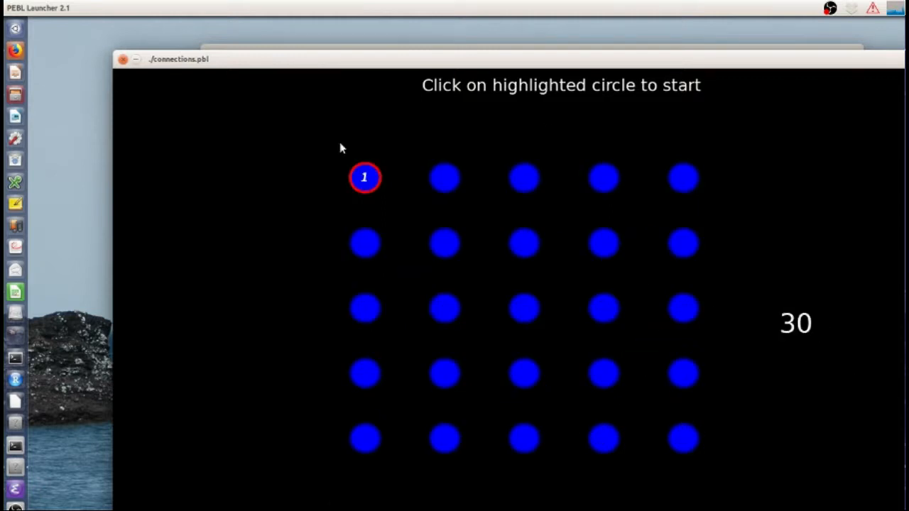
{"action": "left_click", "coordinate": [367, 178]}
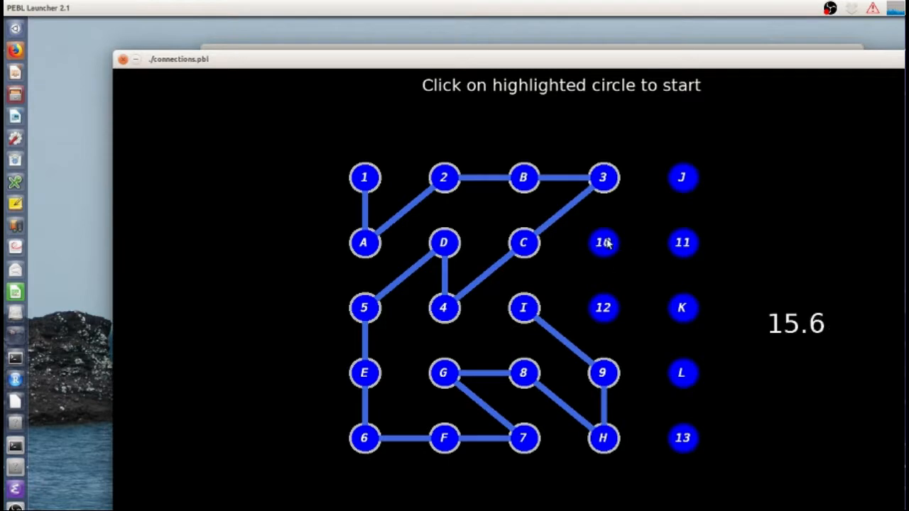
{"action": "left_click", "coordinate": [603, 242]}
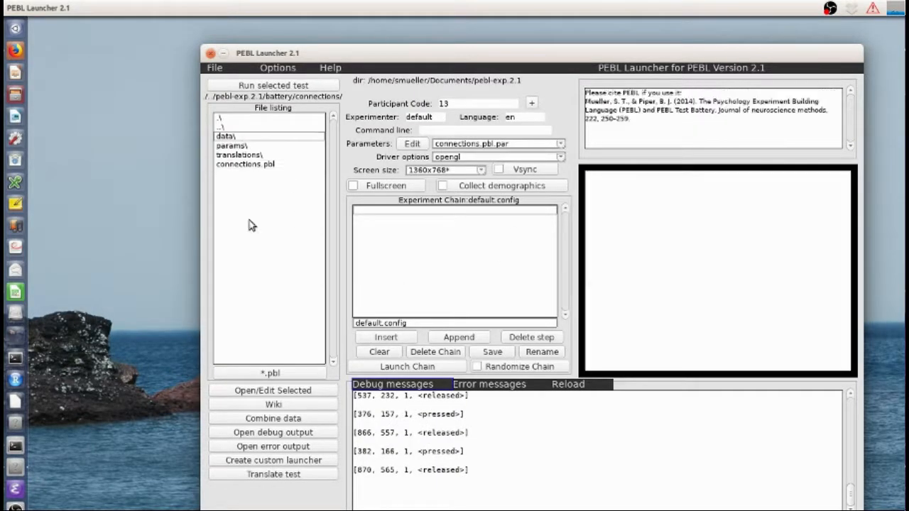
{"action": "mouse_move", "coordinate": [60, 434]}
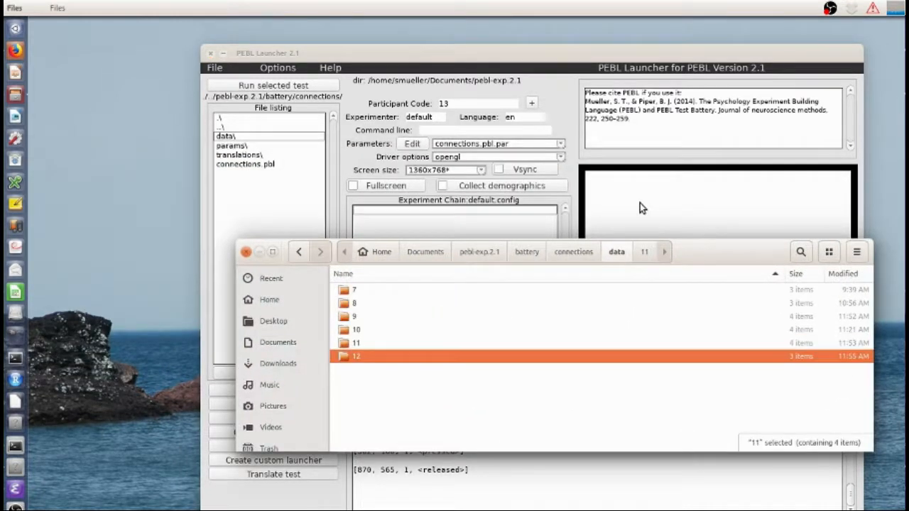
- From data folder 12, open connections-12.csv in LibreOffice Calc
{"action": "double_click", "coordinate": [353, 355]}
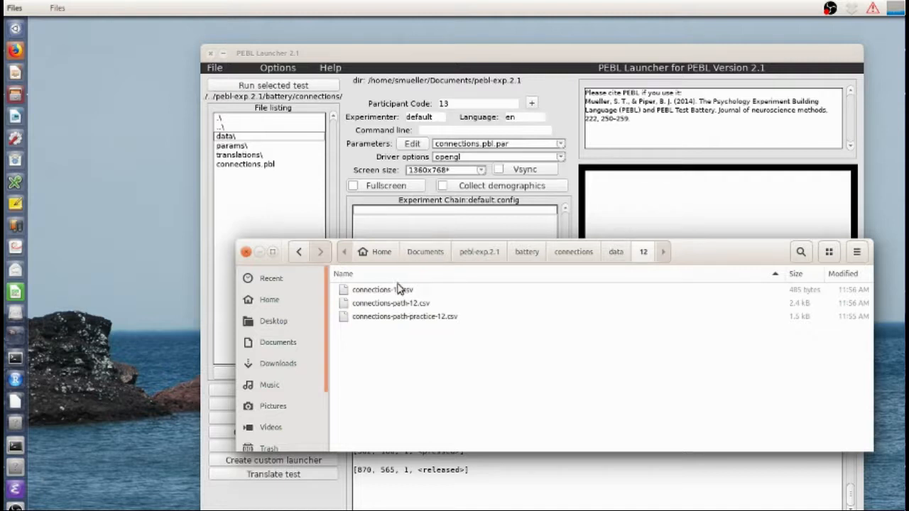
{"action": "mouse_move", "coordinate": [386, 315]}
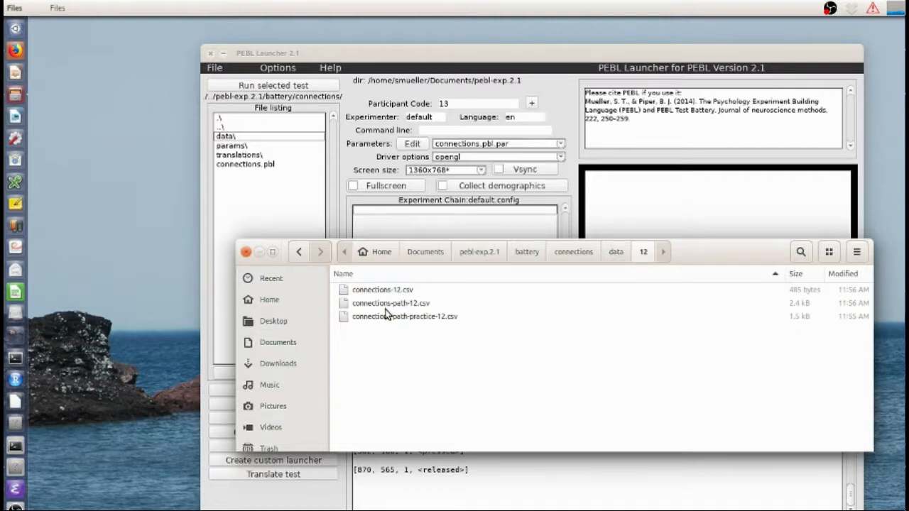
{"action": "left_click", "coordinate": [378, 290]}
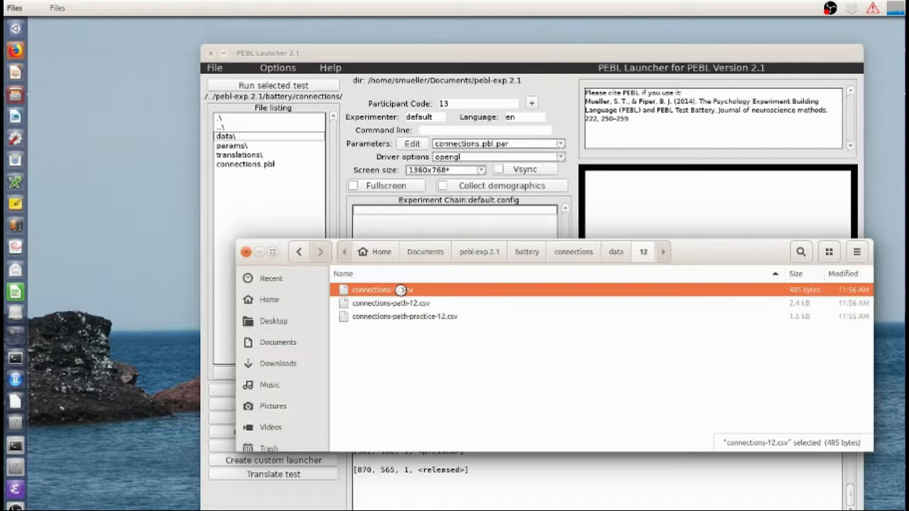
{"action": "double_click", "coordinate": [380, 290]}
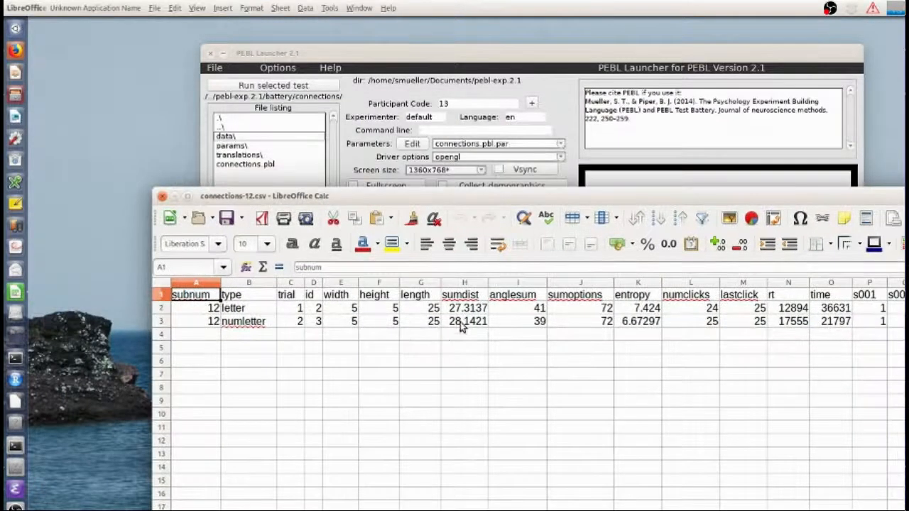
{"action": "mouse_move", "coordinate": [523, 321]}
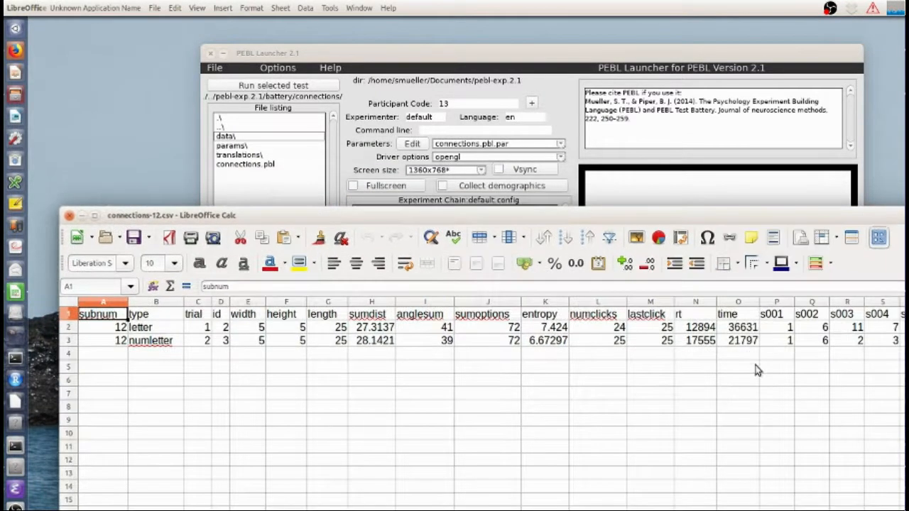
{"action": "mouse_move", "coordinate": [747, 337]}
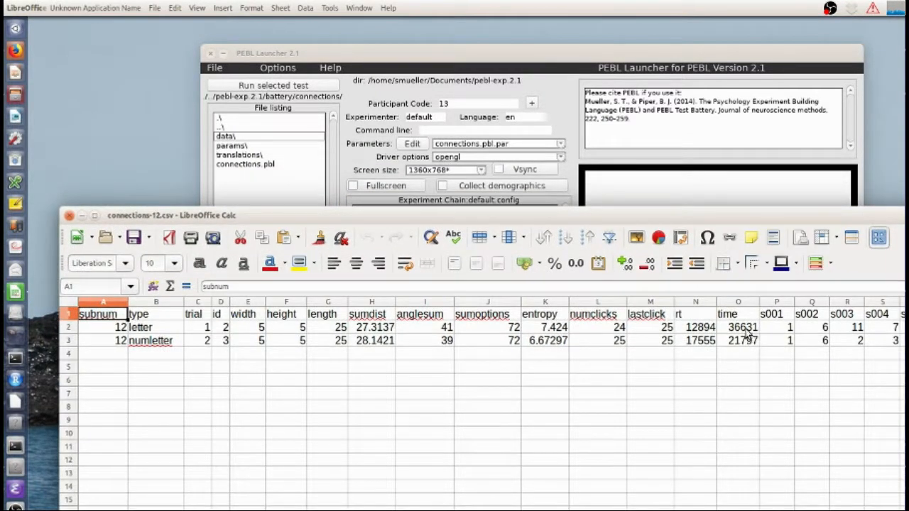
{"action": "mouse_move", "coordinate": [752, 348]}
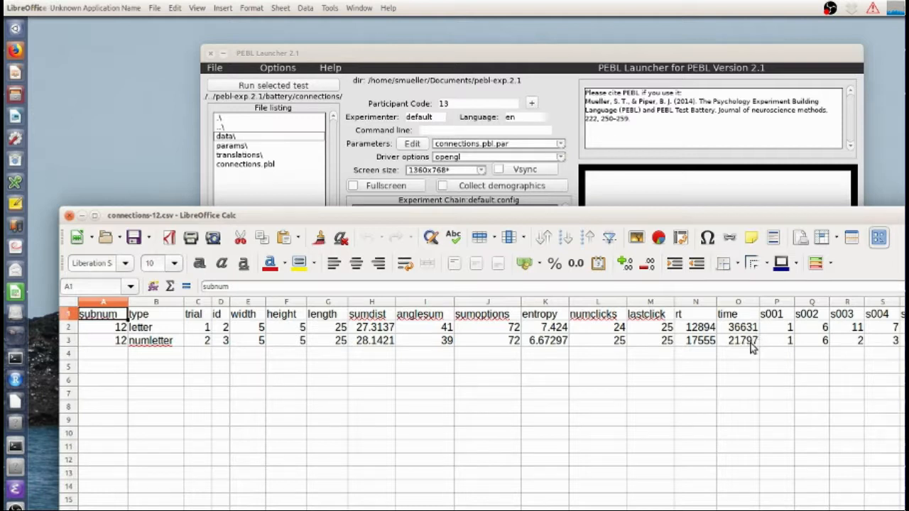
{"action": "mouse_move", "coordinate": [712, 352]}
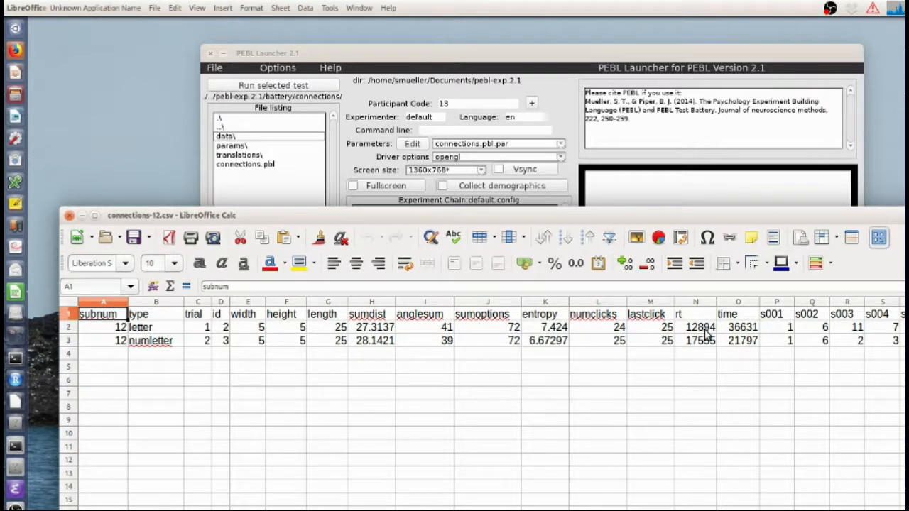
{"action": "mouse_move", "coordinate": [692, 333]}
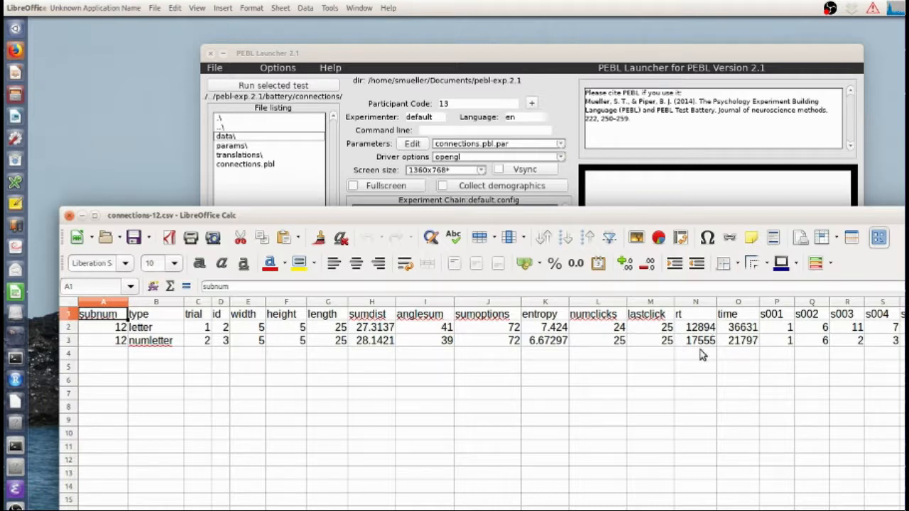
{"action": "mouse_move", "coordinate": [704, 348]}
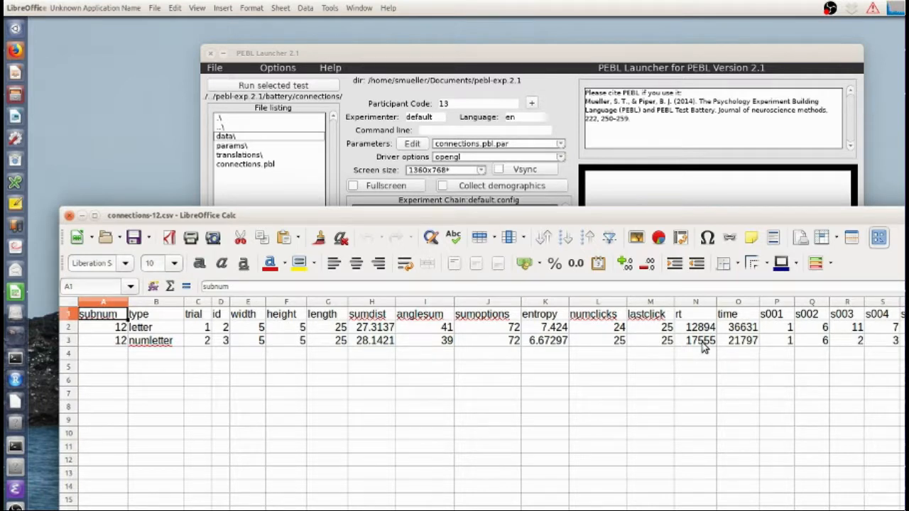
{"action": "mouse_move", "coordinate": [505, 304]}
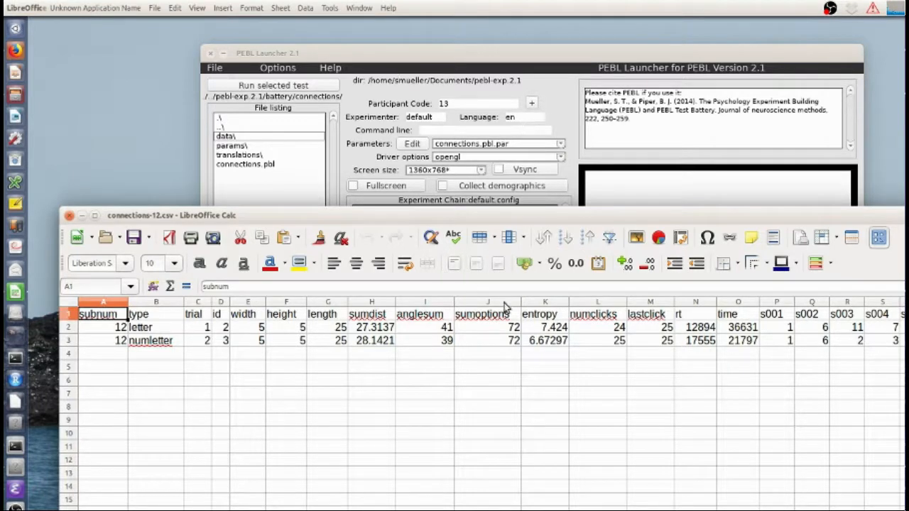
{"action": "mouse_move", "coordinate": [613, 289]}
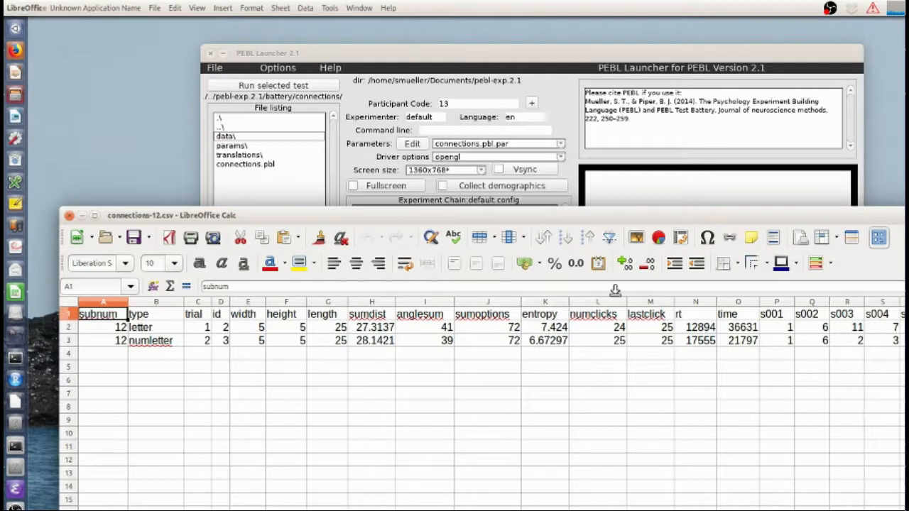
{"action": "mouse_move", "coordinate": [540, 341]}
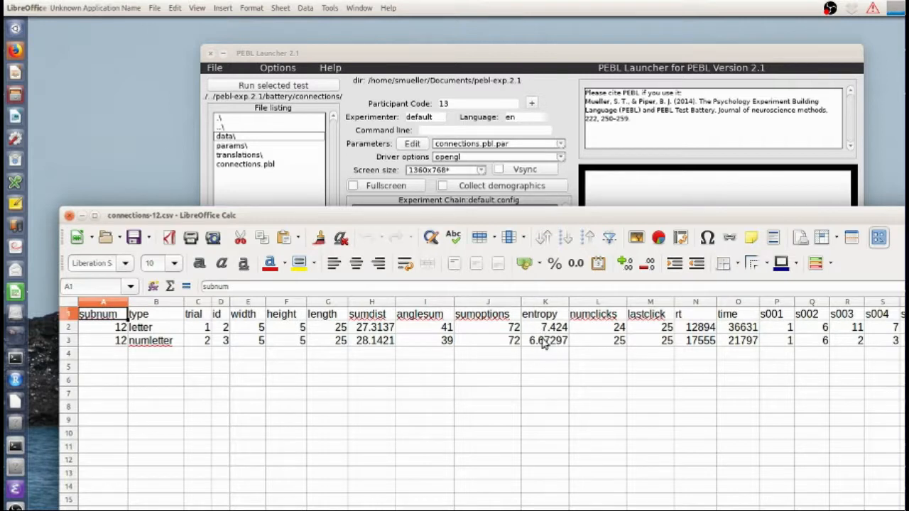
{"action": "mouse_move", "coordinate": [538, 346]}
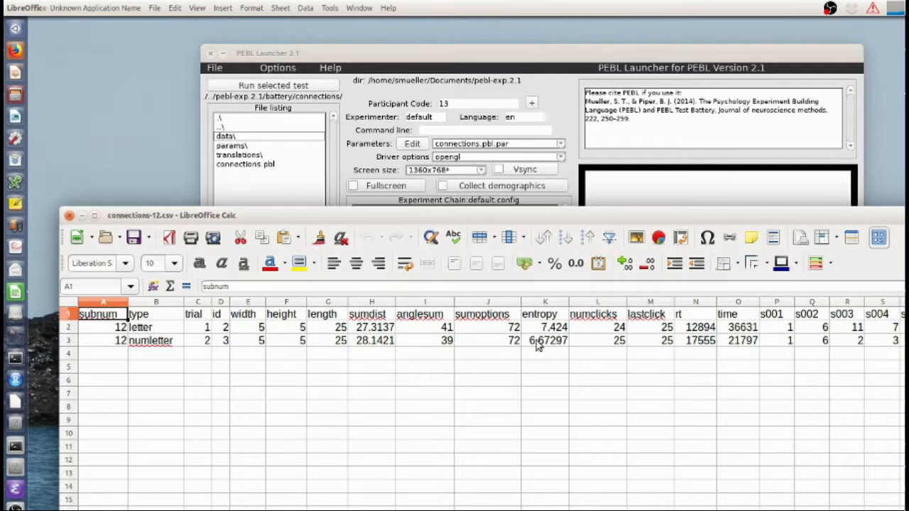
{"action": "mouse_move", "coordinate": [553, 389]}
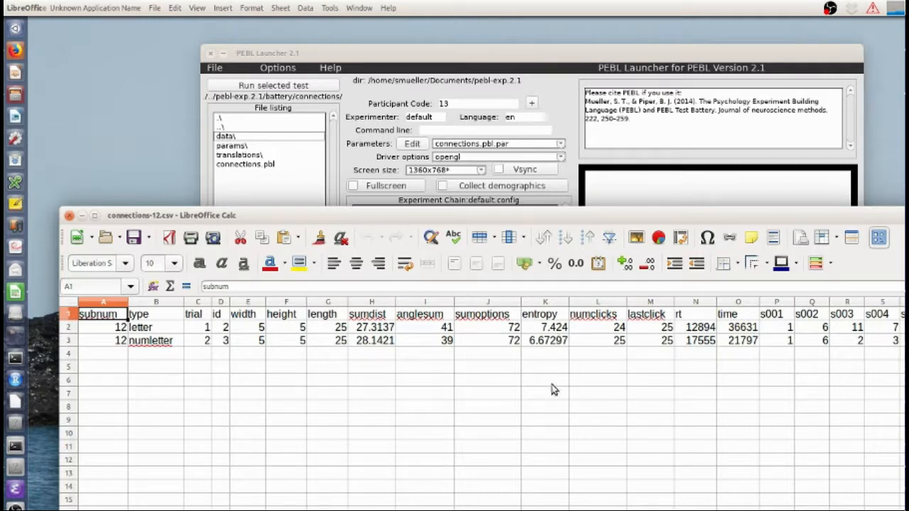
{"action": "mouse_move", "coordinate": [685, 334]}
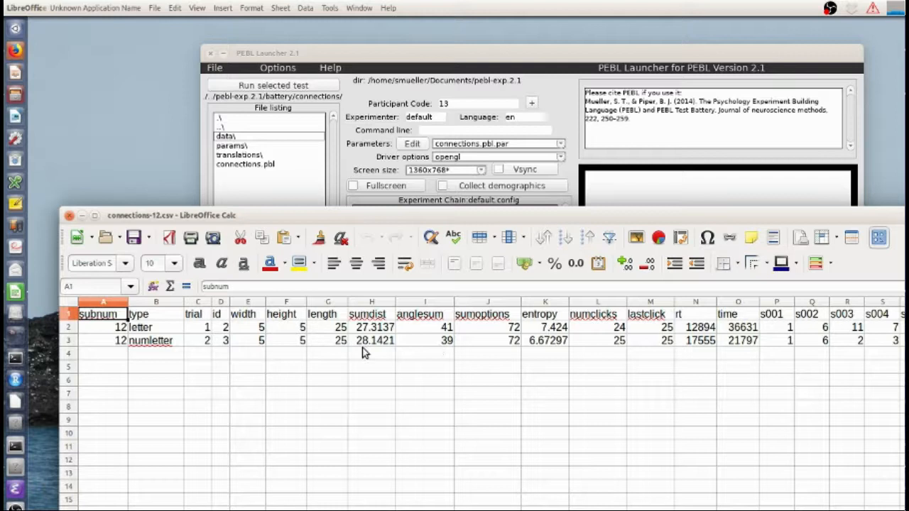
{"action": "mouse_move", "coordinate": [557, 378]}
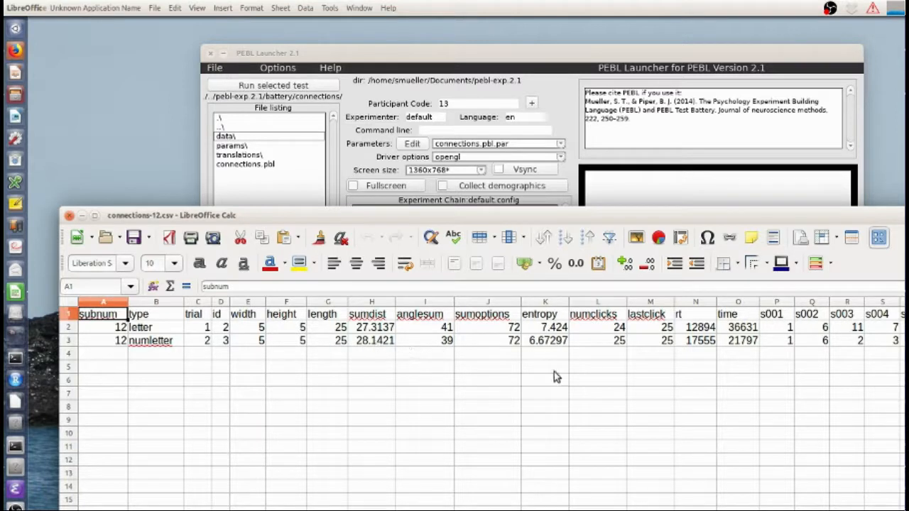
{"action": "mouse_move", "coordinate": [429, 426]}
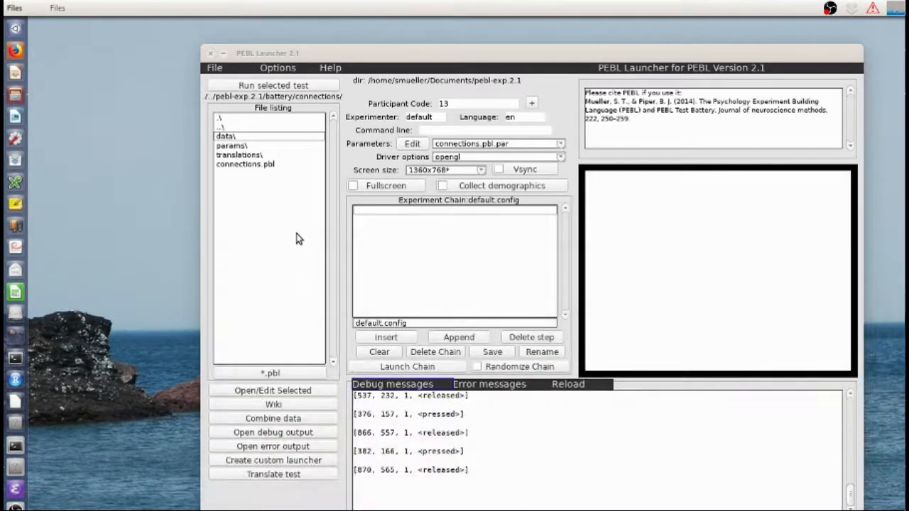
{"action": "mouse_move", "coordinate": [340, 335]}
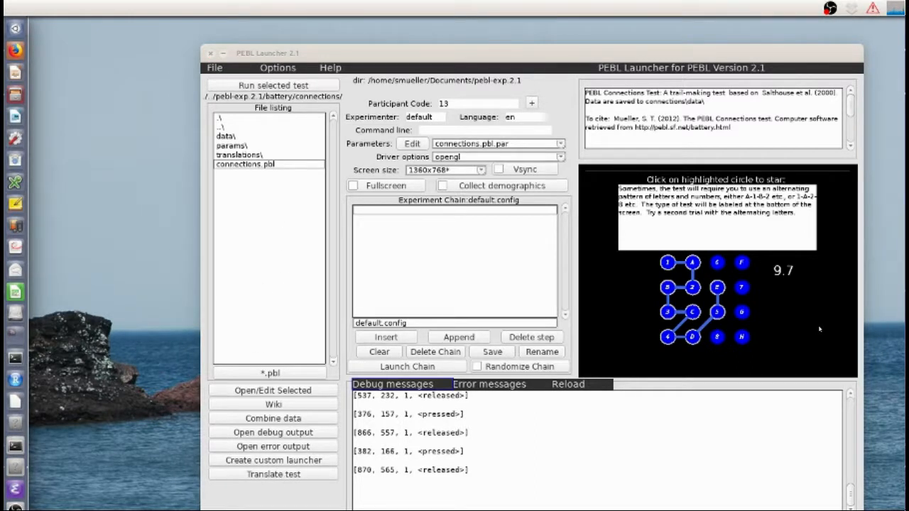
- Browse translation strings FOOT2, FOOTX1, FOOT4, FOOTX2, INST1B, INST3A, TRIALTEXT and TIMEINSTB for connections.pbl
{"action": "left_click", "coordinate": [273, 474]}
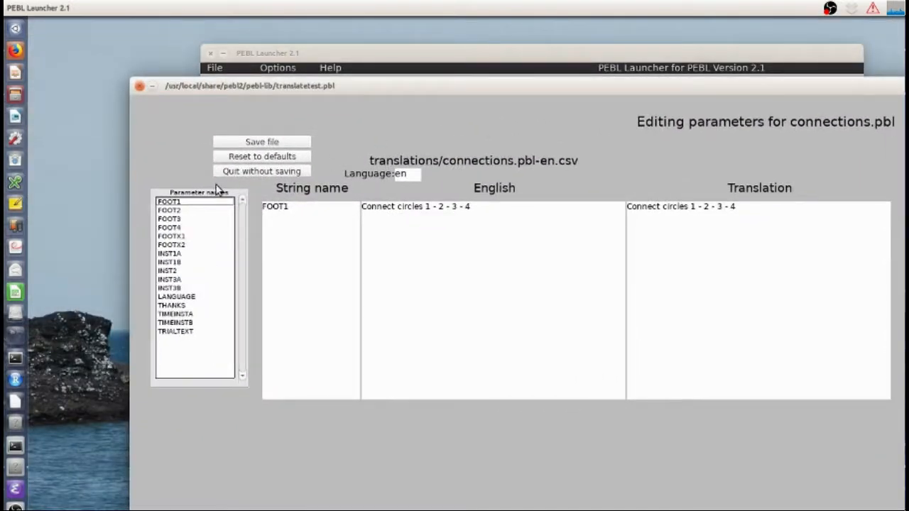
{"action": "left_click", "coordinate": [170, 210]}
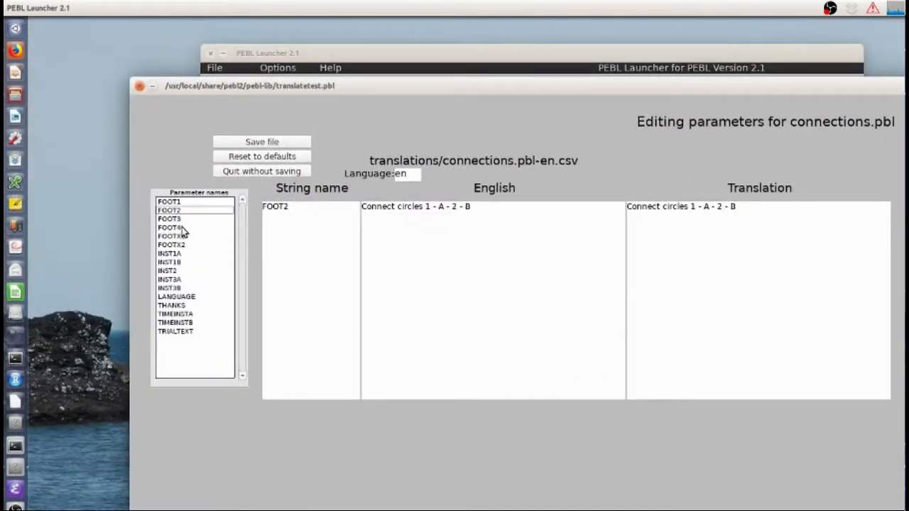
{"action": "left_click", "coordinate": [170, 235]}
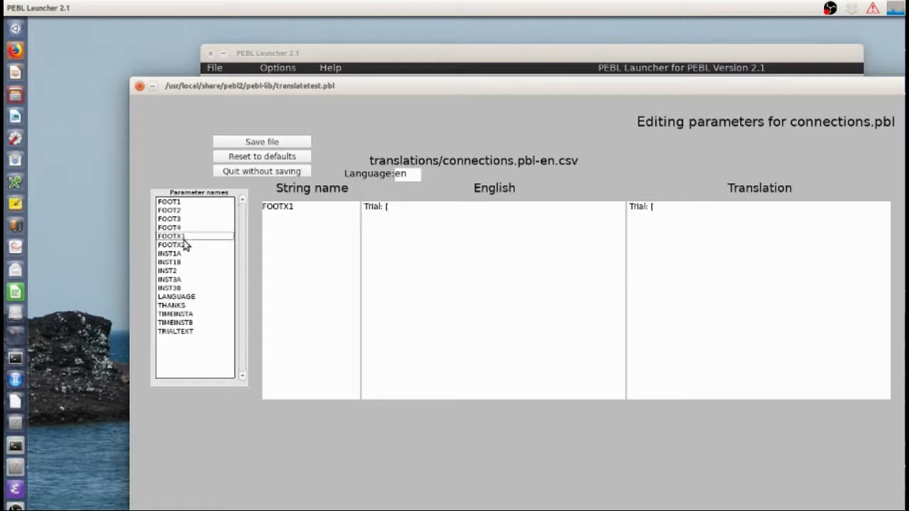
{"action": "left_click", "coordinate": [169, 227]}
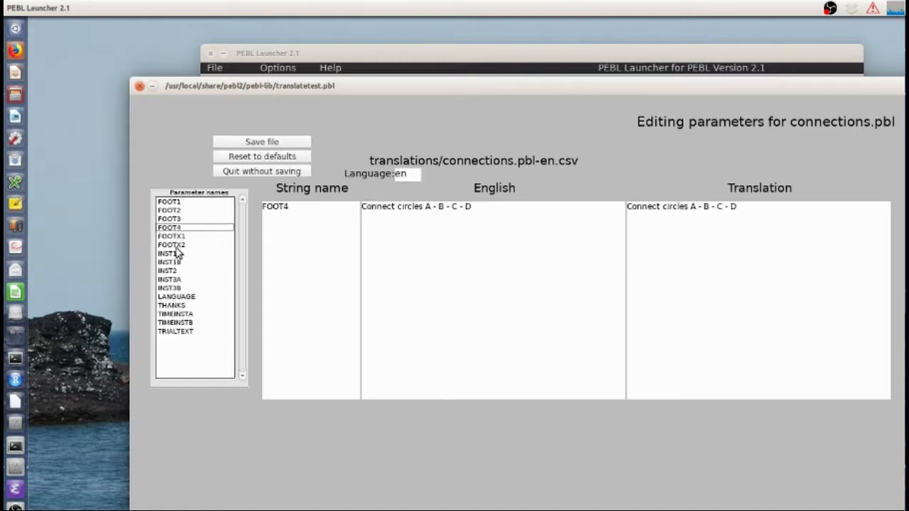
{"action": "left_click", "coordinate": [171, 244]}
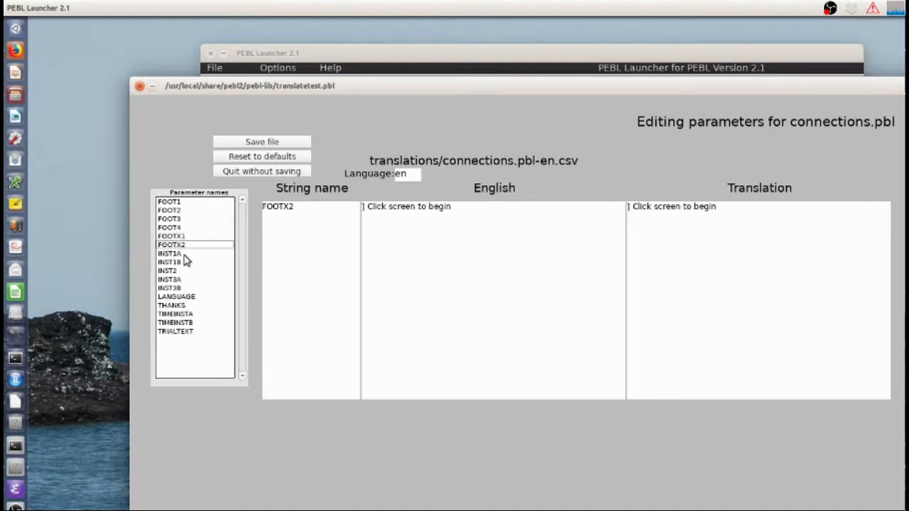
{"action": "left_click", "coordinate": [168, 261]}
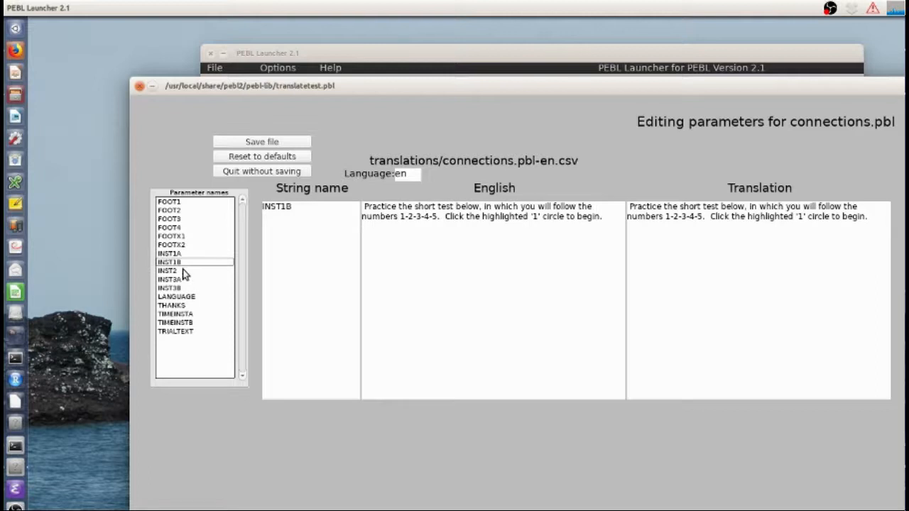
{"action": "left_click", "coordinate": [169, 278]}
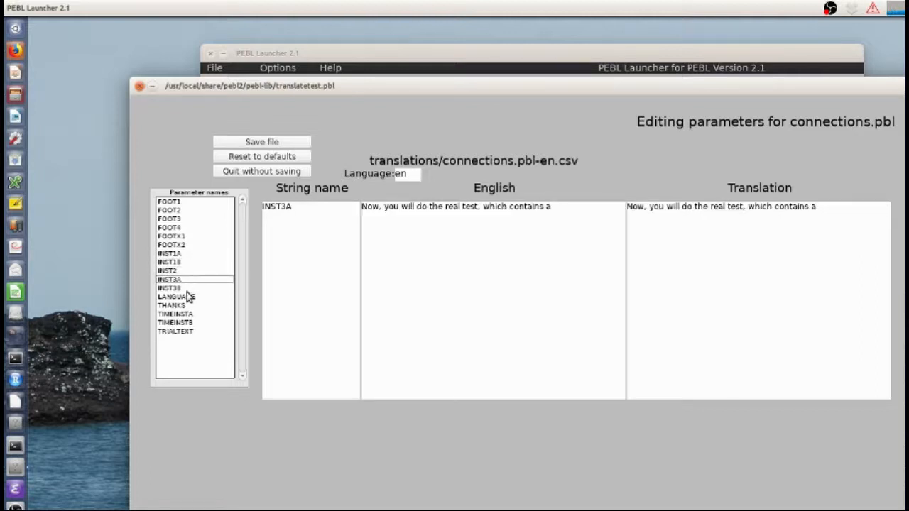
{"action": "left_click", "coordinate": [175, 332]}
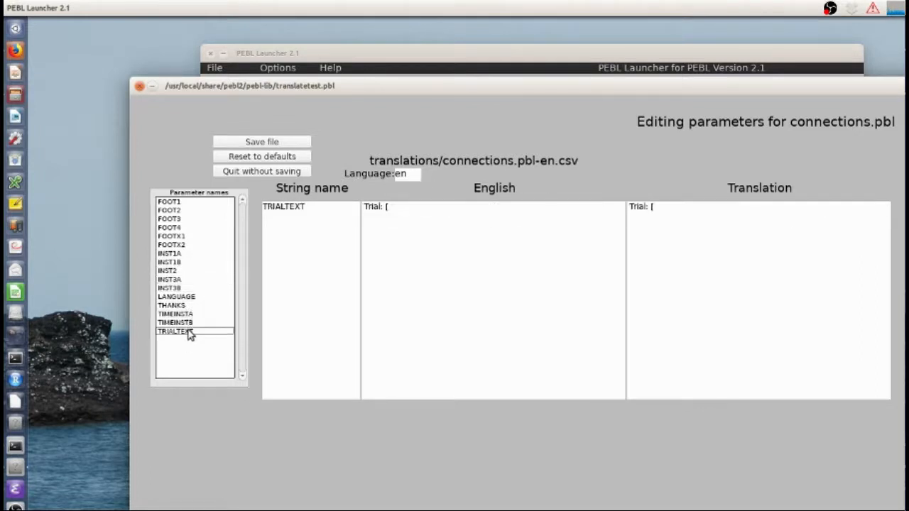
{"action": "left_click", "coordinate": [174, 322]}
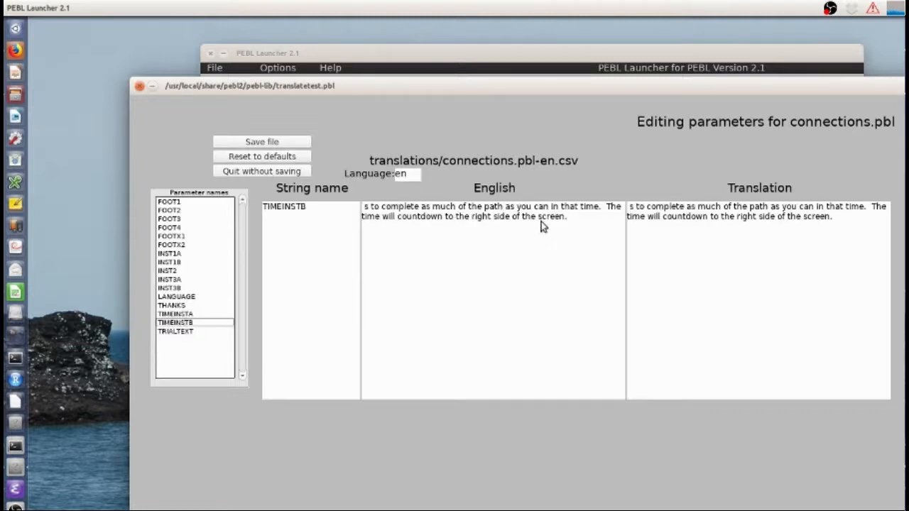
{"action": "mouse_move", "coordinate": [633, 173]}
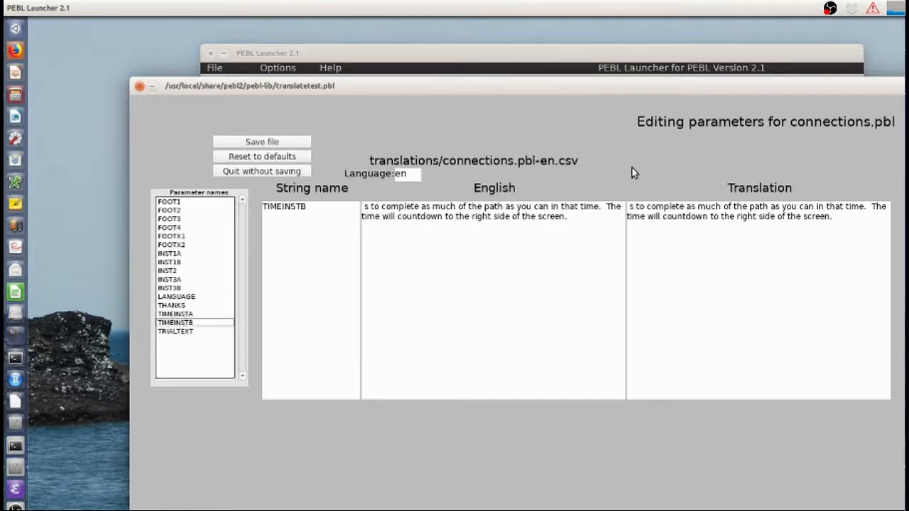
{"action": "mouse_move", "coordinate": [289, 173]}
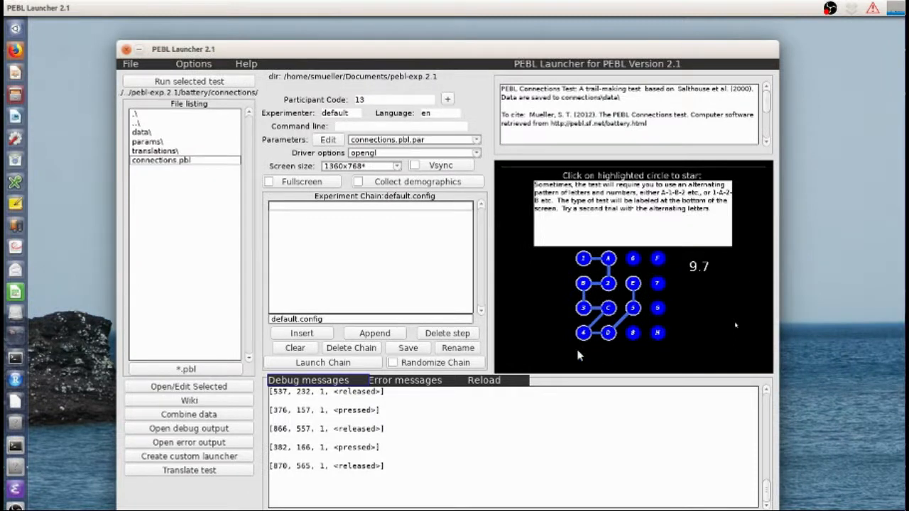
{"action": "mouse_move", "coordinate": [530, 353]}
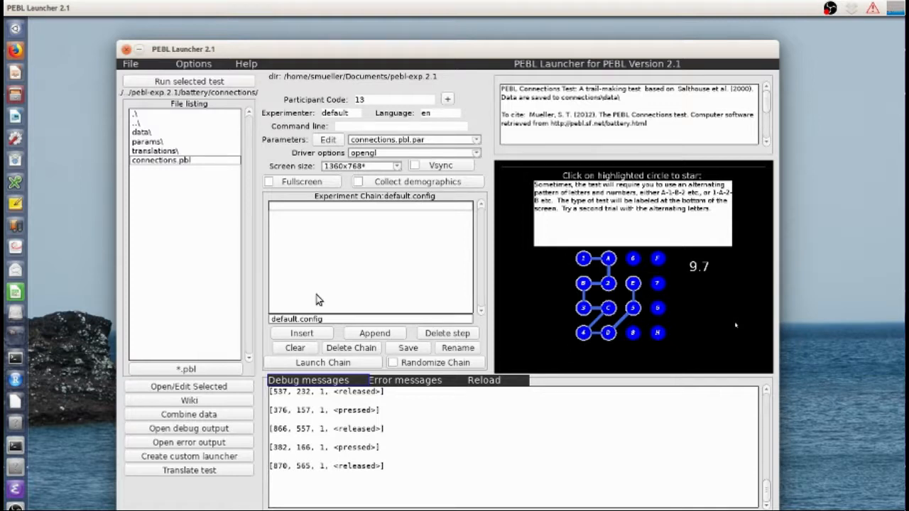
{"action": "mouse_move", "coordinate": [202, 179]}
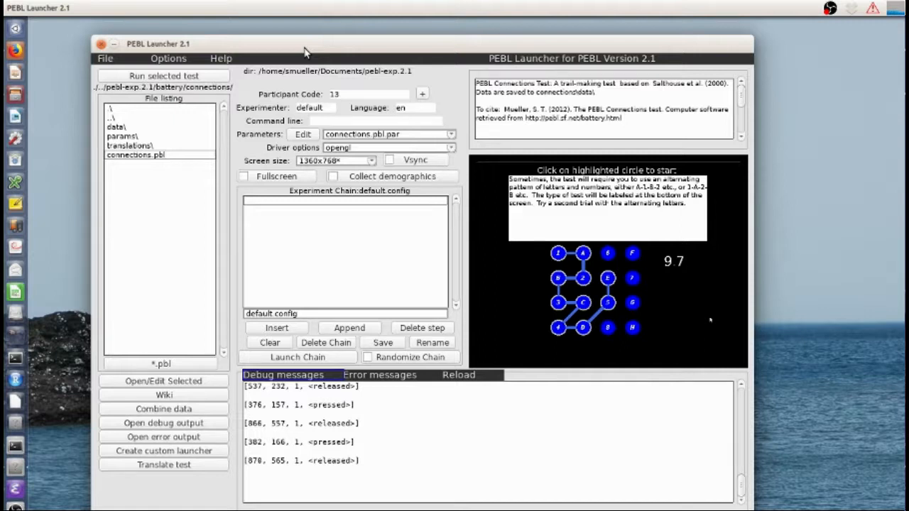
{"action": "mouse_move", "coordinate": [457, 101]}
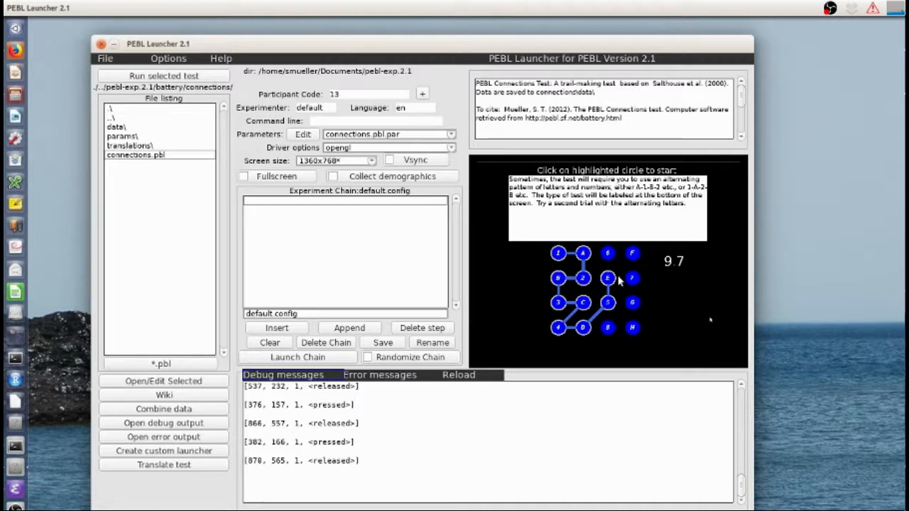
{"action": "mouse_move", "coordinate": [612, 288]}
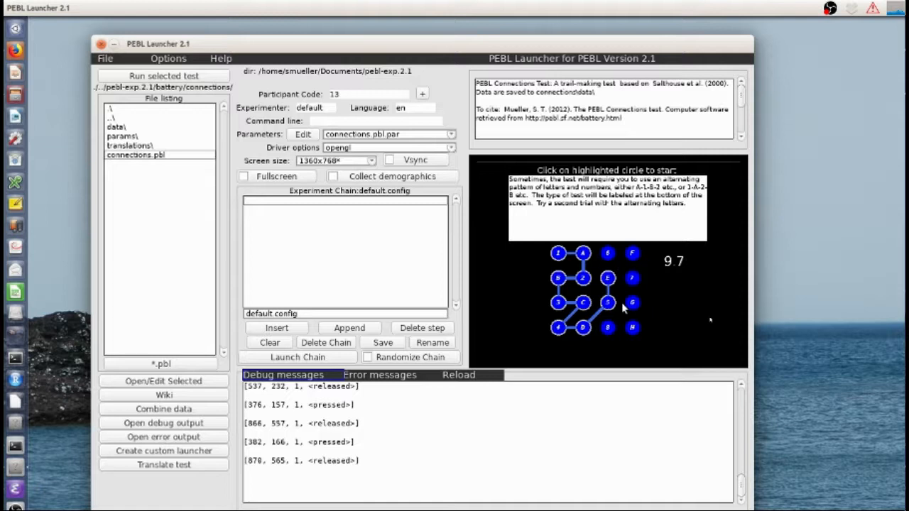
{"action": "mouse_move", "coordinate": [675, 345]}
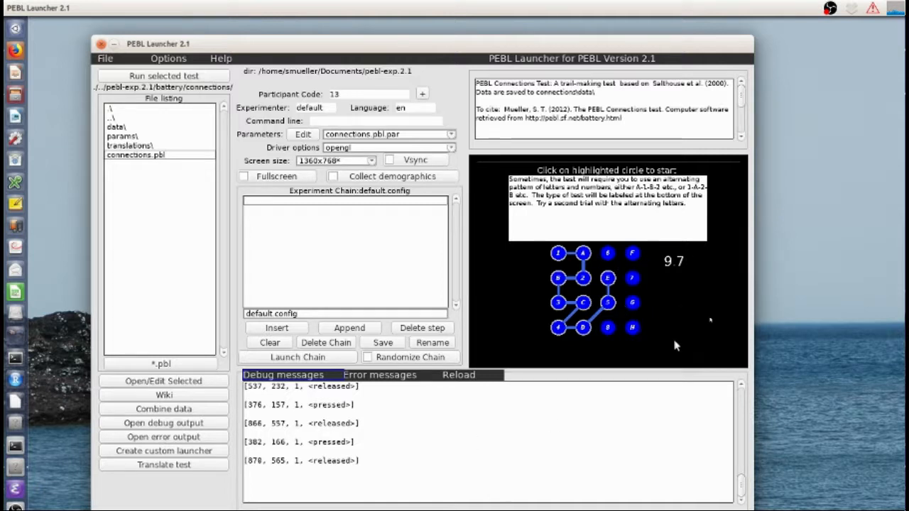
{"action": "mouse_move", "coordinate": [568, 305]}
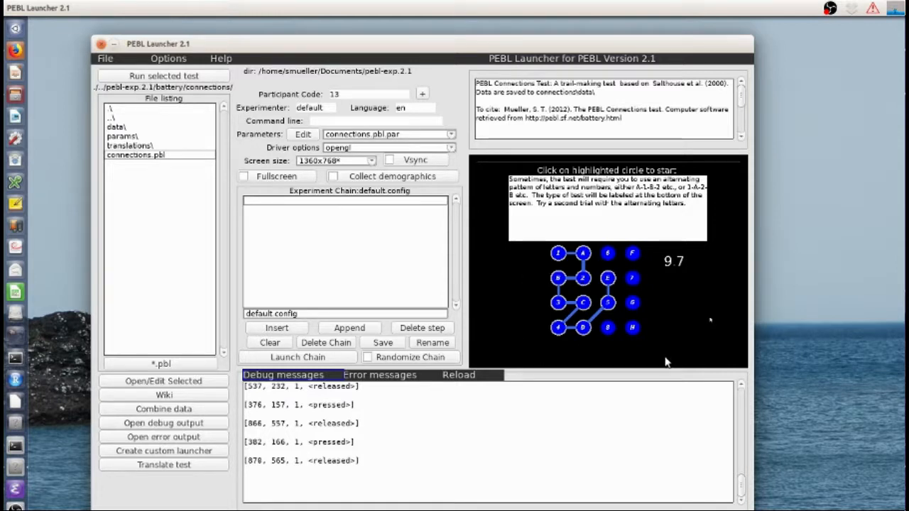
{"action": "mouse_move", "coordinate": [582, 305]}
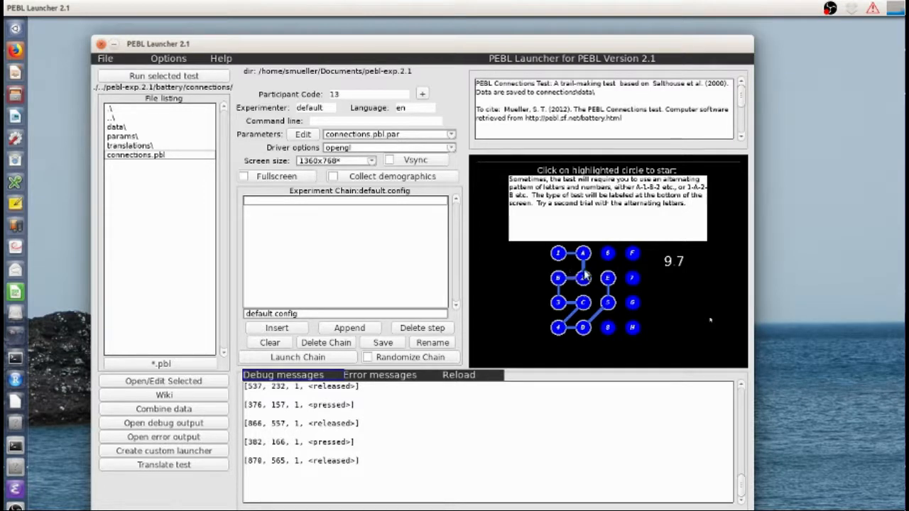
{"action": "mouse_move", "coordinate": [595, 292]}
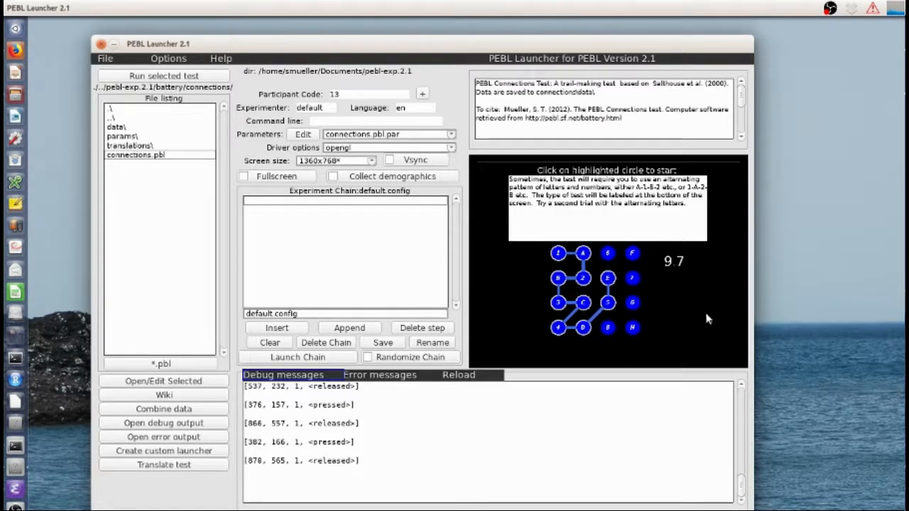
{"action": "mouse_move", "coordinate": [164, 122]}
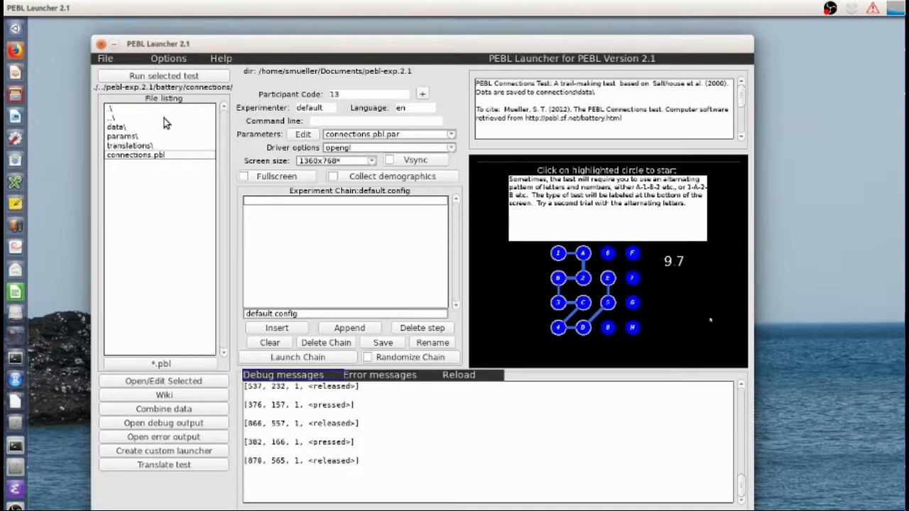